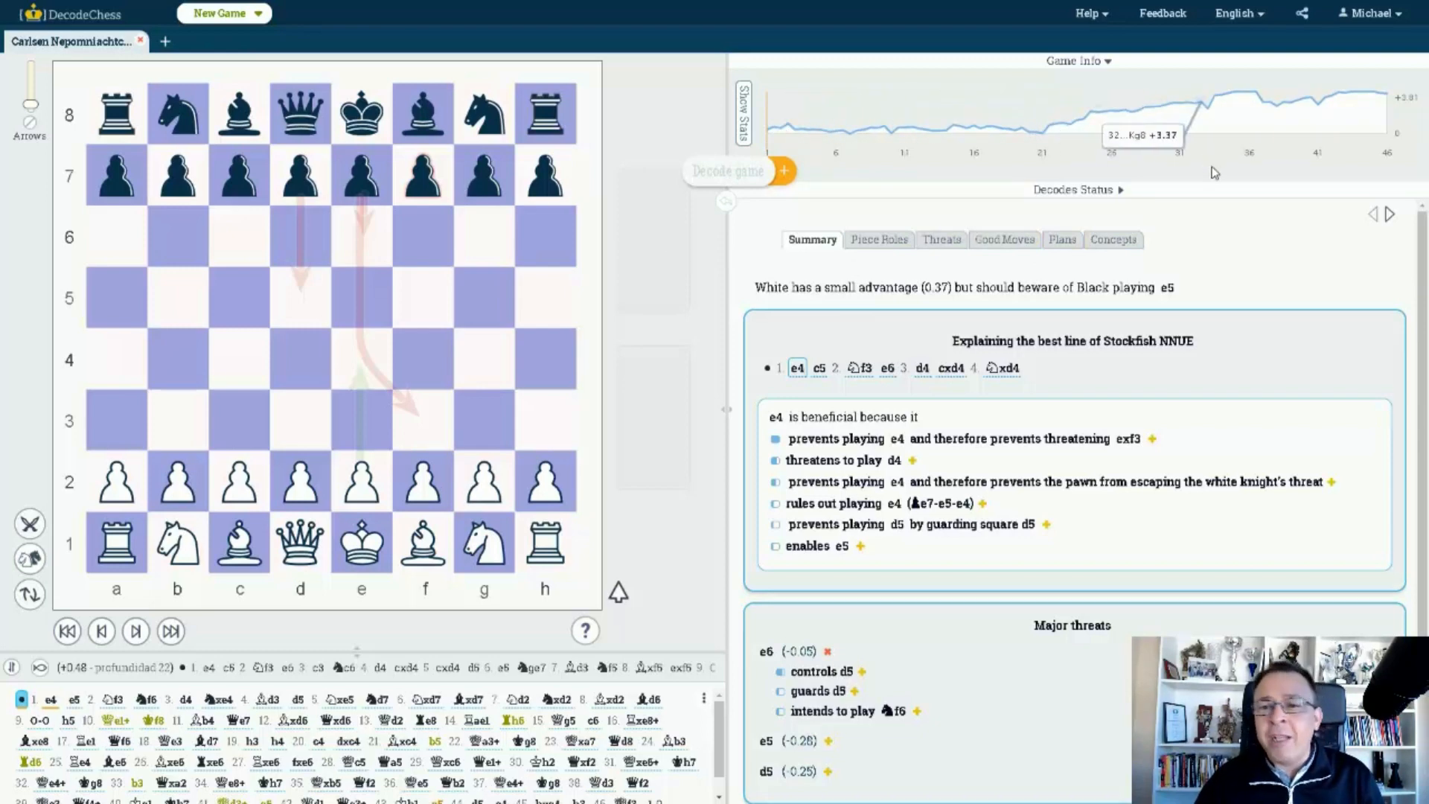
{"action": "mouse_move", "coordinate": [1215, 233]}
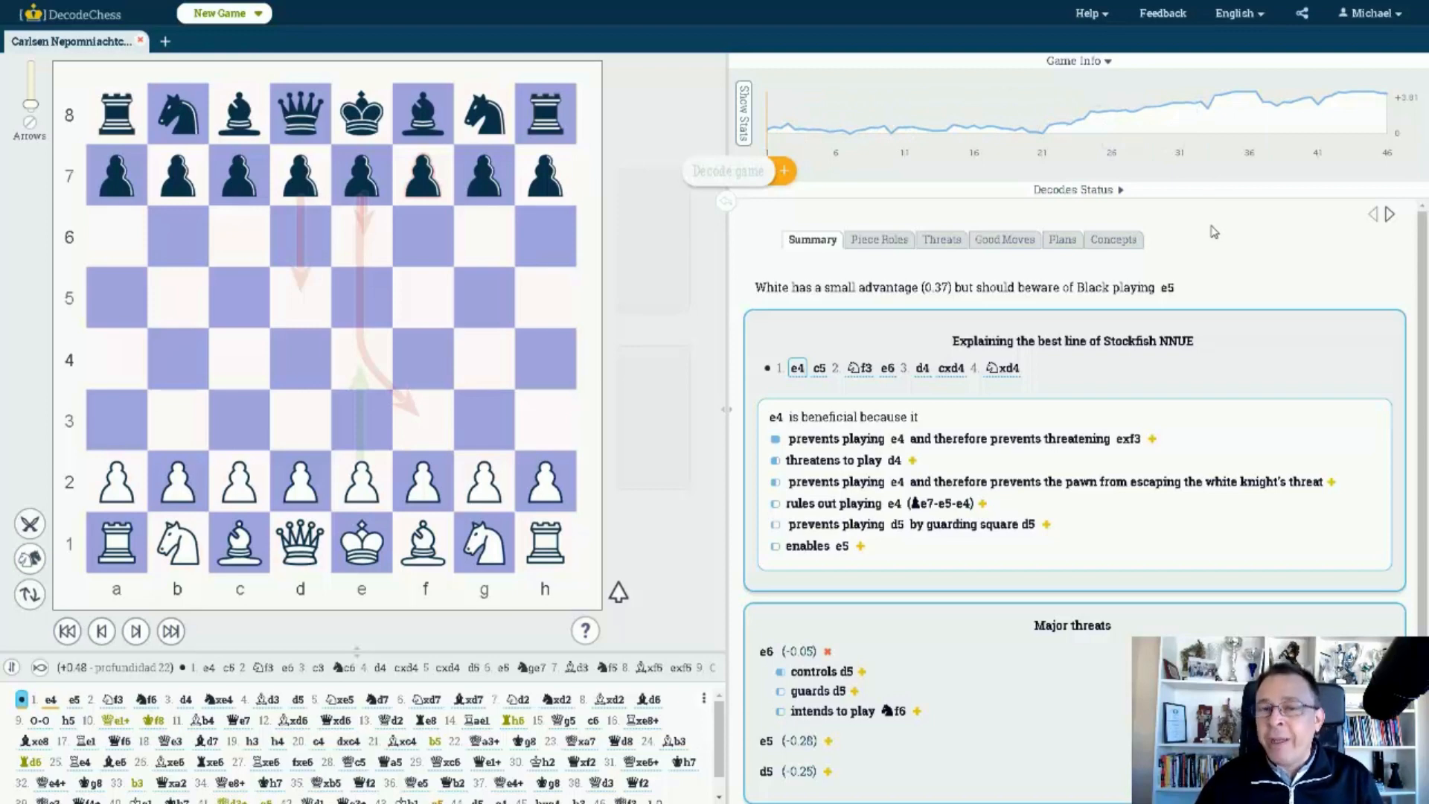
{"action": "mouse_move", "coordinate": [1174, 249]}
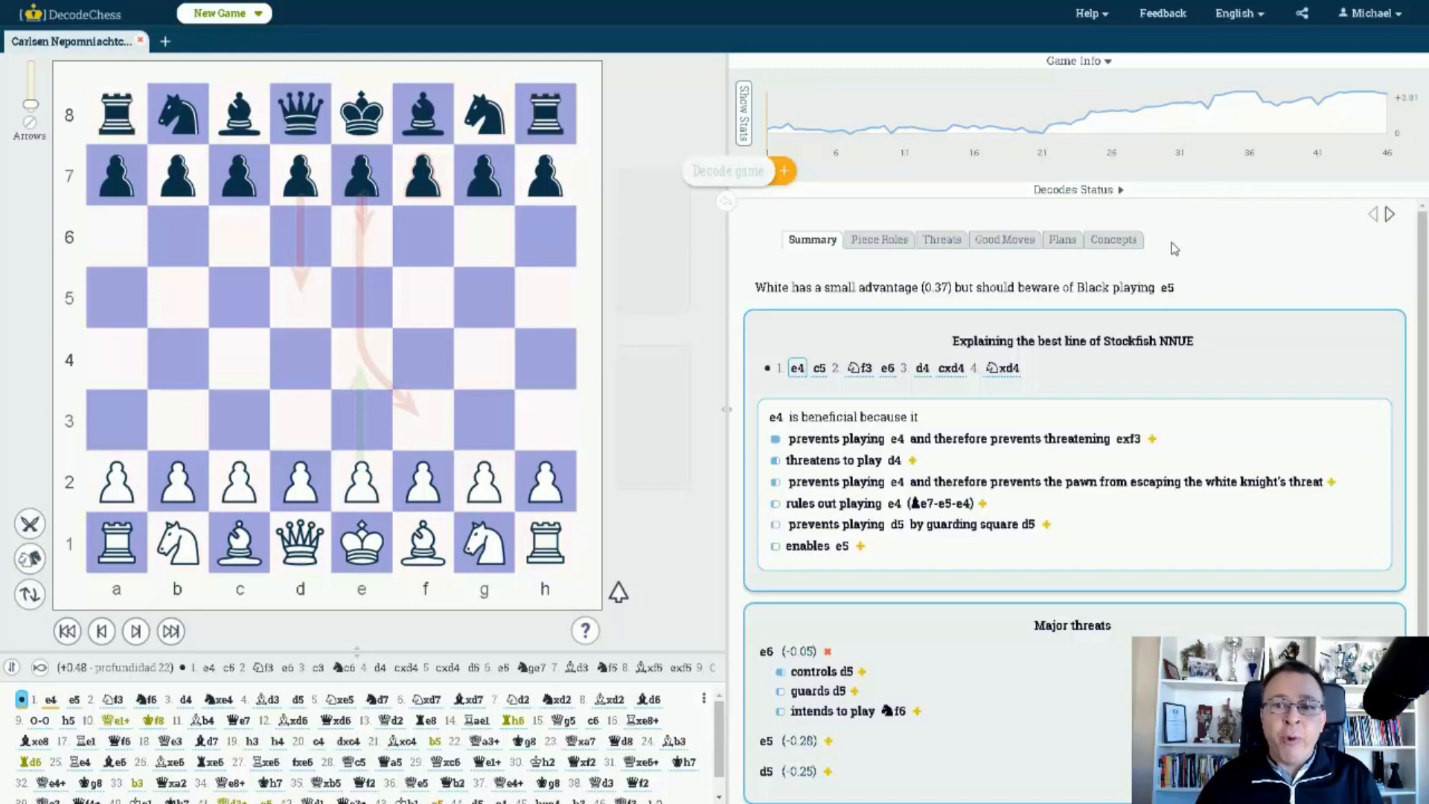
{"action": "mouse_move", "coordinate": [1172, 246]}
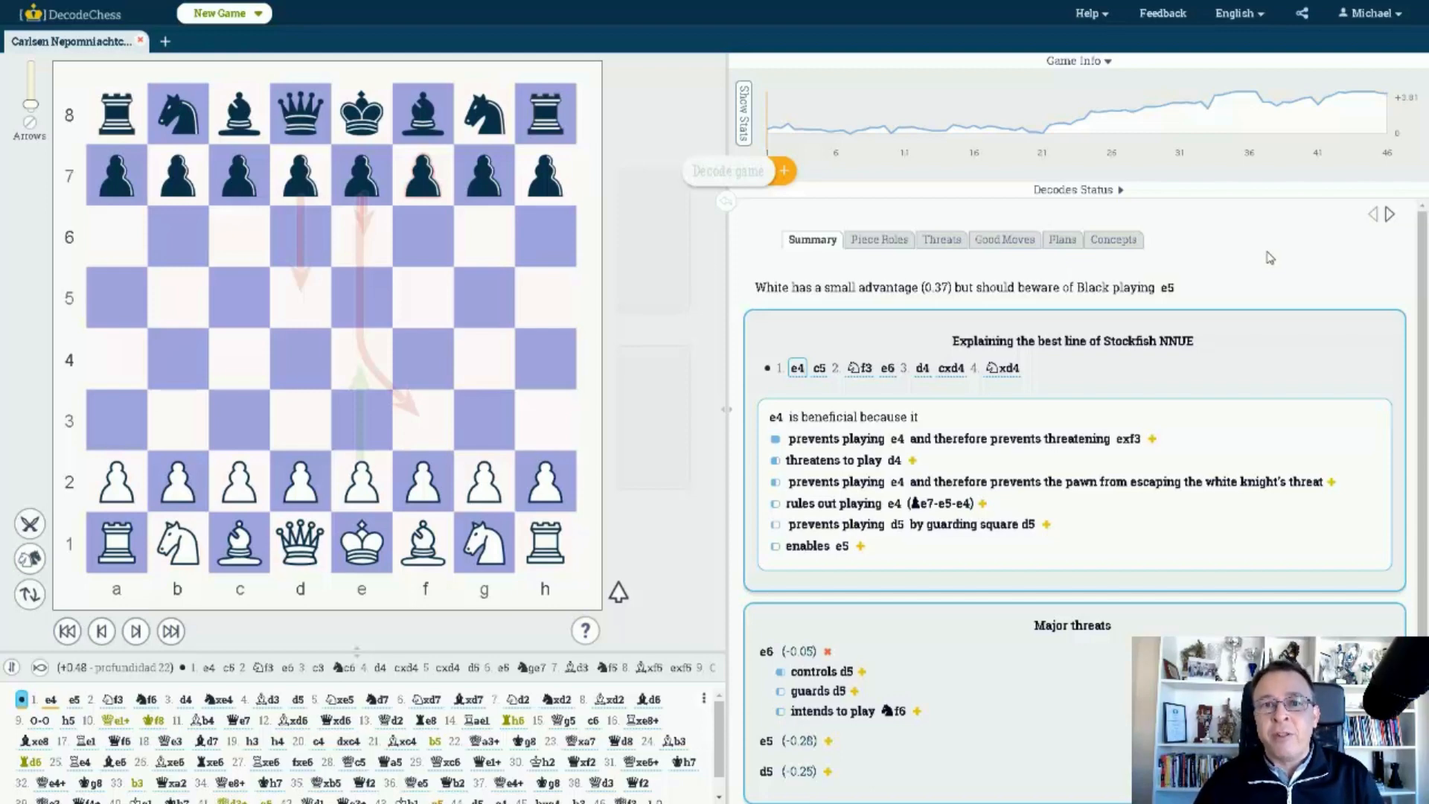
{"action": "mouse_move", "coordinate": [1268, 284]}
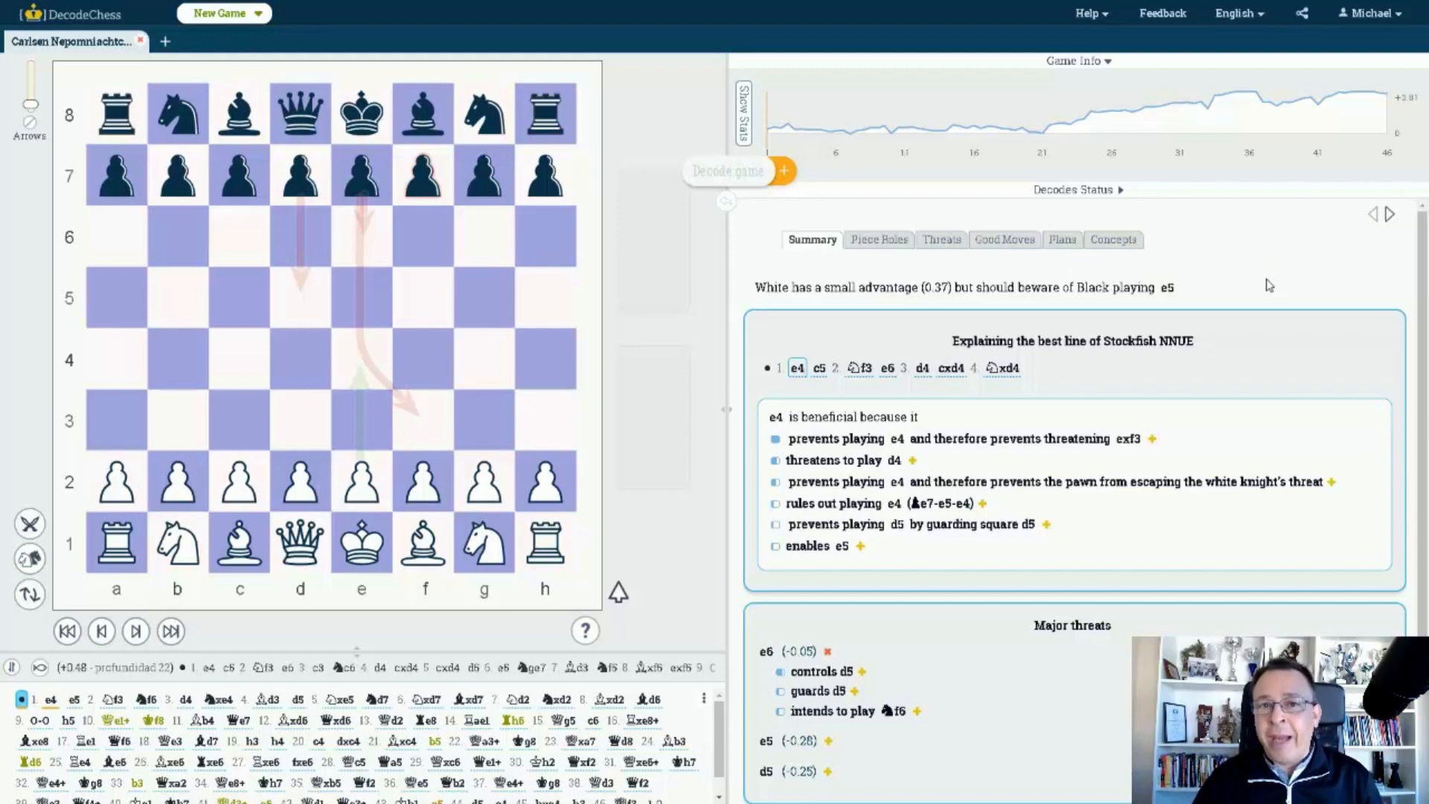
{"action": "mouse_move", "coordinate": [854, 95]}
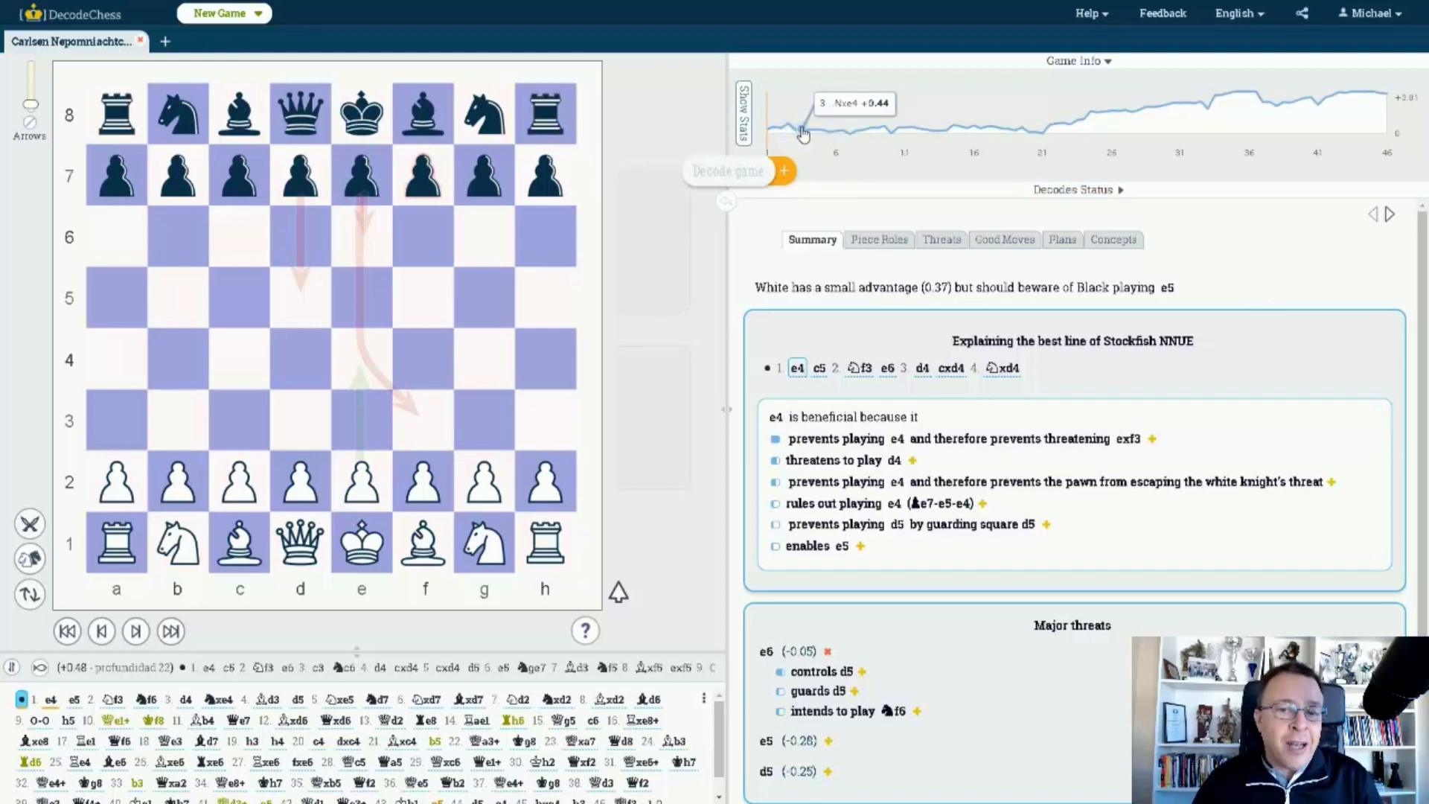
{"action": "mouse_move", "coordinate": [836, 128]}
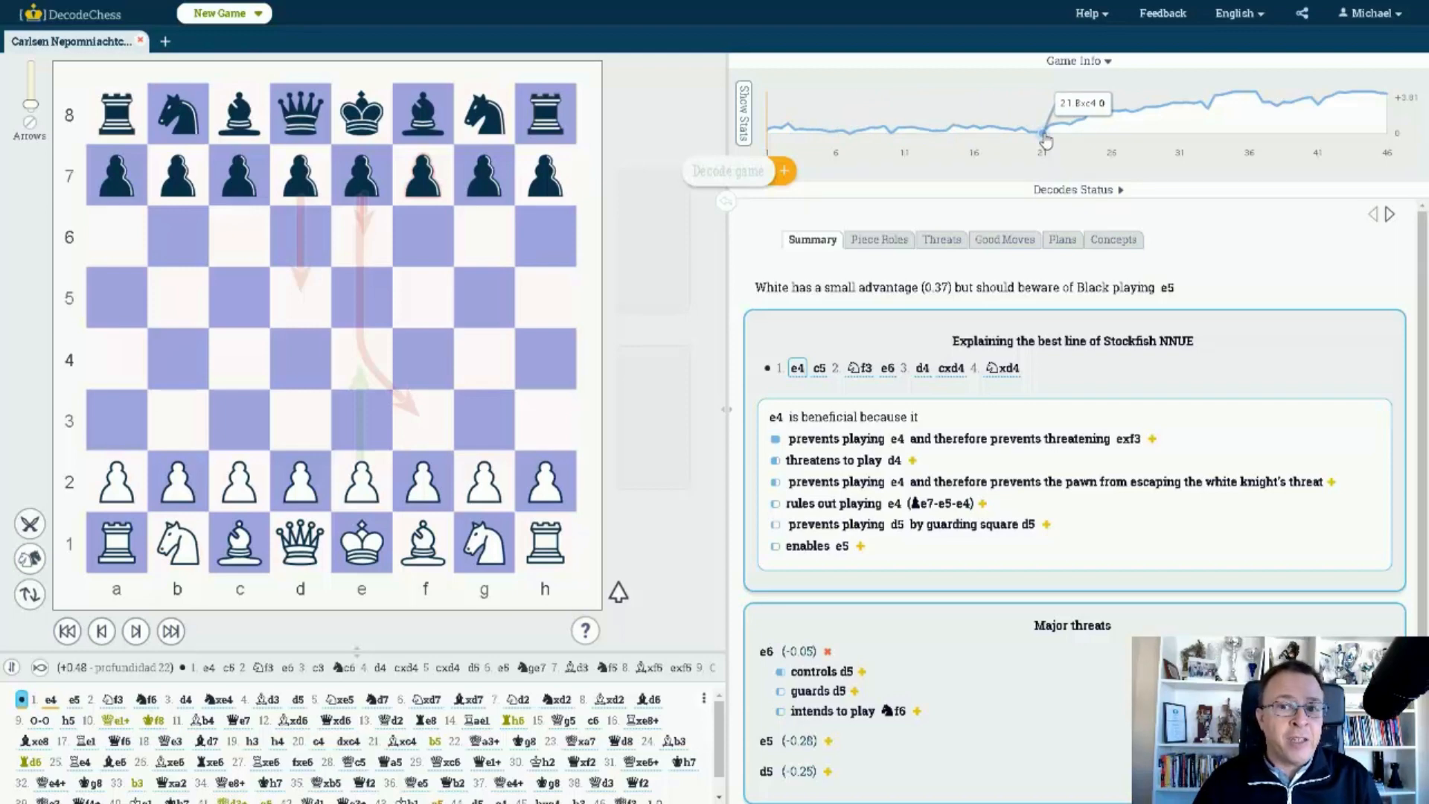
{"action": "mouse_move", "coordinate": [1125, 119]}
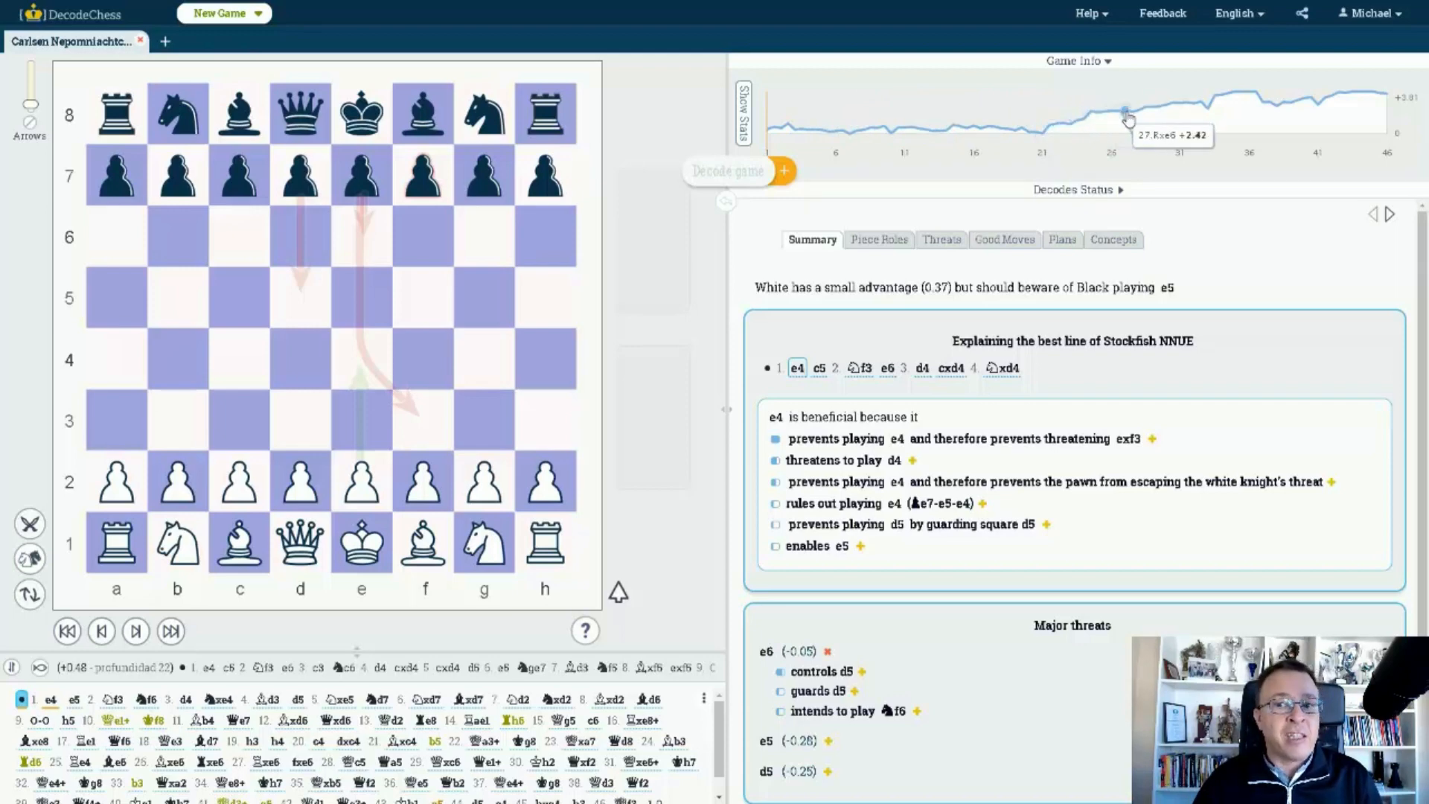
{"action": "mouse_move", "coordinate": [1384, 98]}
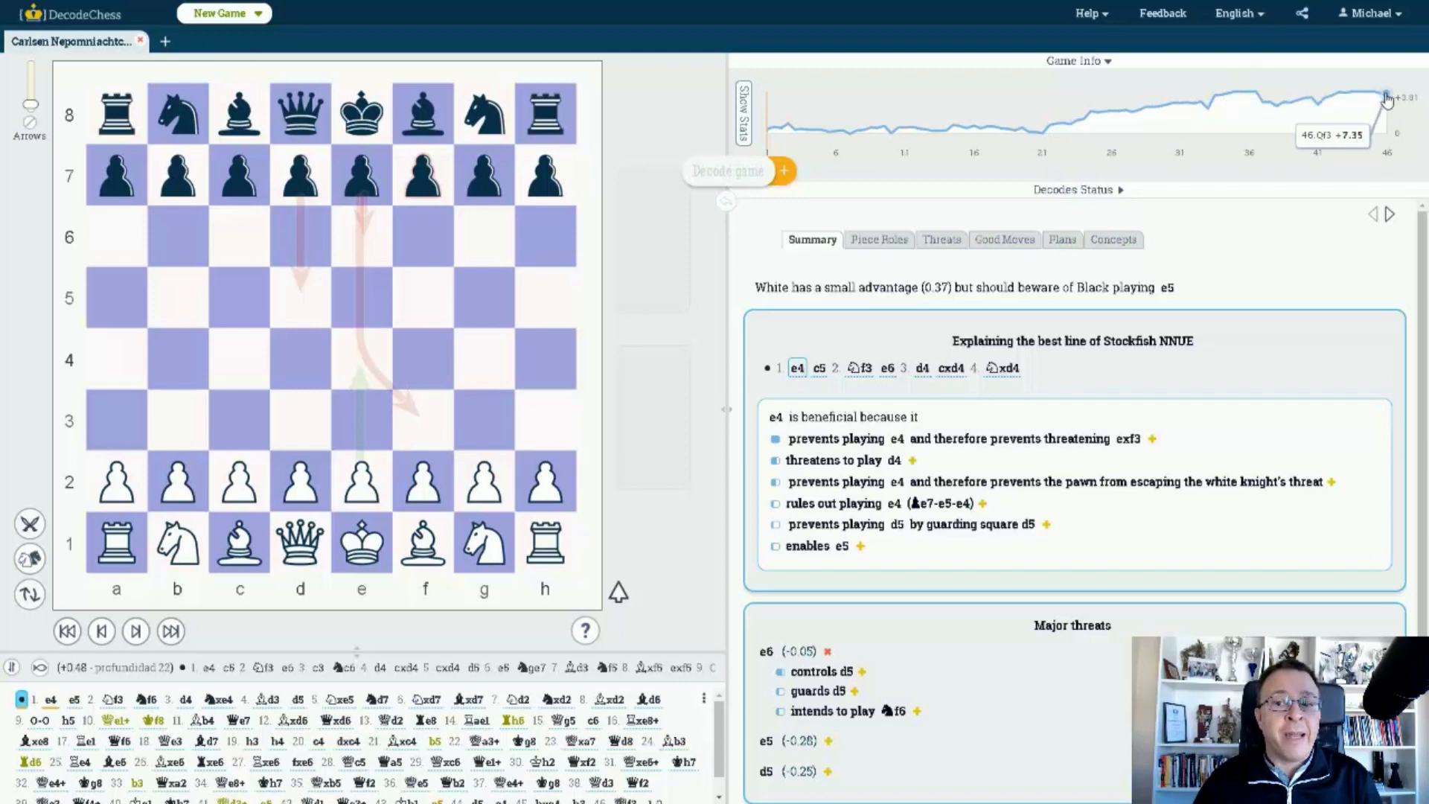
{"action": "mouse_move", "coordinate": [1240, 240]}
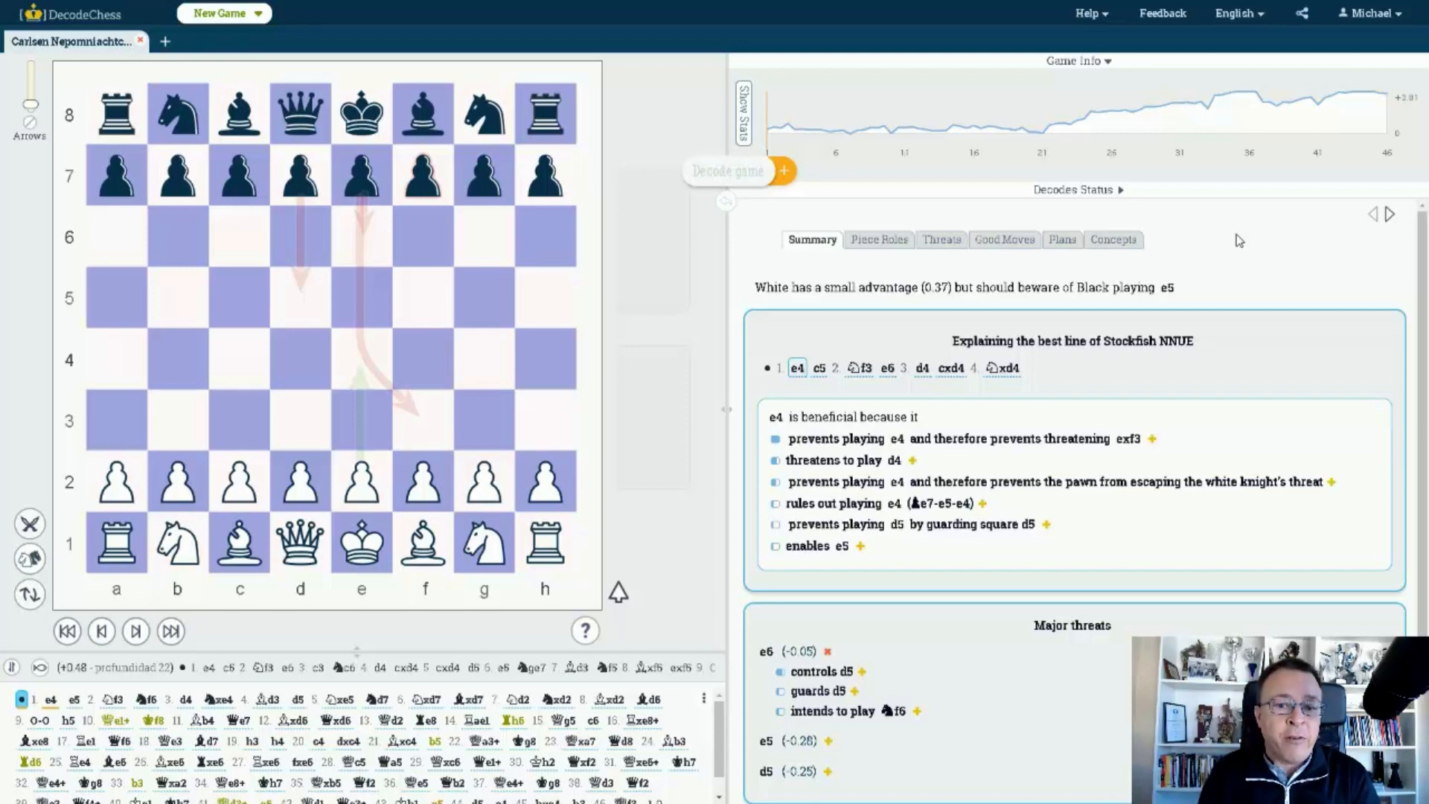
Step: Play 1.e4 e5 2.Nf3 Nf6 on the board and reach the 3.Nxe5 Petrov side line
{"action": "left_click", "coordinate": [135, 631]}
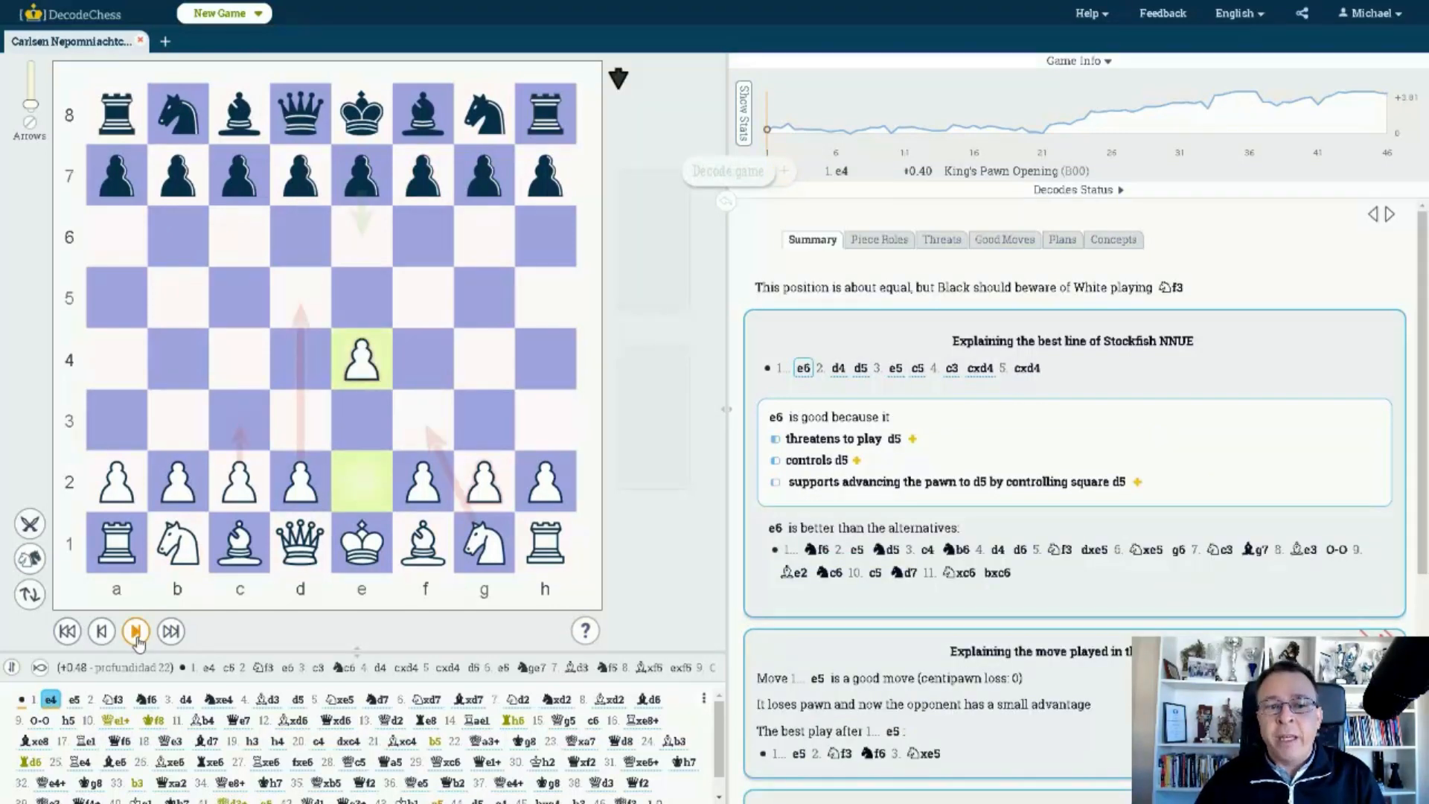
{"action": "left_click", "coordinate": [135, 631]}
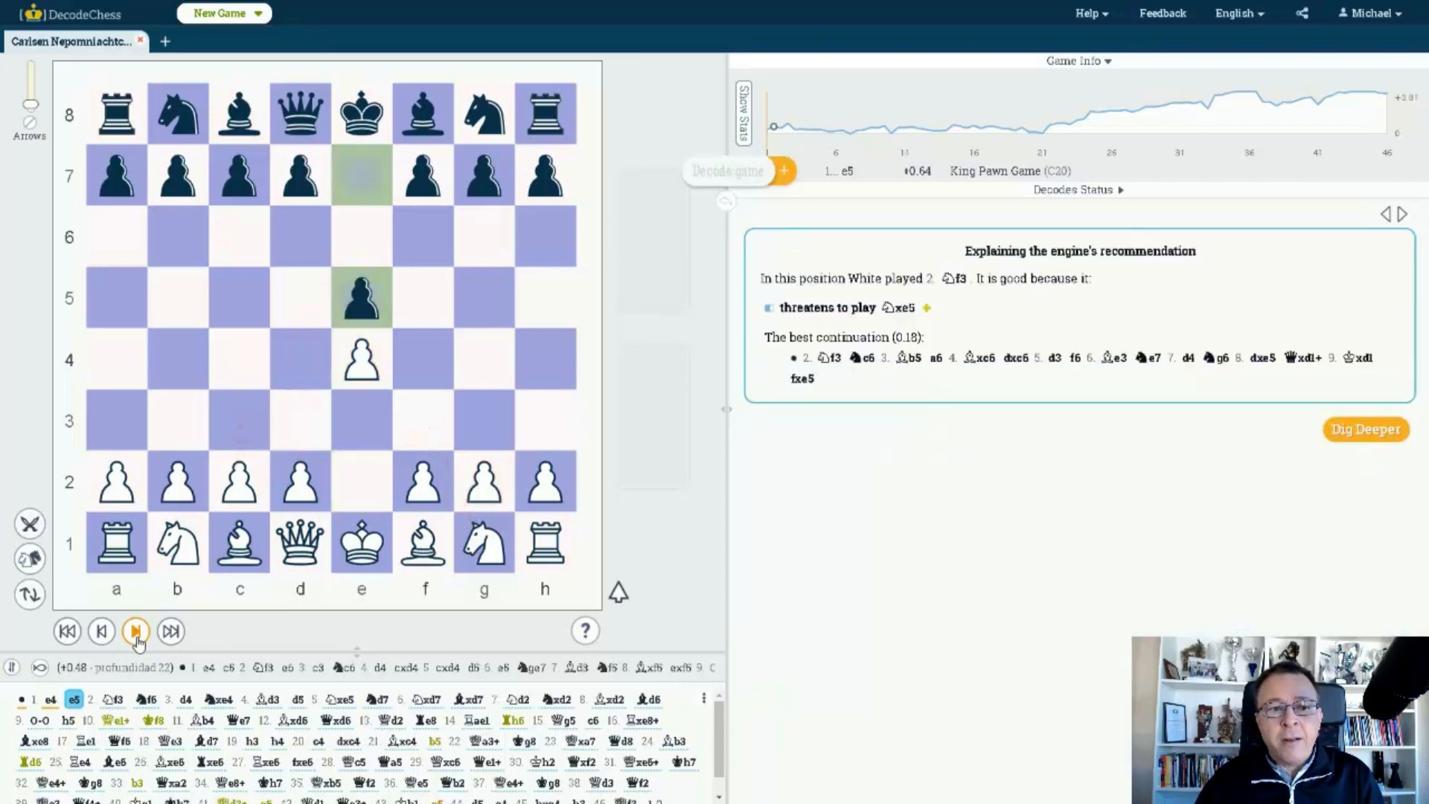
{"action": "left_click", "coordinate": [136, 631]}
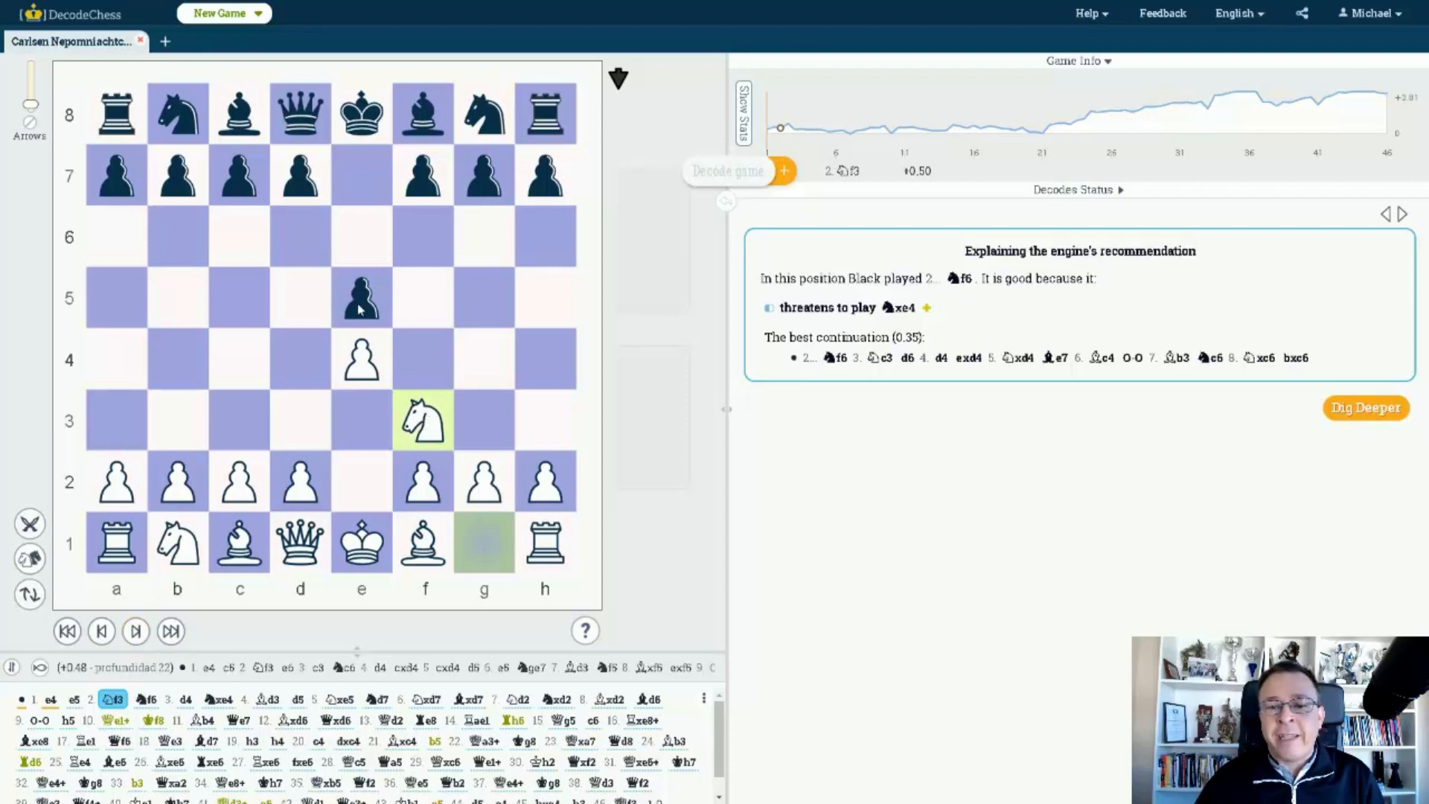
{"action": "mouse_move", "coordinate": [506, 565]}
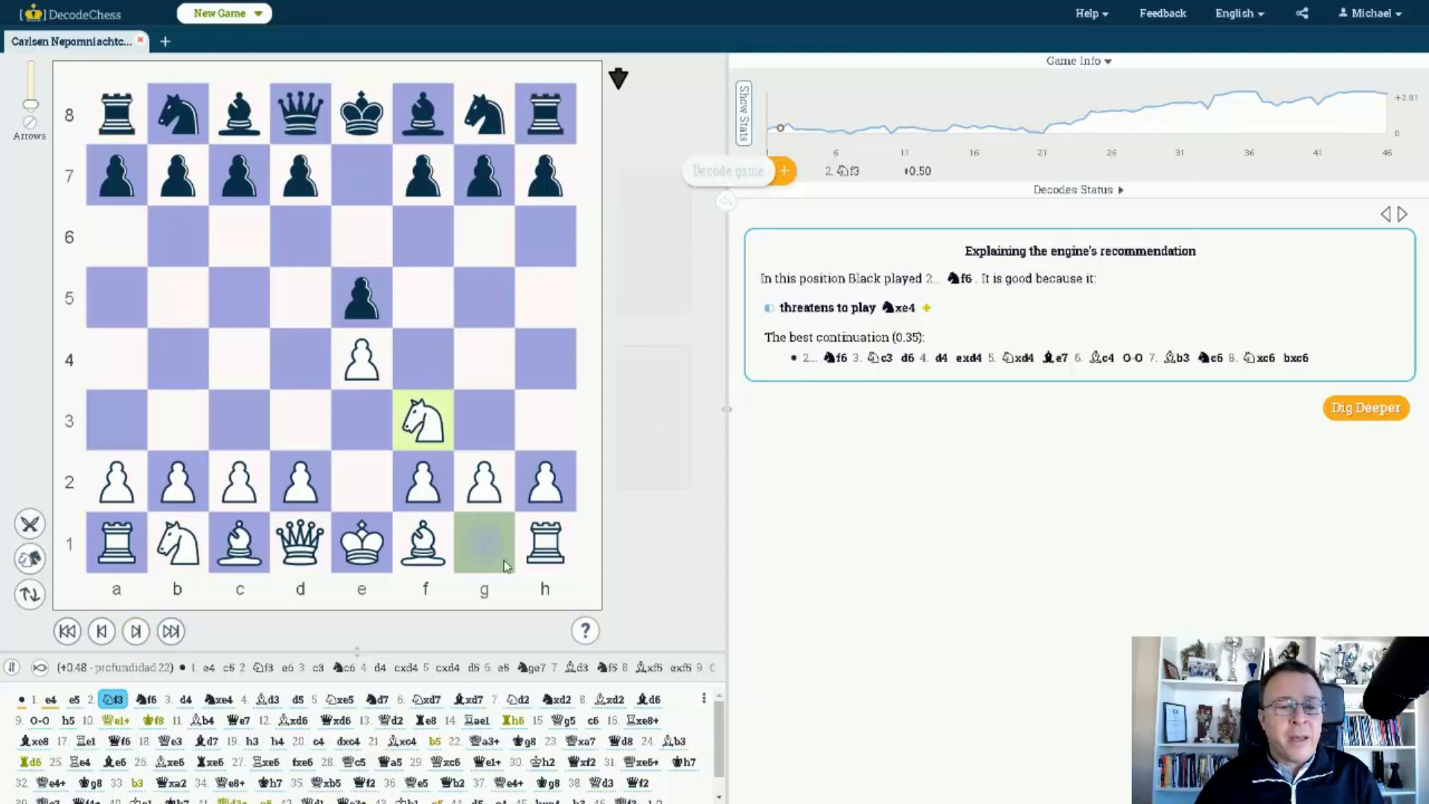
{"action": "left_click", "coordinate": [136, 631]}
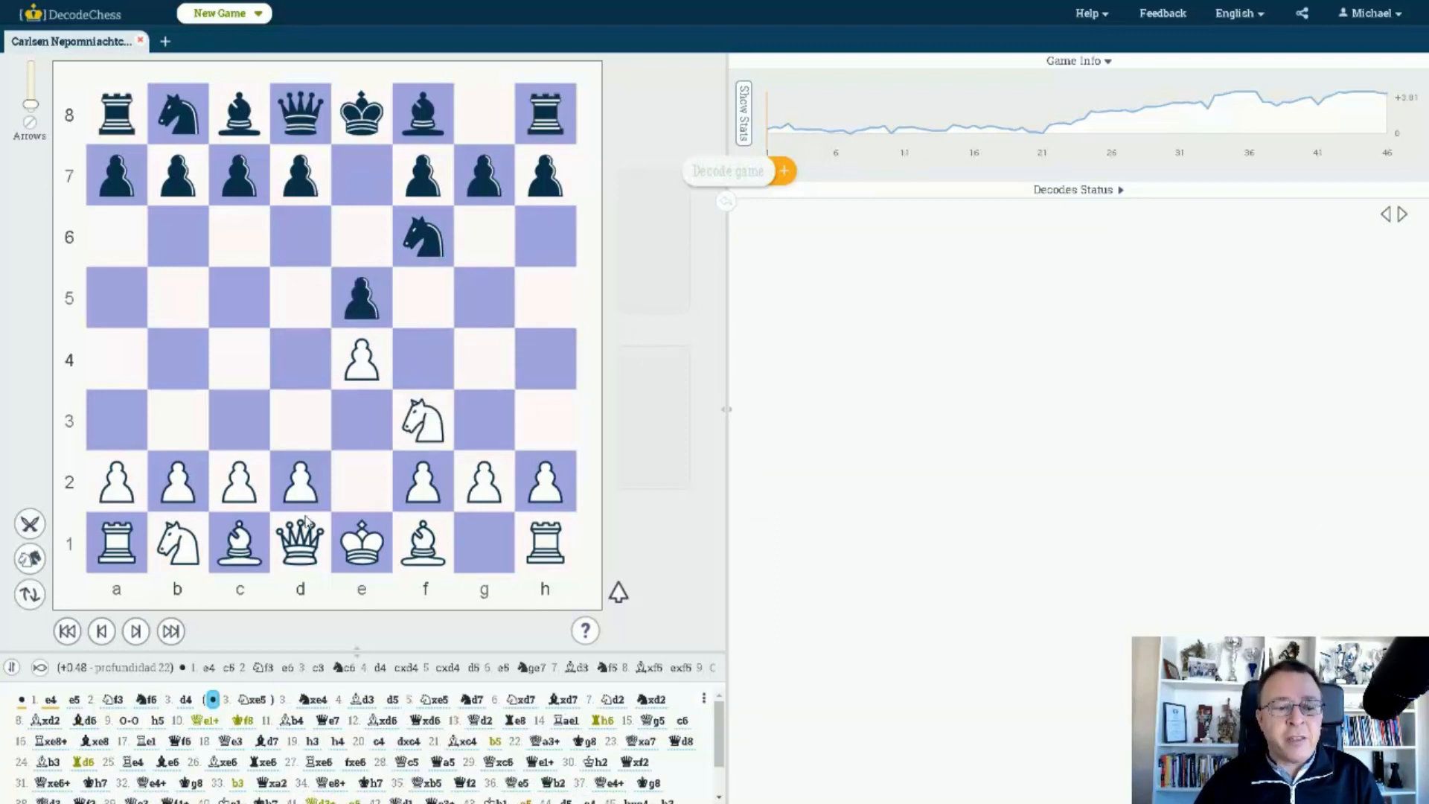
{"action": "left_click", "coordinate": [135, 631]}
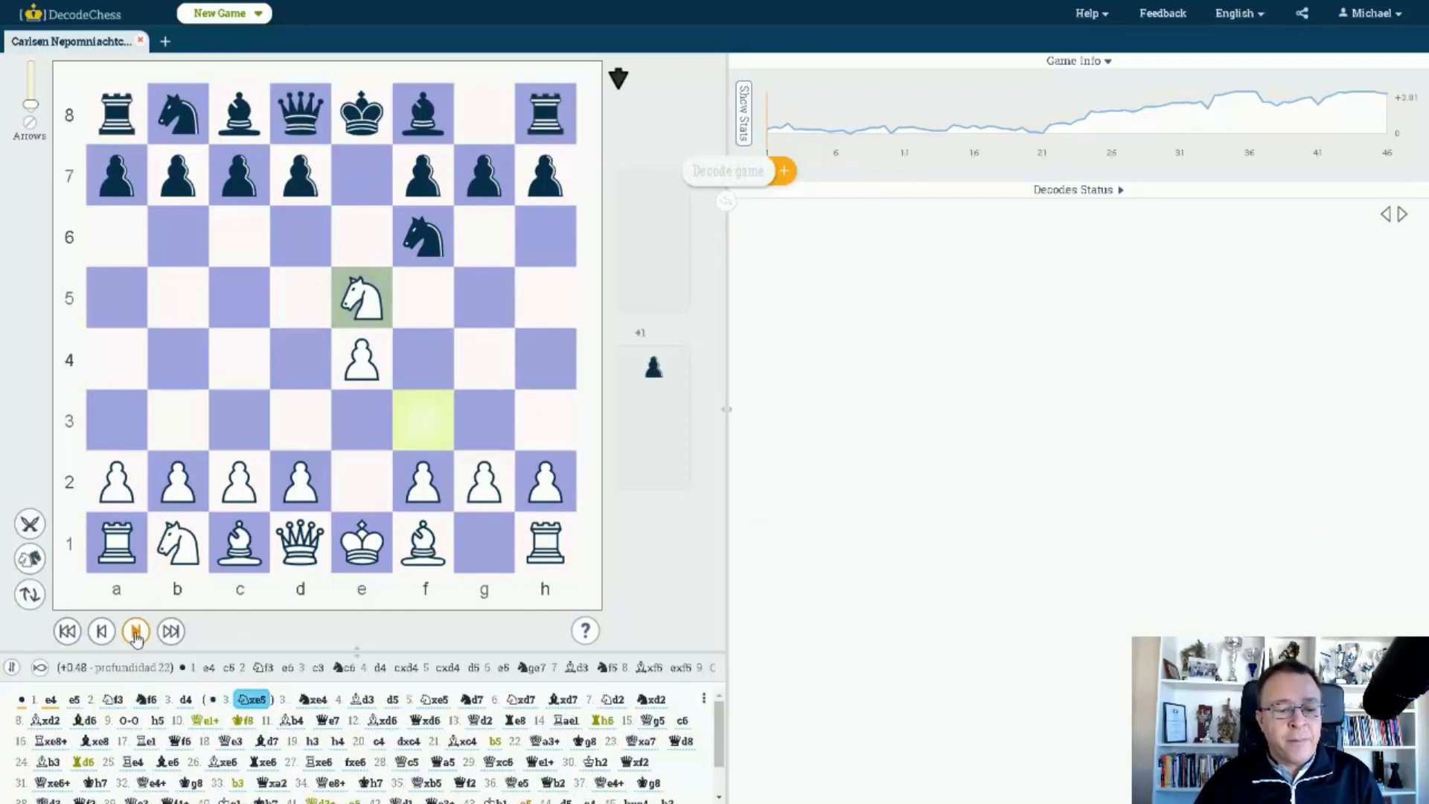
{"action": "left_click", "coordinate": [136, 631]}
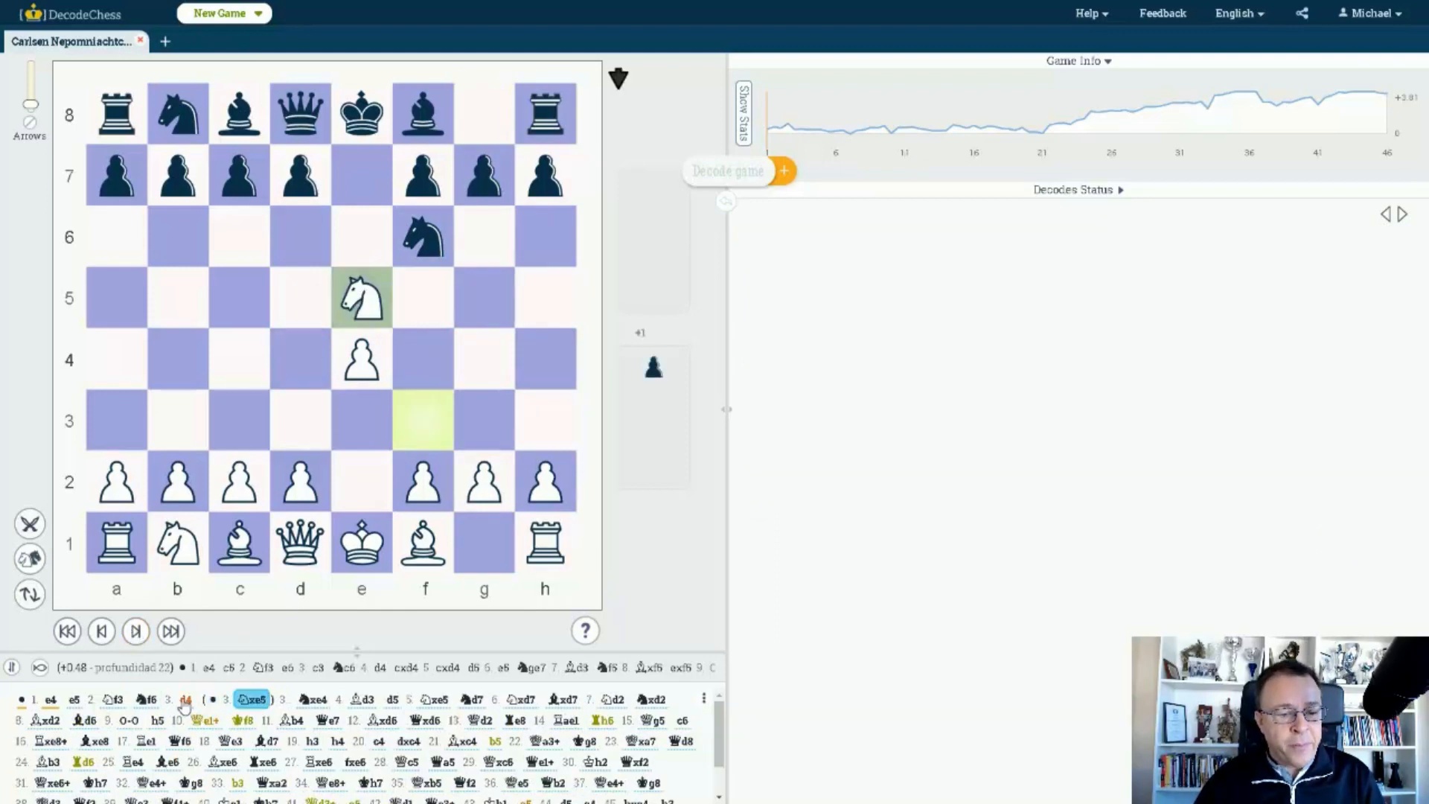
Step: Return to the main line 3.d4 Nxe4 4.Bd3 d5 and continue to 5...Nd7 with 6.Nxd7 recommended
{"action": "left_click", "coordinate": [185, 699]}
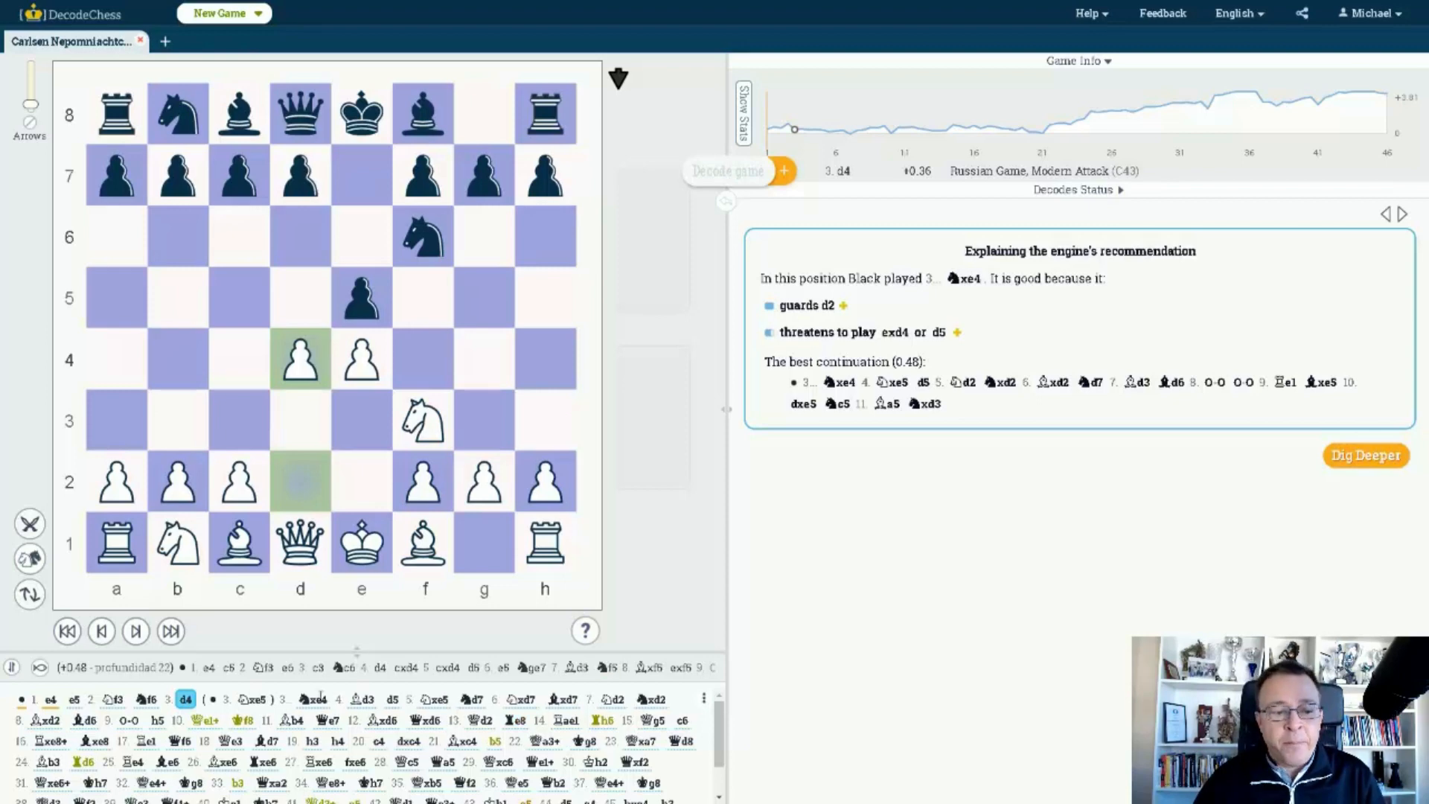
{"action": "mouse_move", "coordinate": [410, 253]}
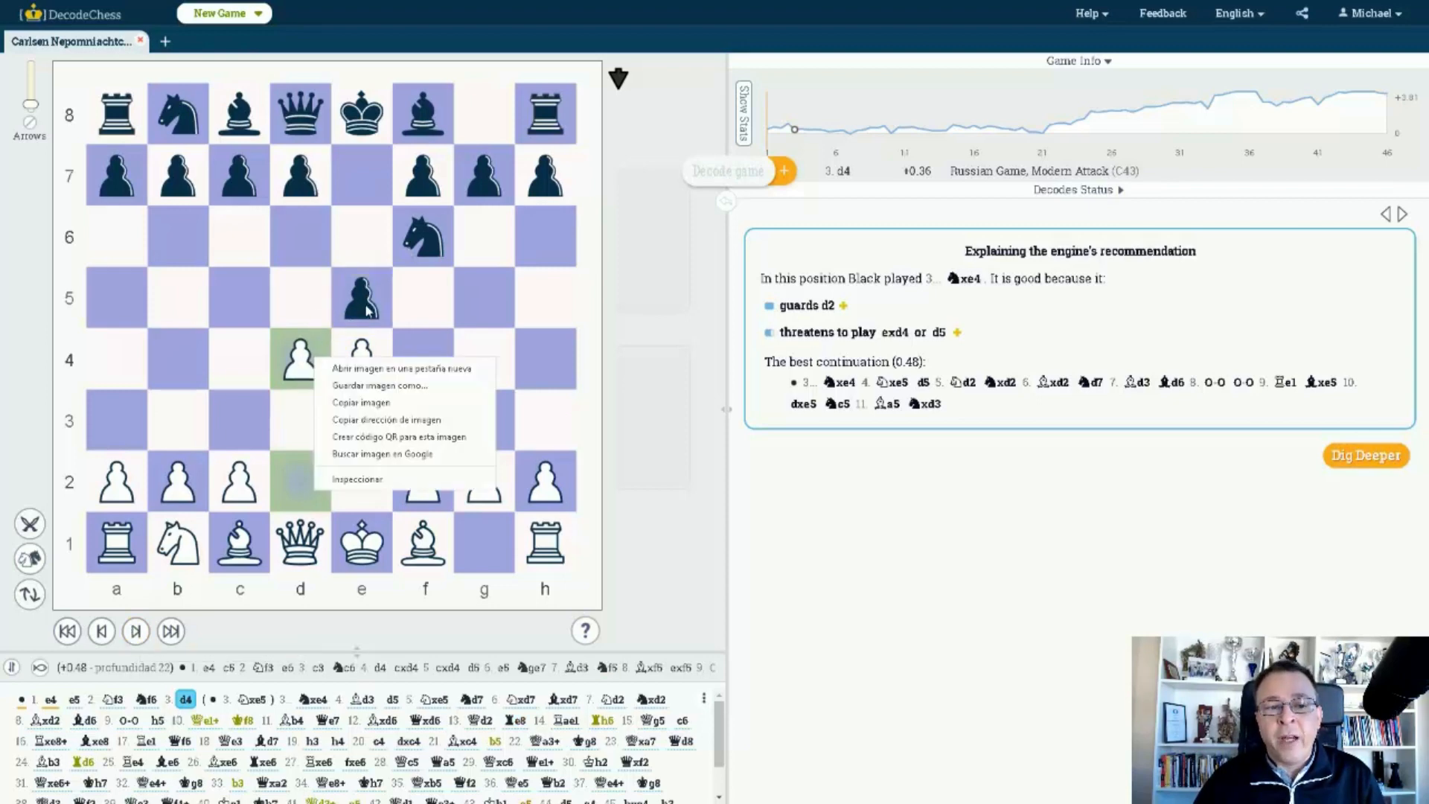
{"action": "left_click", "coordinate": [135, 631]}
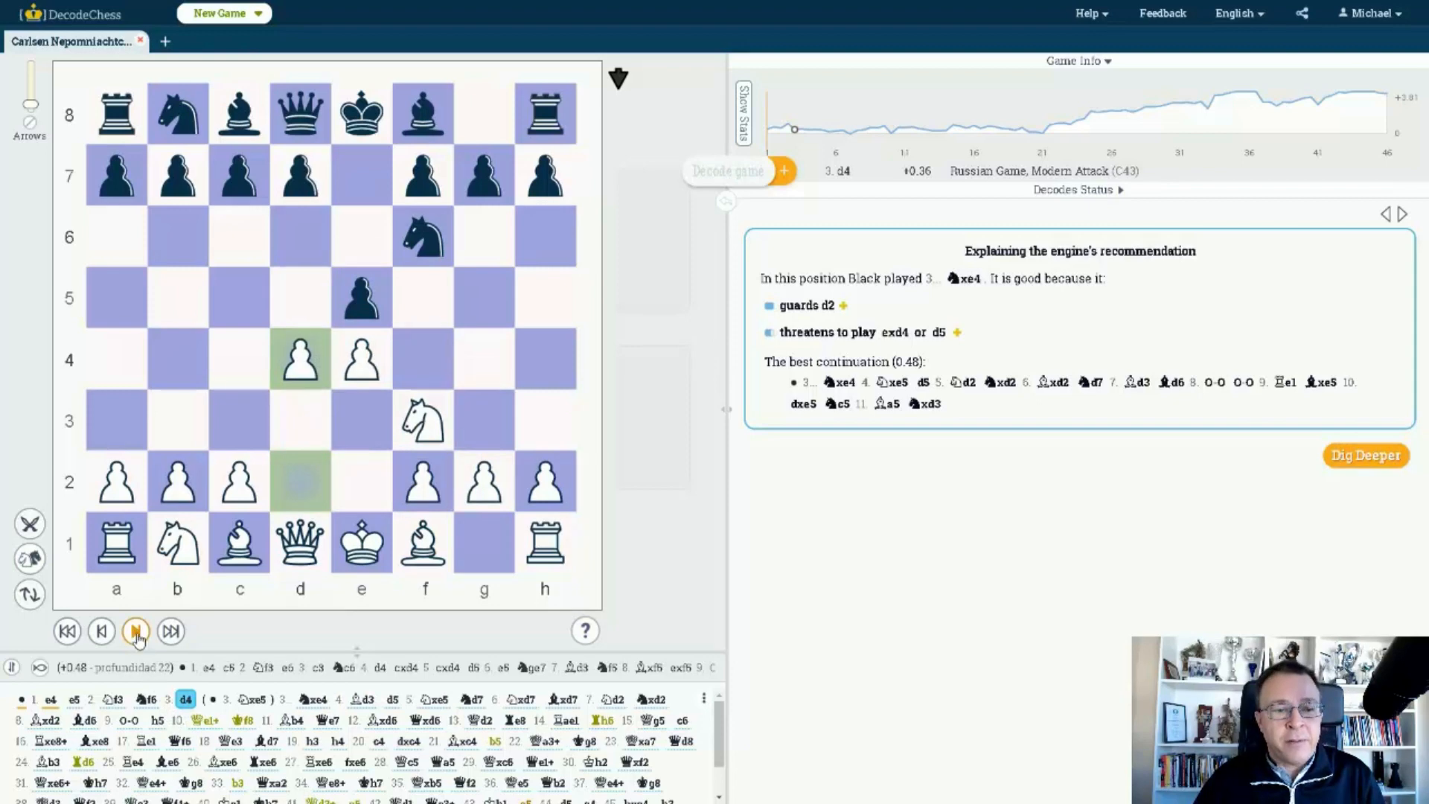
{"action": "left_click", "coordinate": [135, 631]}
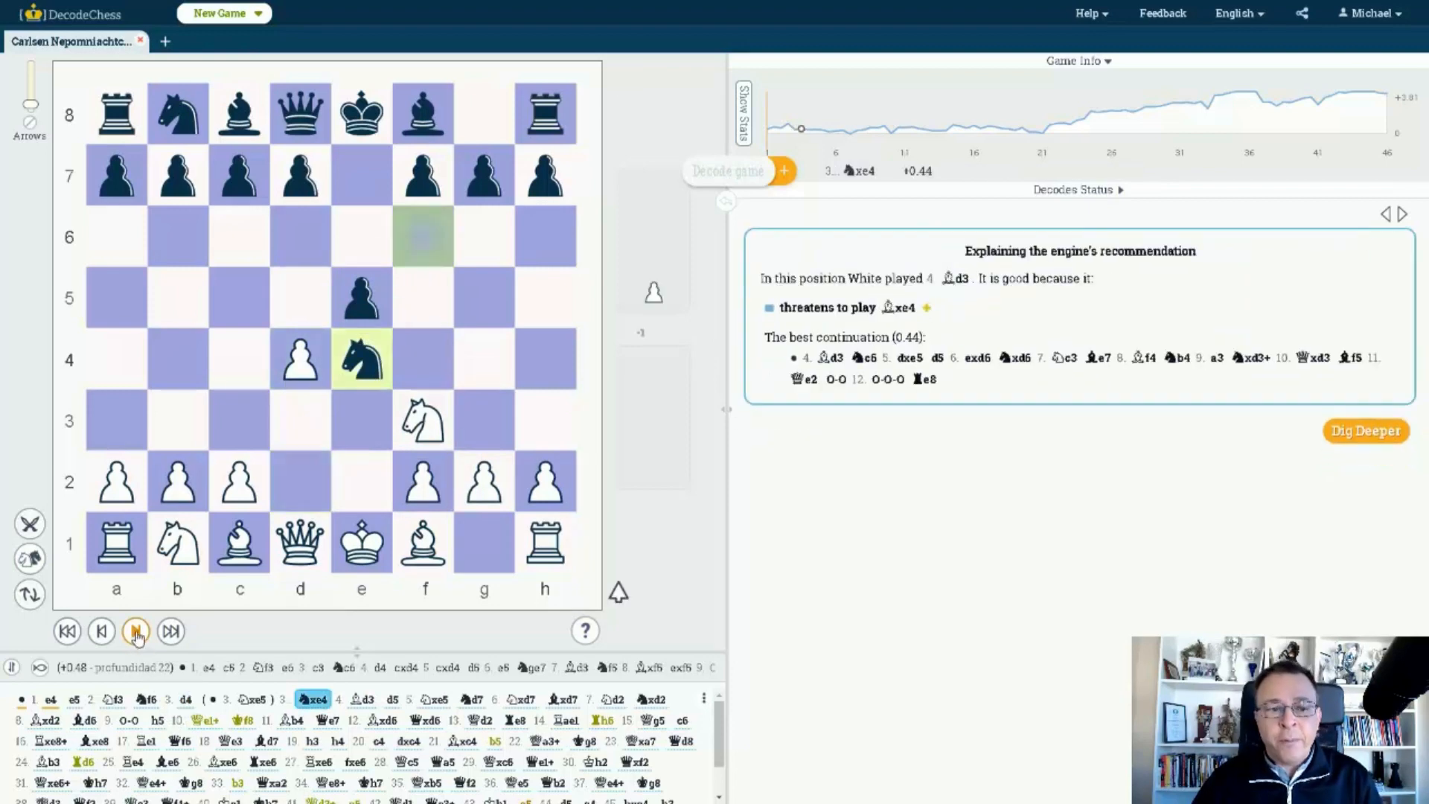
{"action": "left_click", "coordinate": [135, 631]}
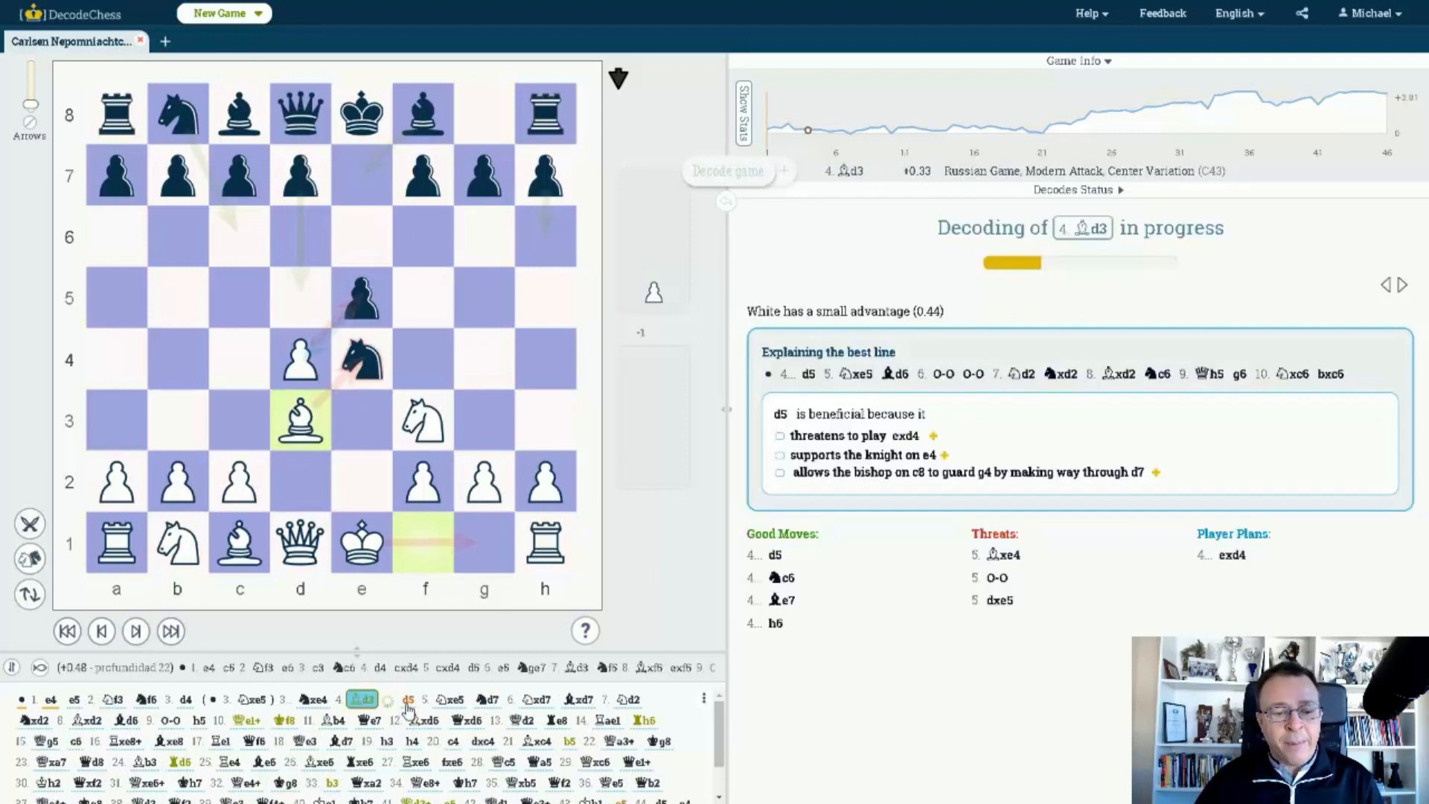
{"action": "left_click", "coordinate": [408, 700]}
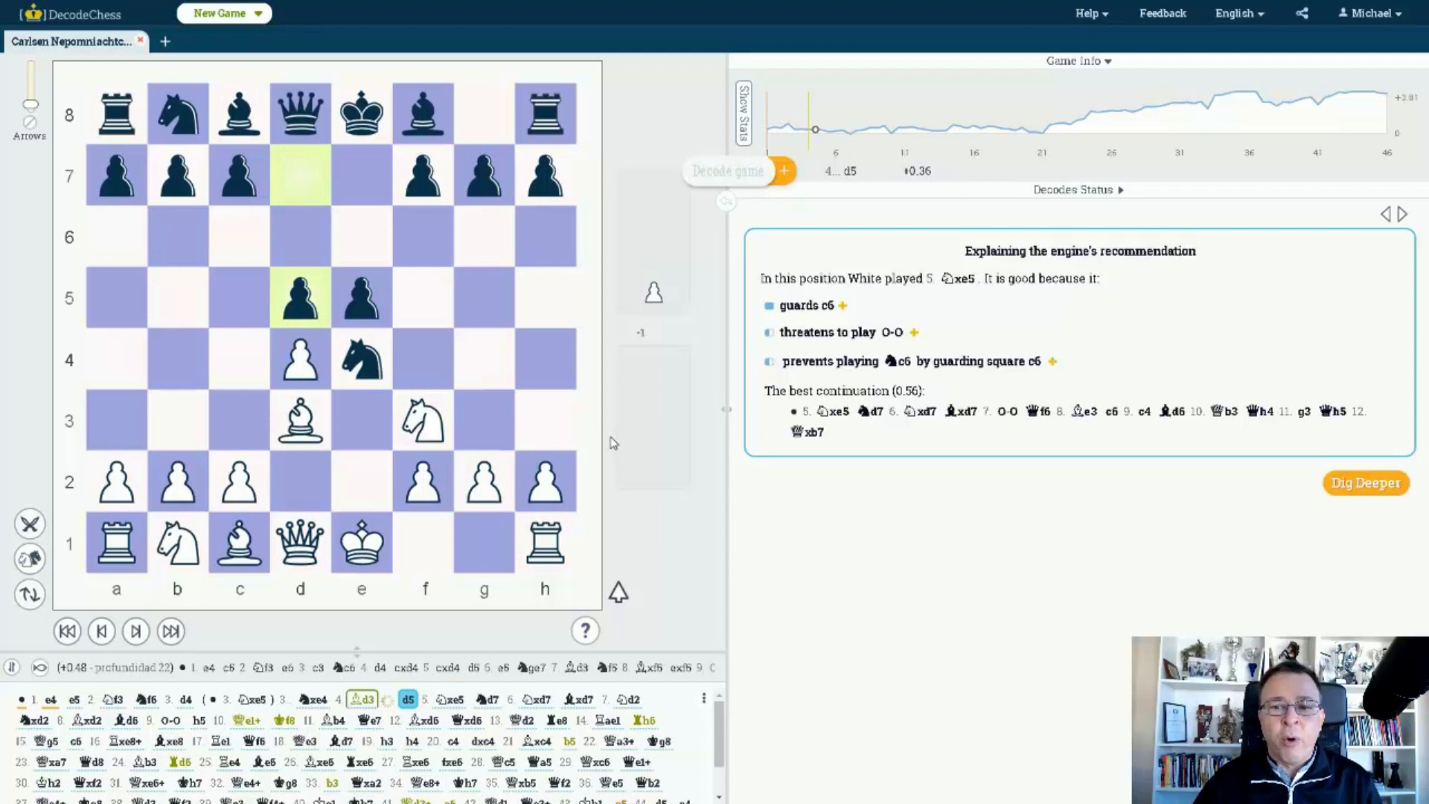
{"action": "mouse_move", "coordinate": [617, 434]}
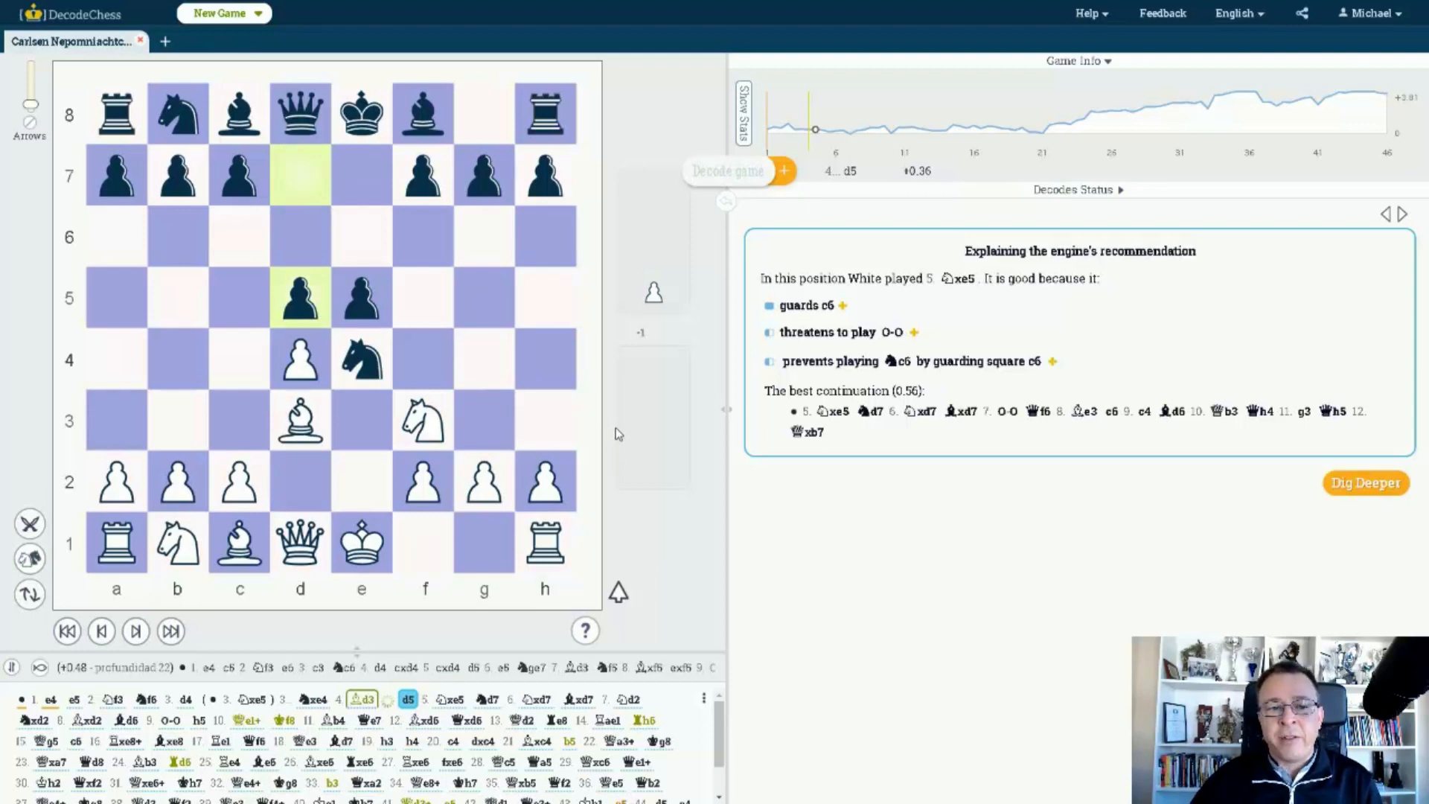
{"action": "left_click", "coordinate": [450, 699]}
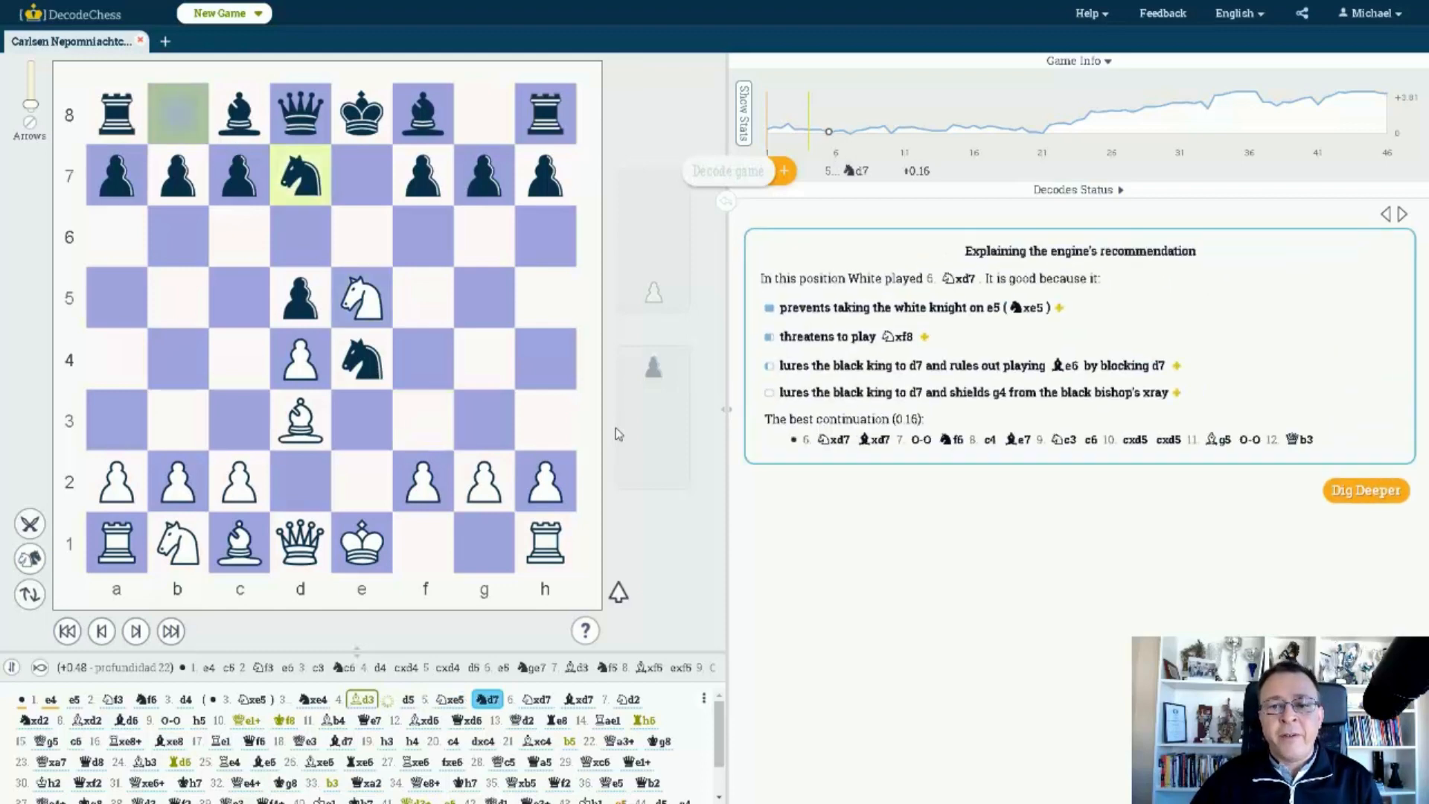
{"action": "mouse_move", "coordinate": [857, 458]}
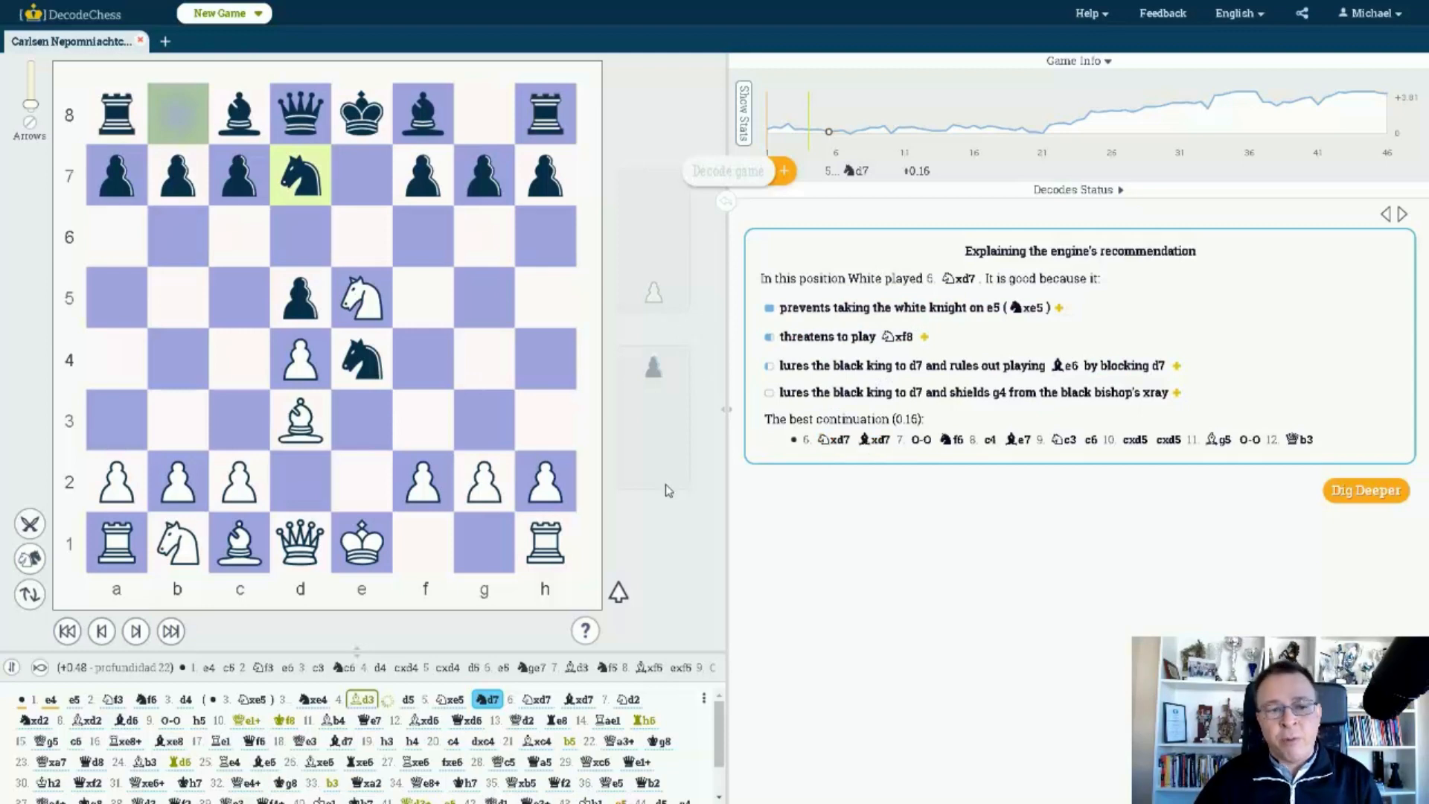
Step: Step through the castling sideline with Bd6, then reach 7.Nd2 and its recommended reply
{"action": "left_click", "coordinate": [136, 629]}
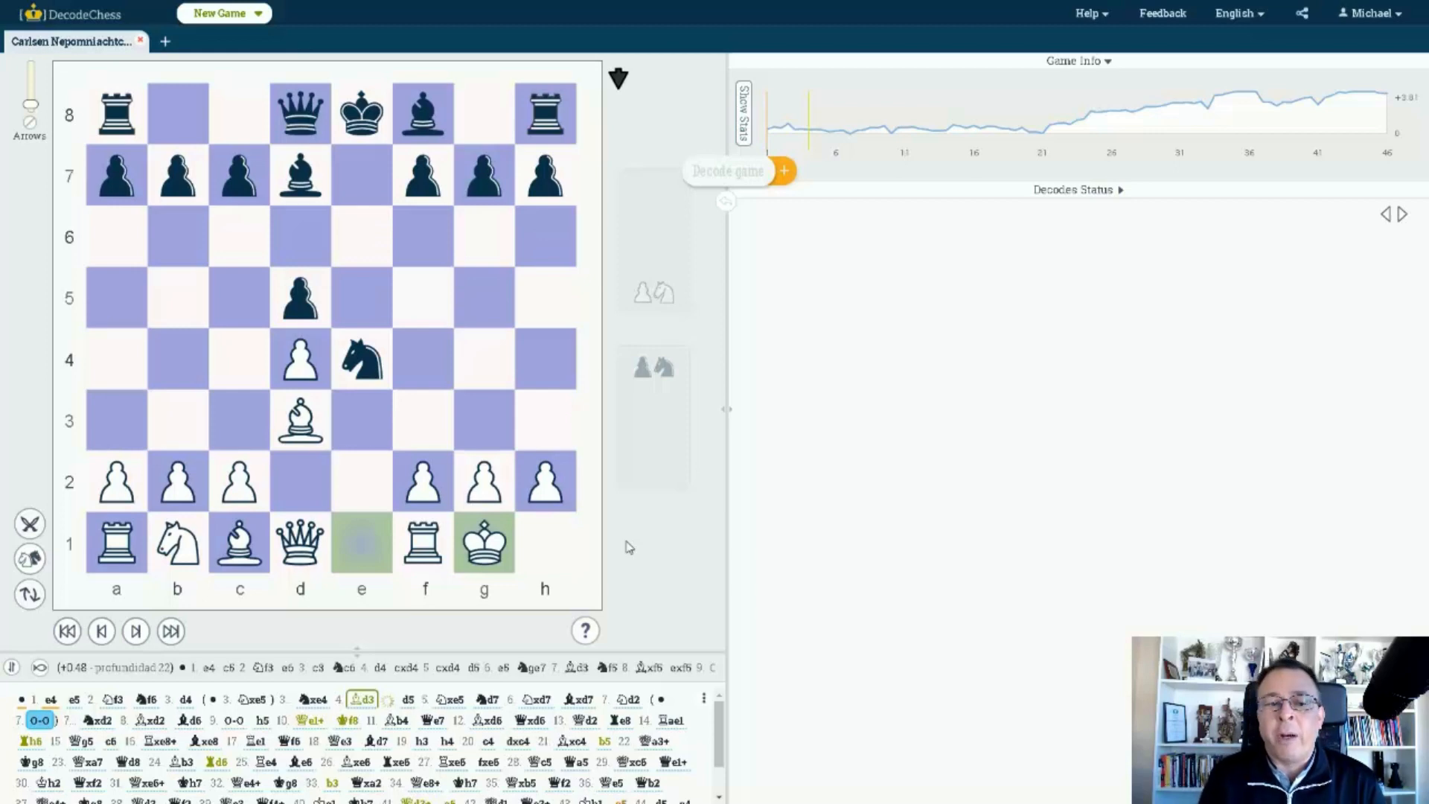
{"action": "left_click", "coordinate": [613, 699]}
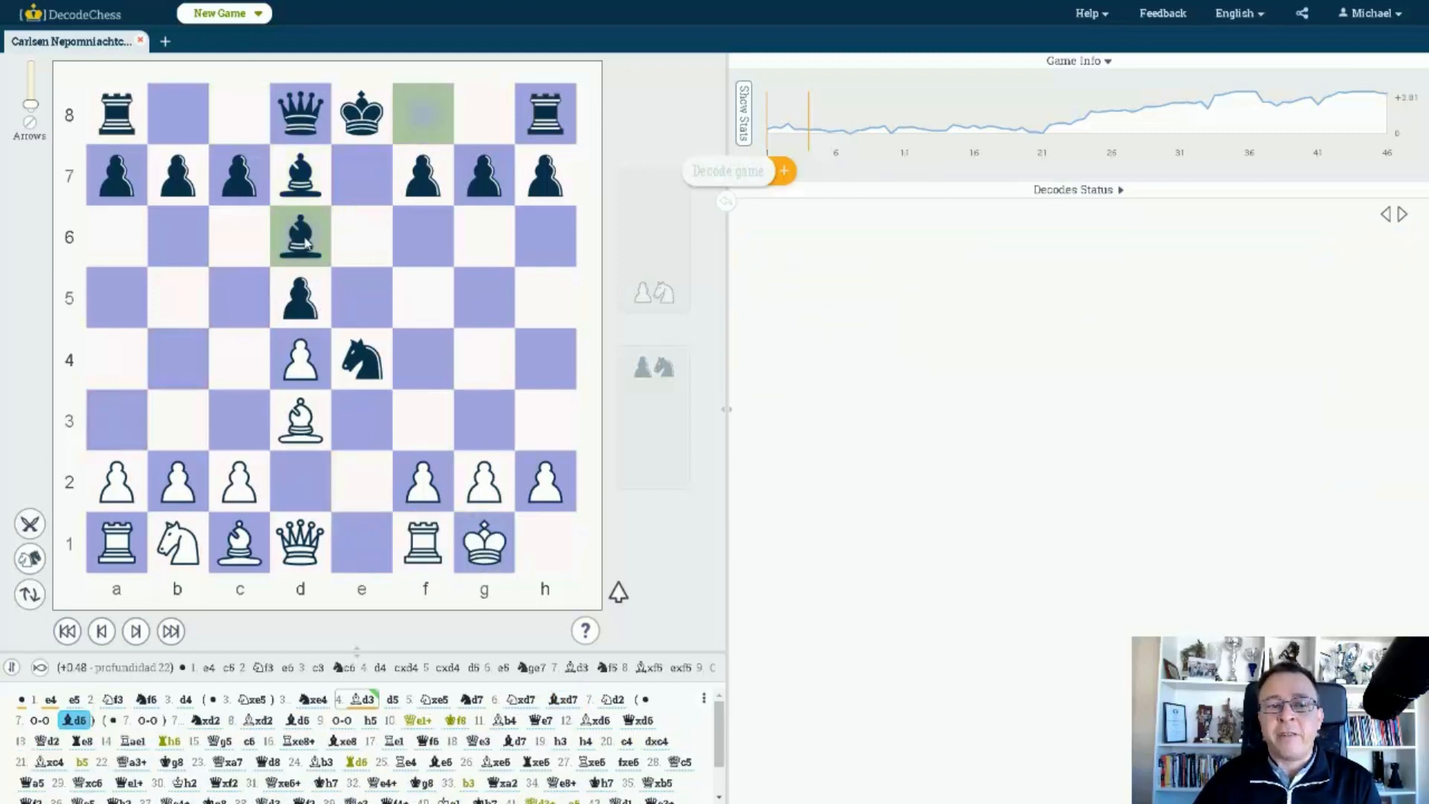
{"action": "left_click_drag", "start_coordinate": [177, 543], "coordinate": [299, 481]}
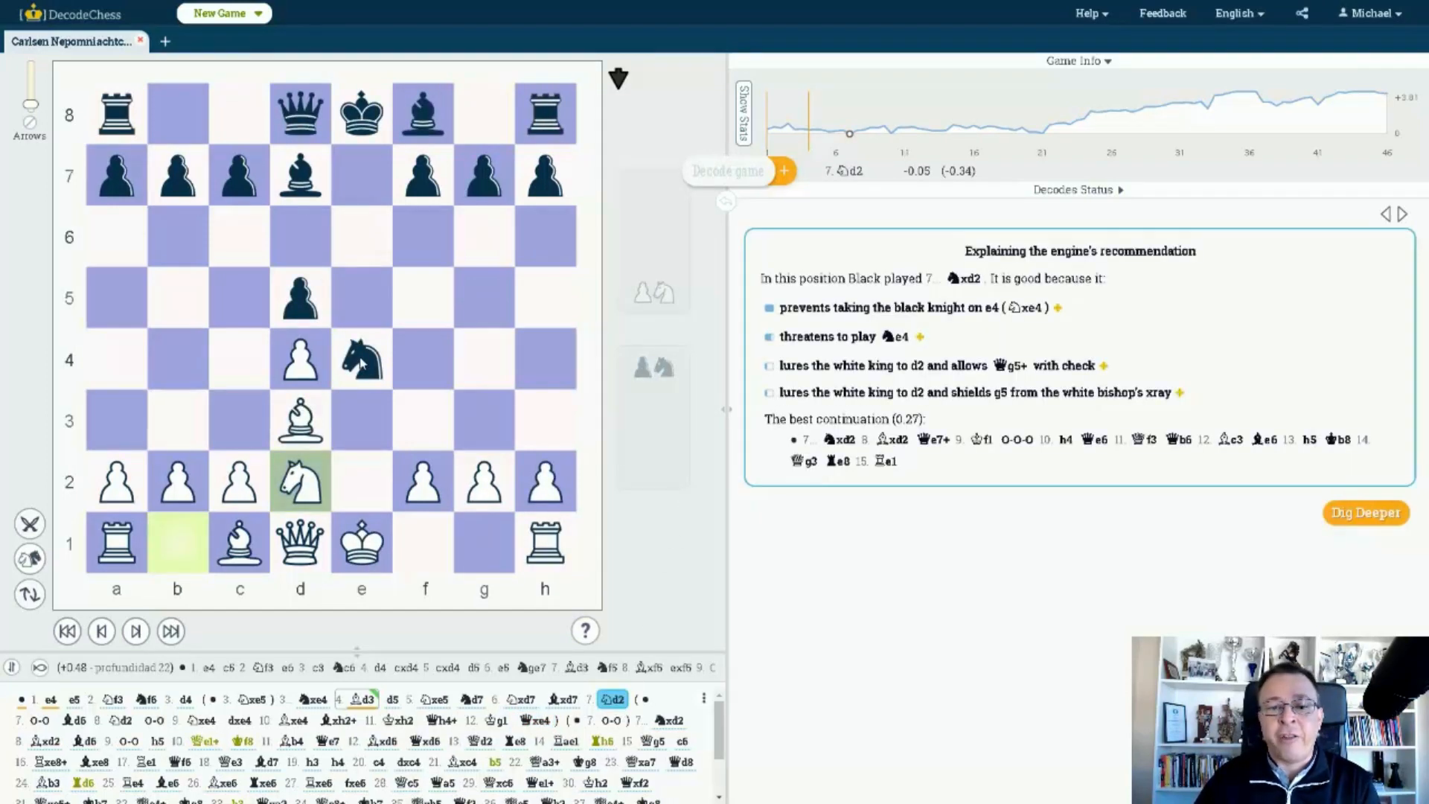
{"action": "mouse_move", "coordinate": [651, 515]}
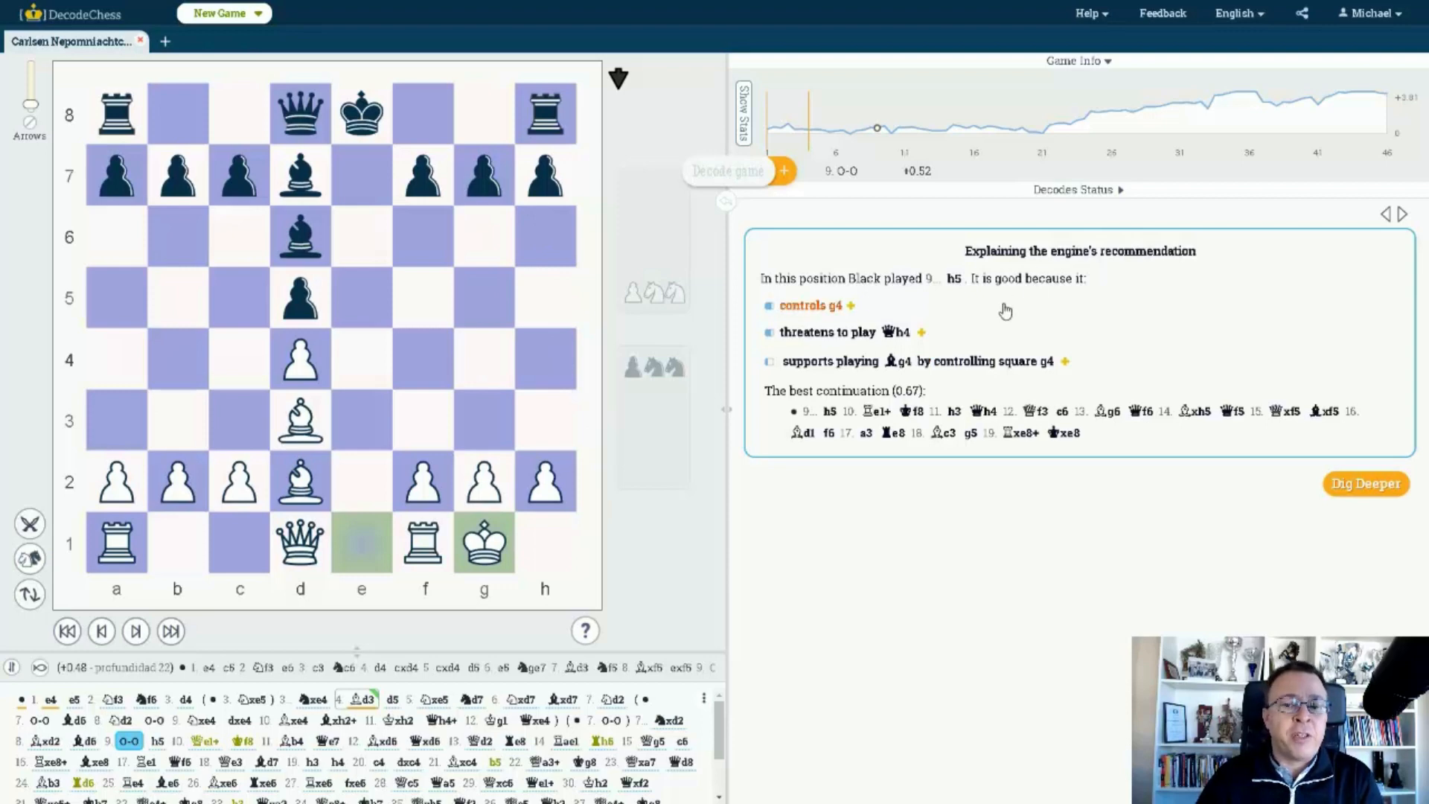
{"action": "mouse_move", "coordinate": [1042, 299]}
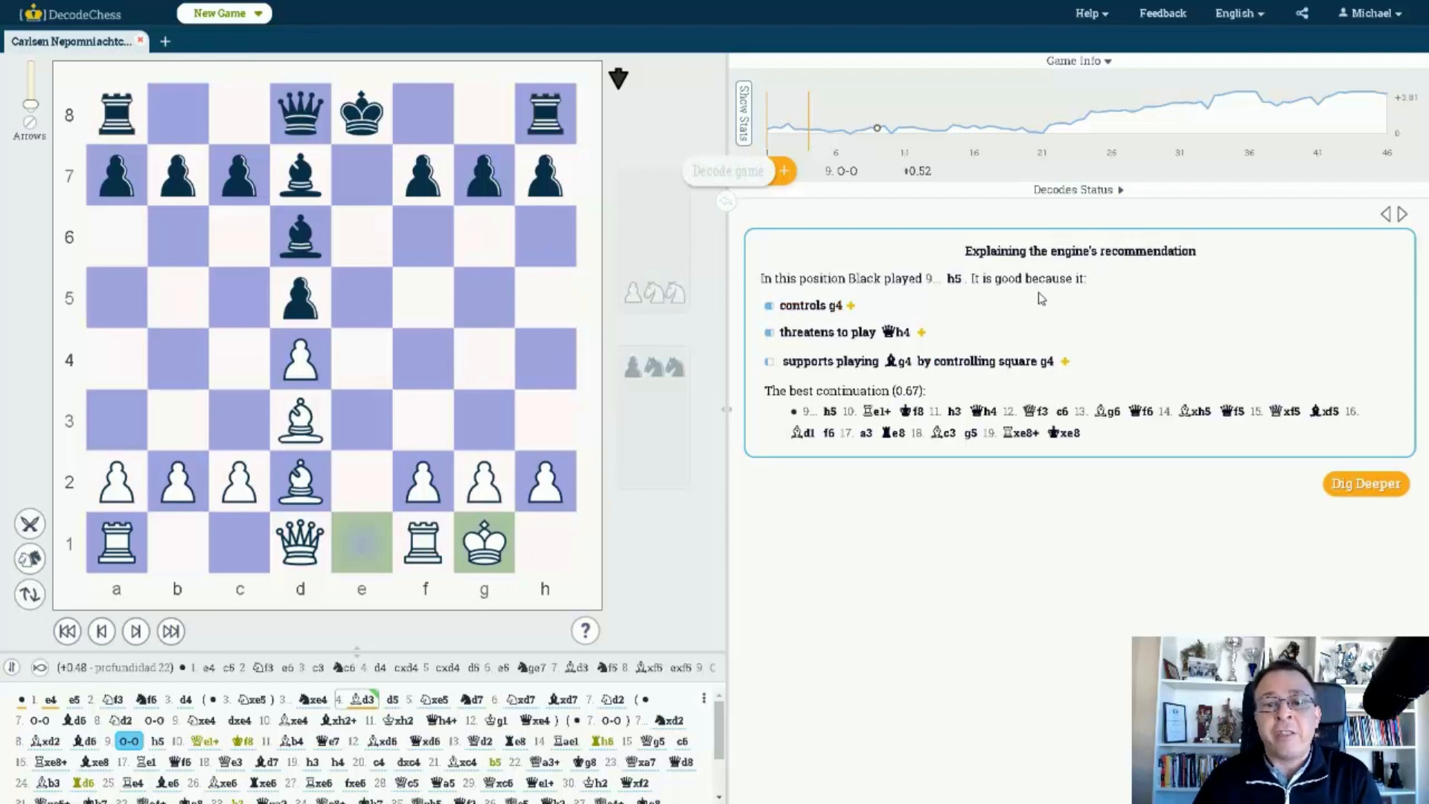
{"action": "mouse_move", "coordinate": [809, 305]}
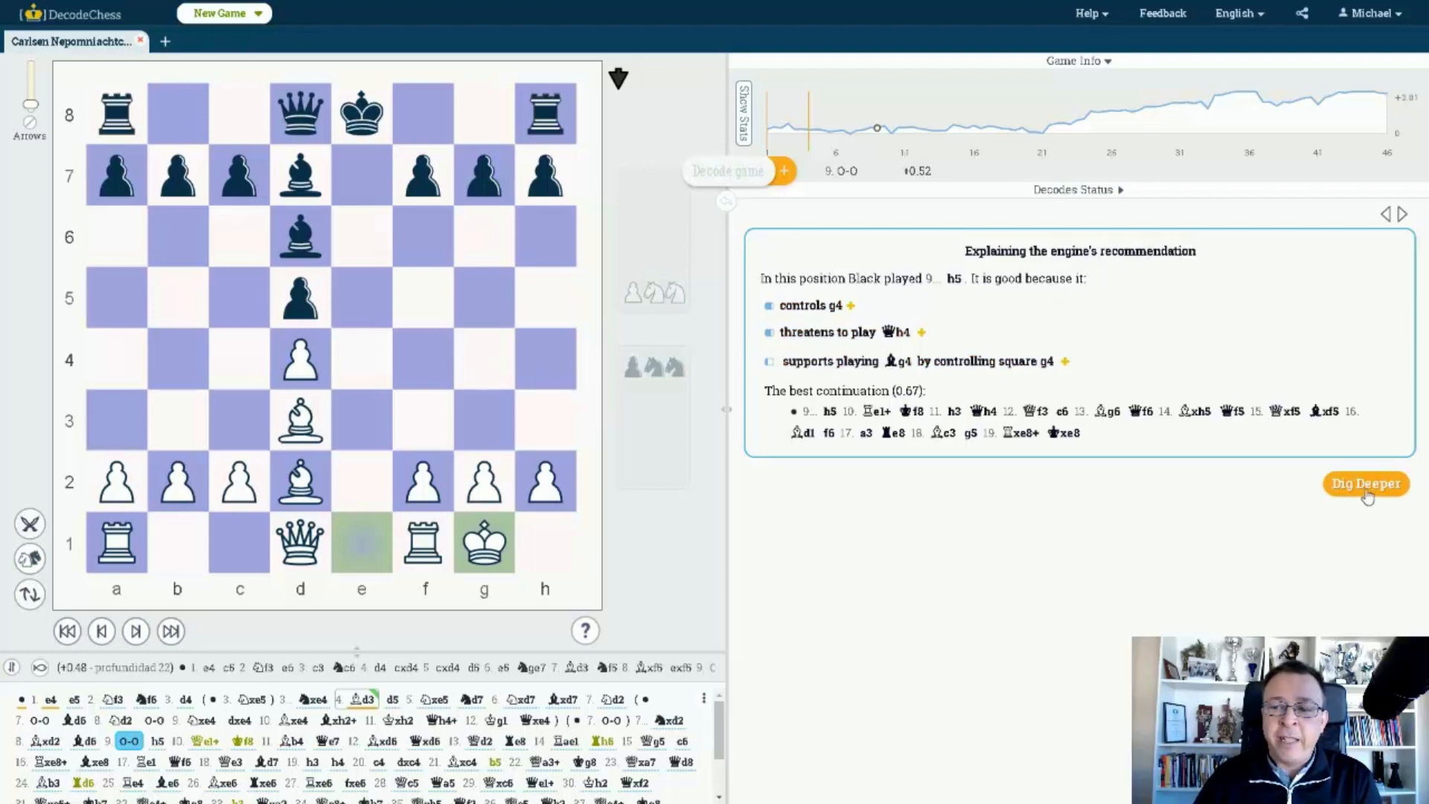
Step: Open the Dig Deeper report on the 9.O-O position, rating 9...Be6 best and 9...h5 good
{"action": "left_click", "coordinate": [1365, 482]}
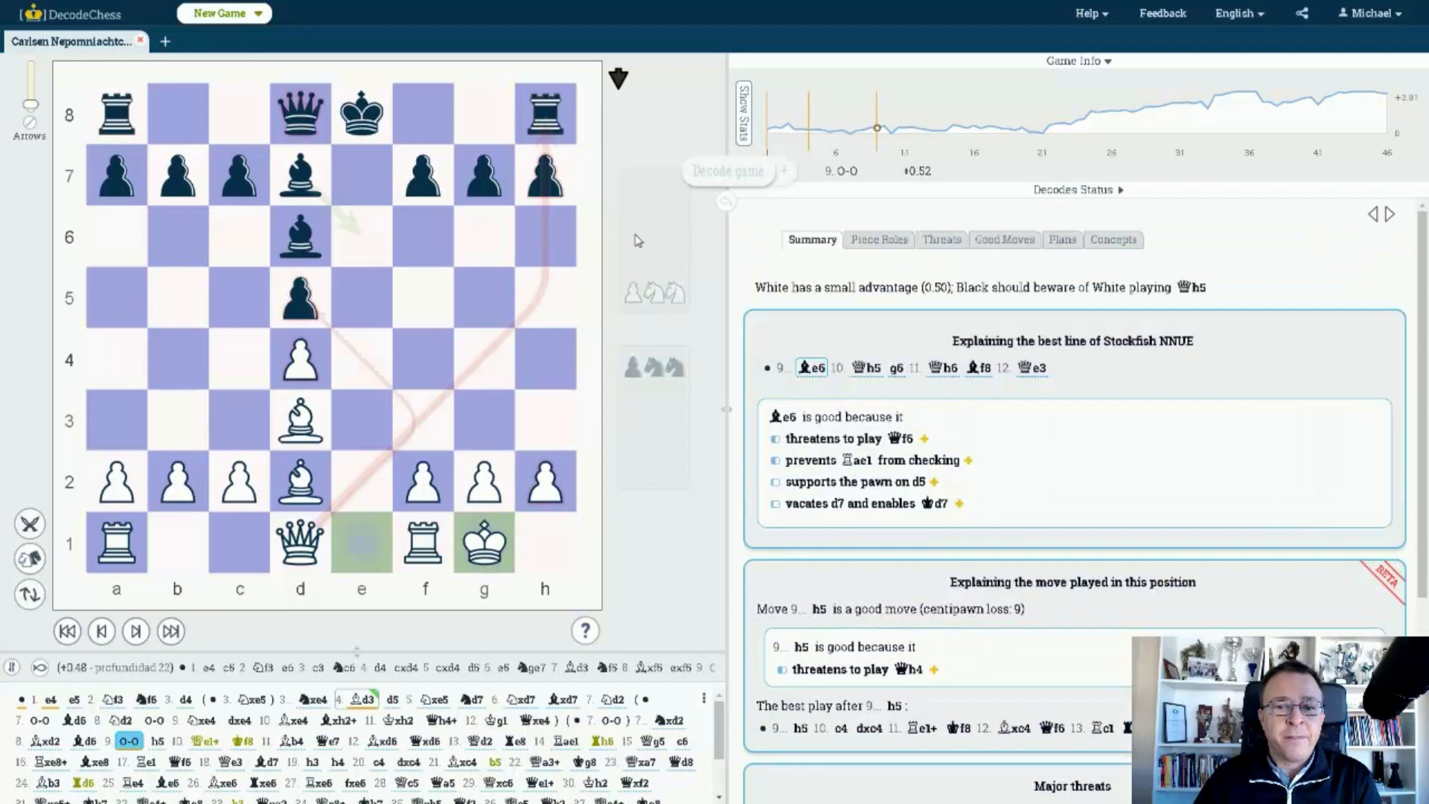
{"action": "mouse_move", "coordinate": [1280, 460]}
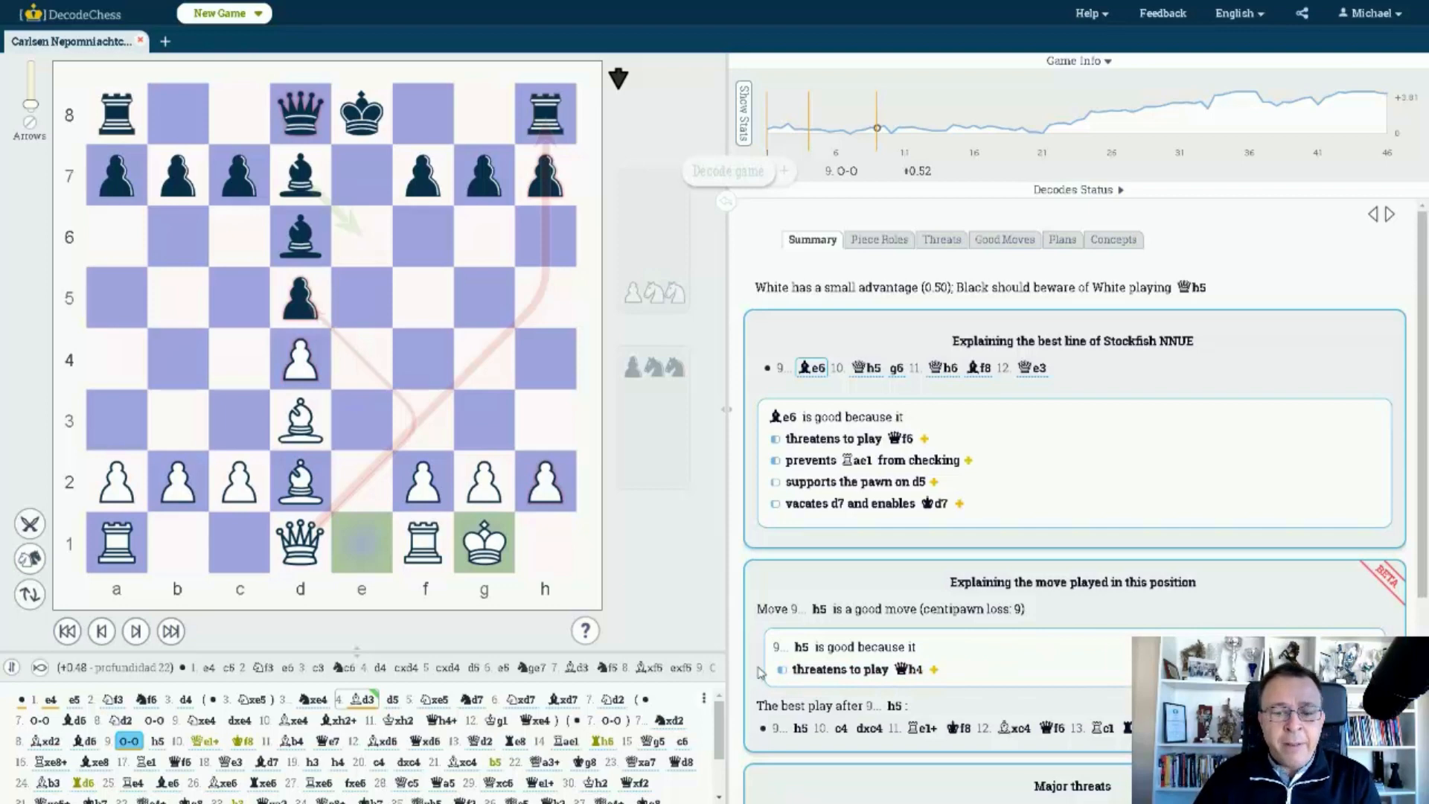
{"action": "mouse_move", "coordinate": [537, 370]}
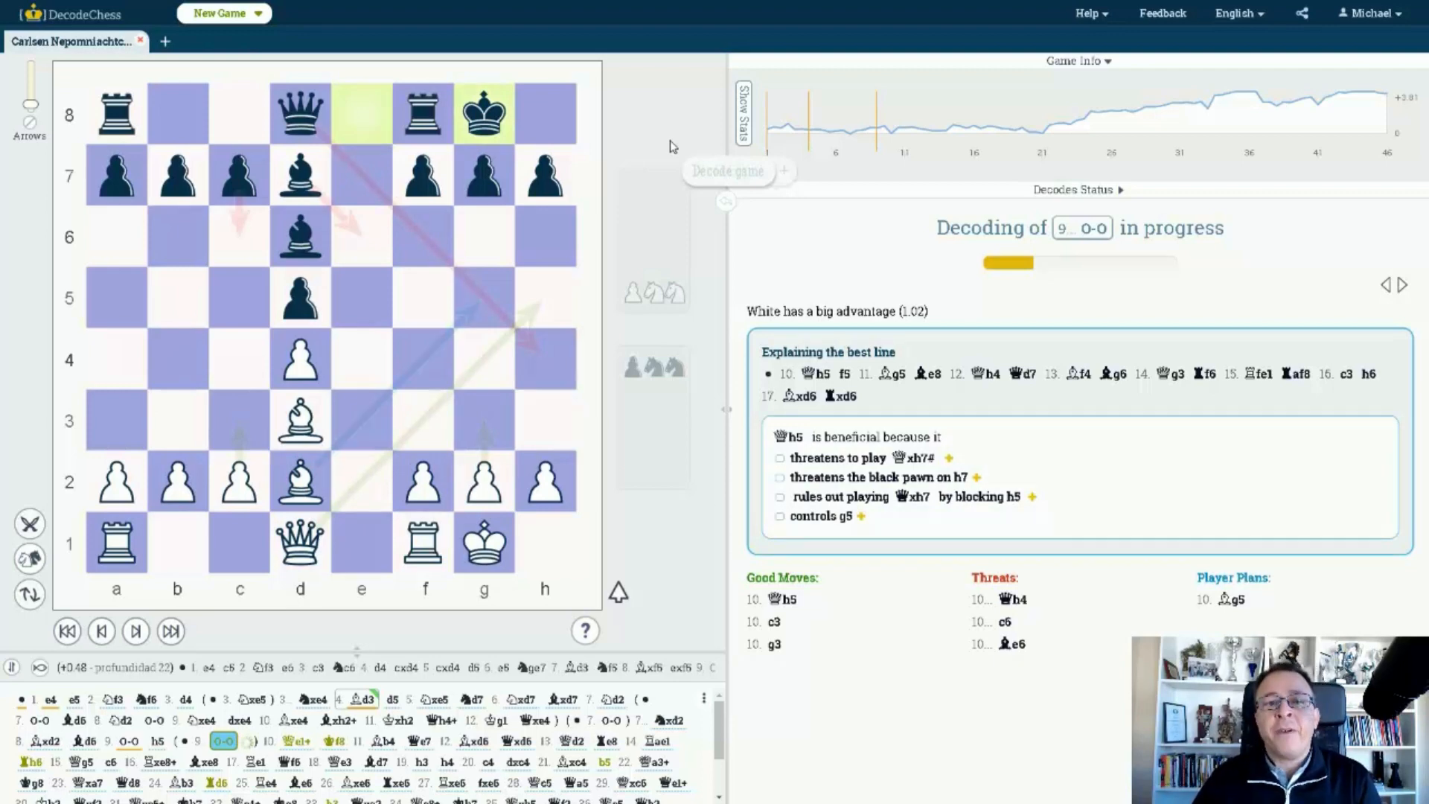
{"action": "mouse_move", "coordinate": [649, 177]}
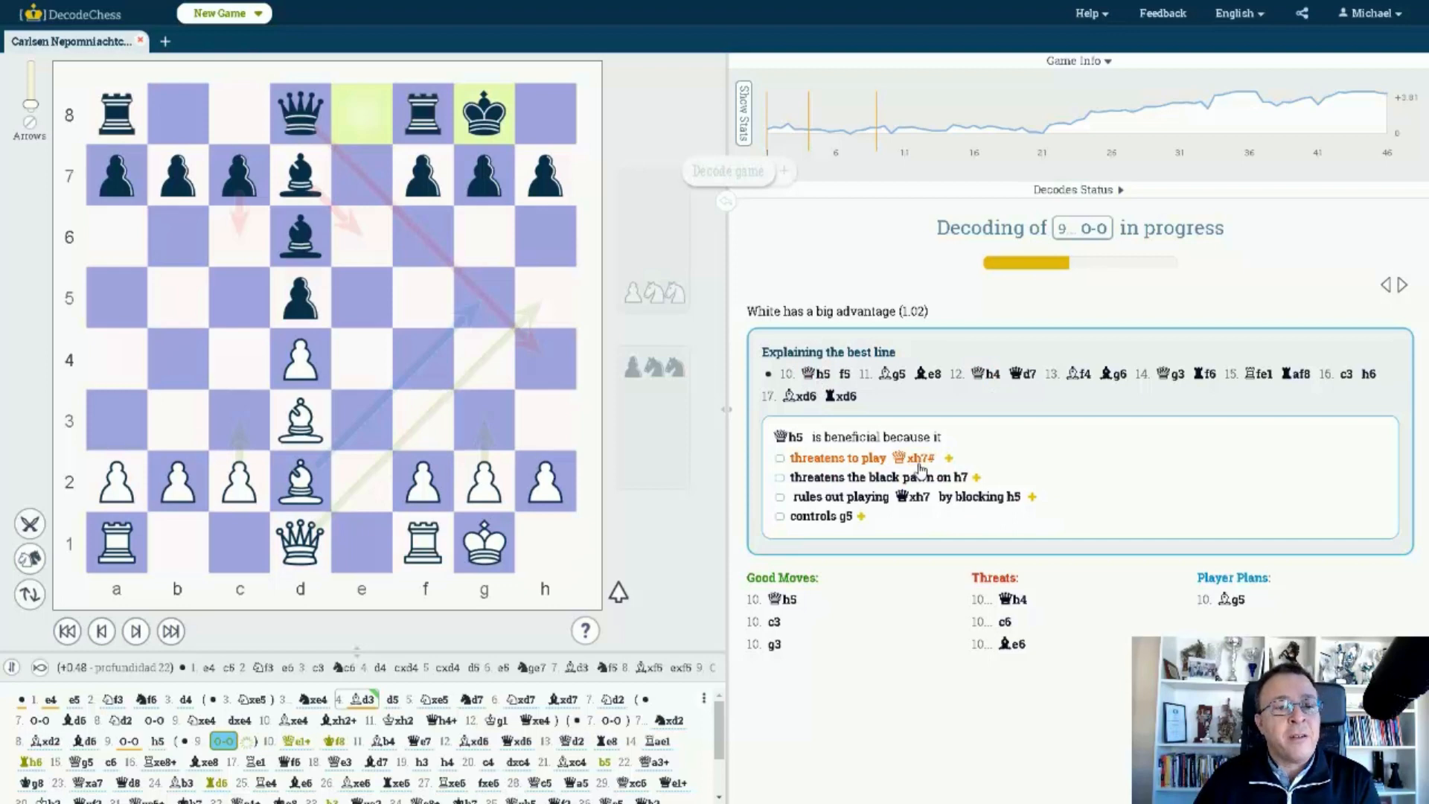
{"action": "mouse_move", "coordinate": [906, 510]}
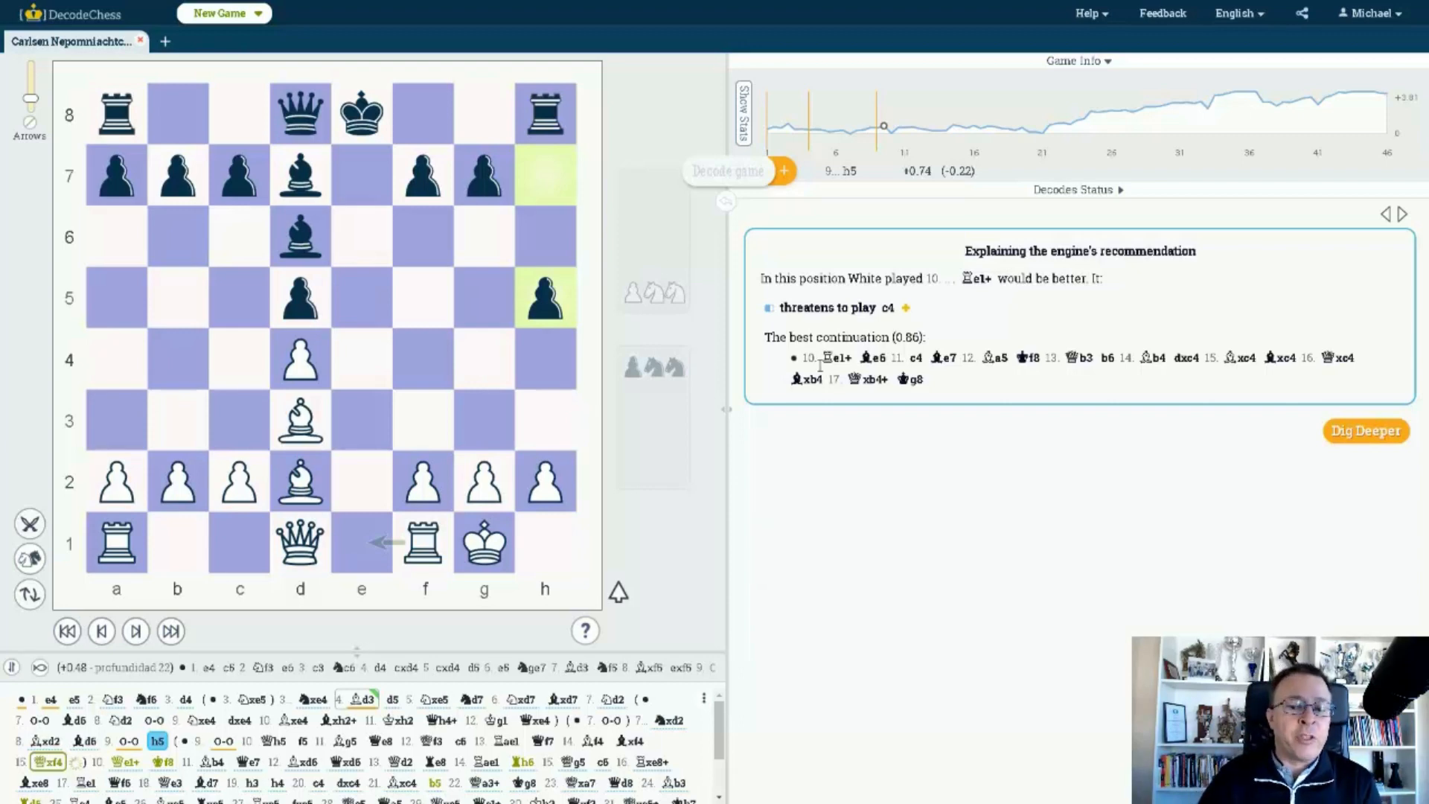
{"action": "mouse_move", "coordinate": [665, 242]}
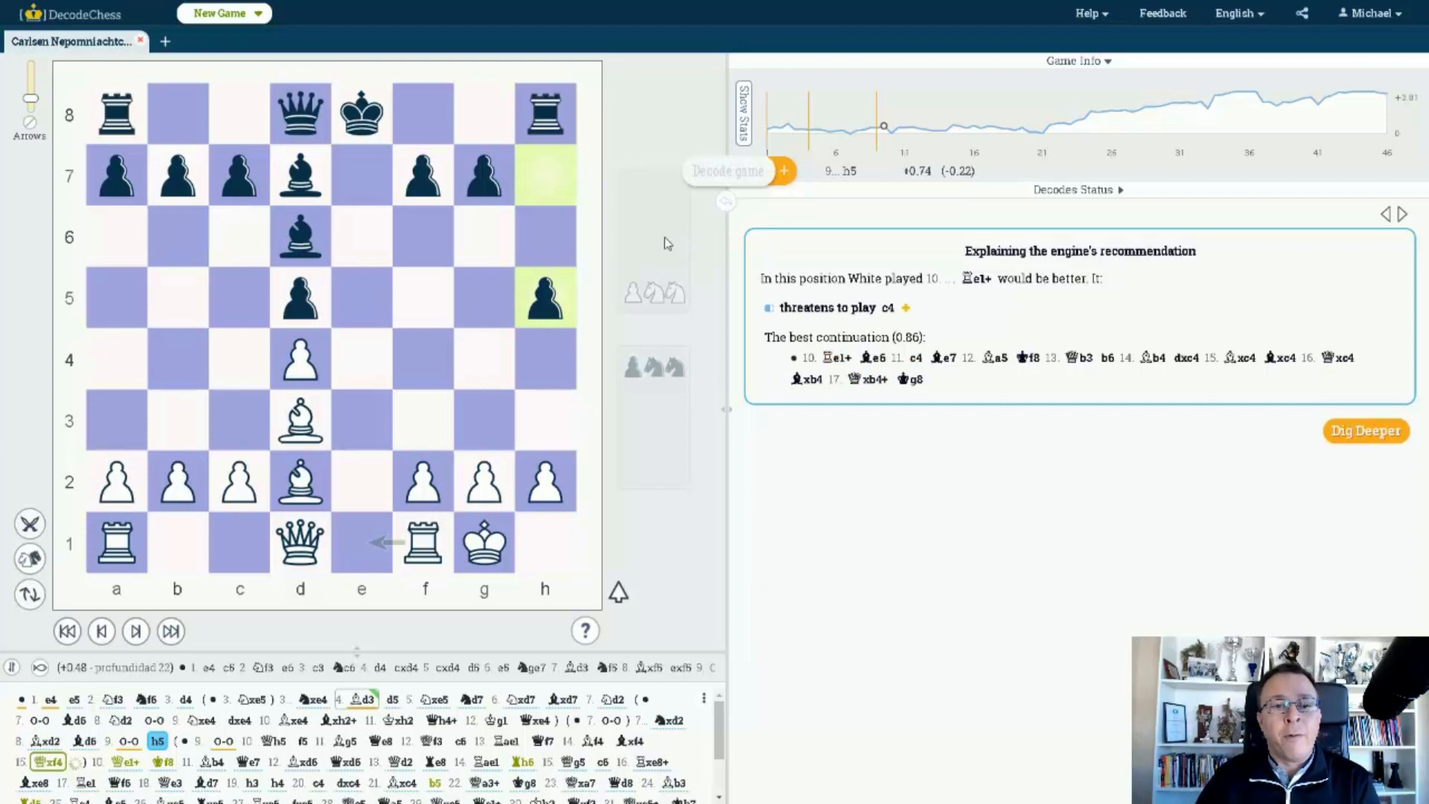
{"action": "mouse_move", "coordinate": [664, 149]}
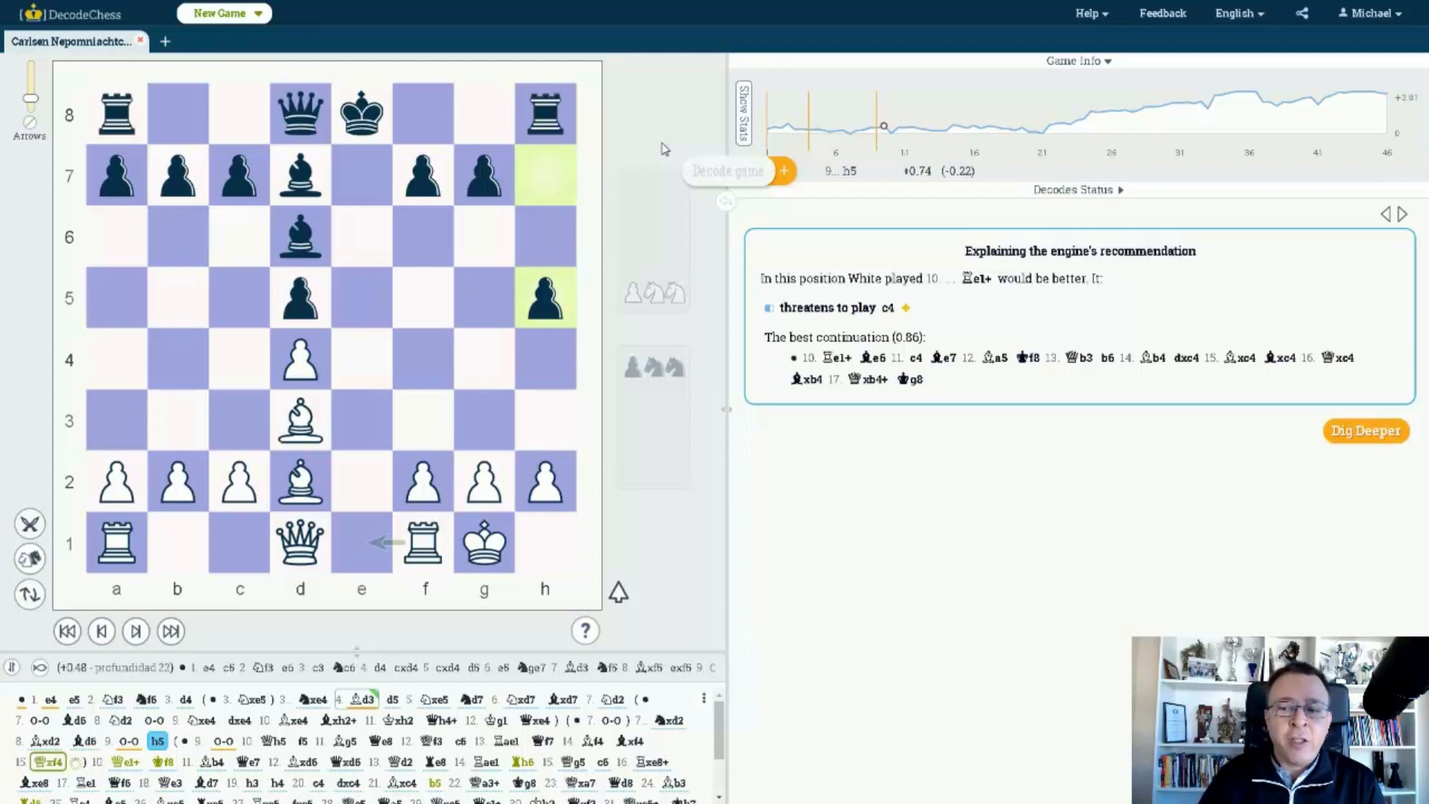
{"action": "mouse_move", "coordinate": [671, 493]}
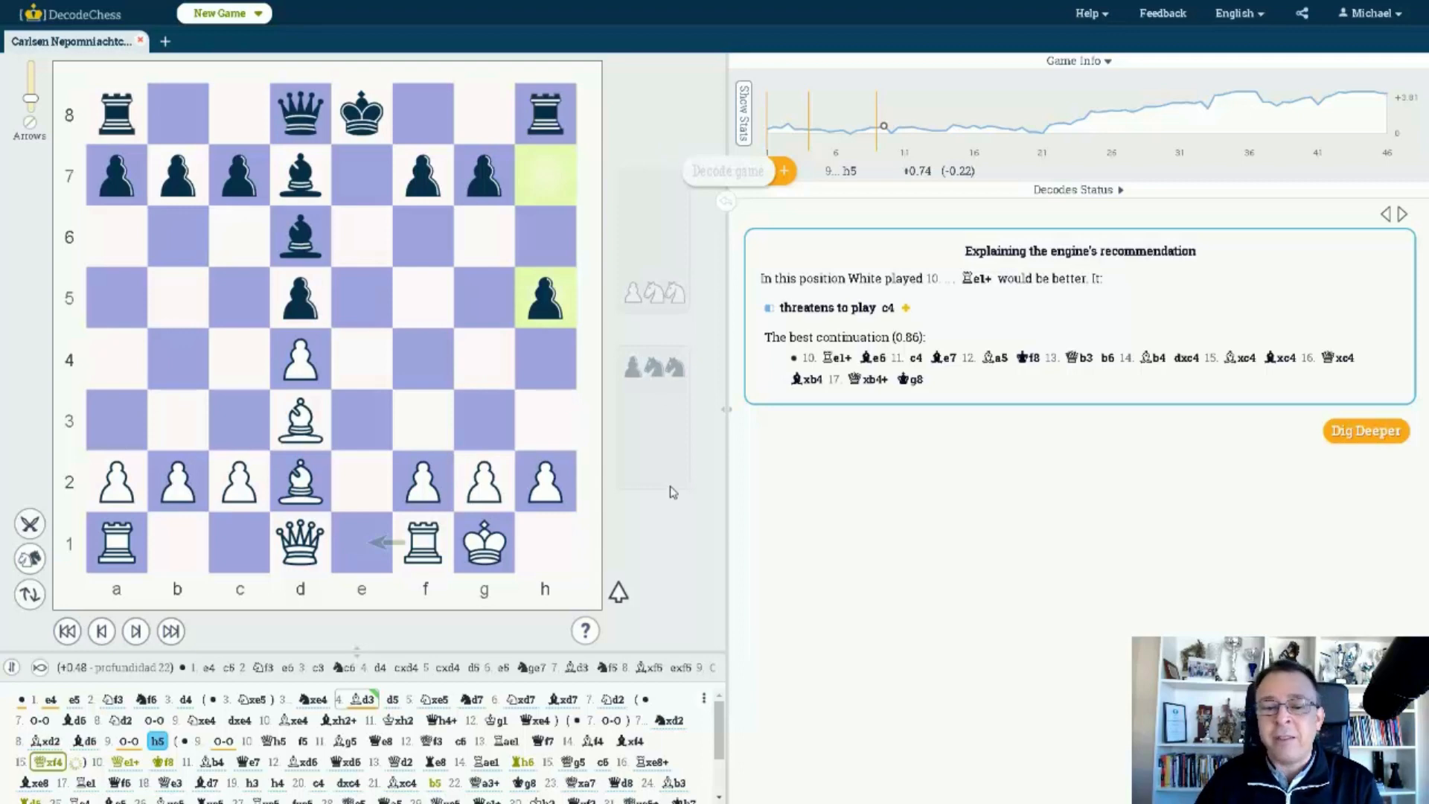
Step: Show the 9...h5 position with 10.Re1+ recommended and best continuation 0.86
{"action": "left_click", "coordinate": [136, 630]}
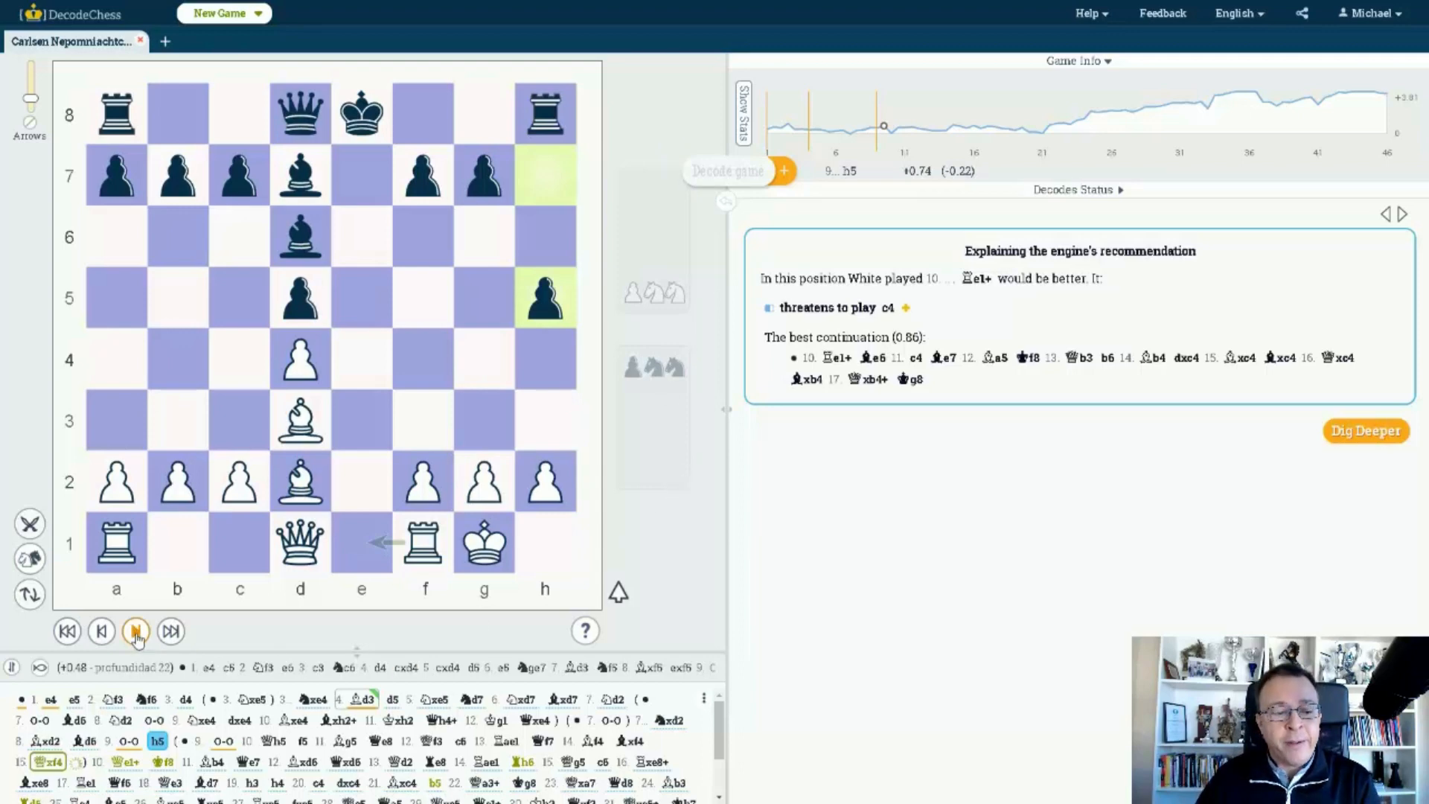
Step: Advance to 10.Re1+, where 10...Qe7 is rated better than 10...Kf8 (0.28)
{"action": "left_click", "coordinate": [135, 631]}
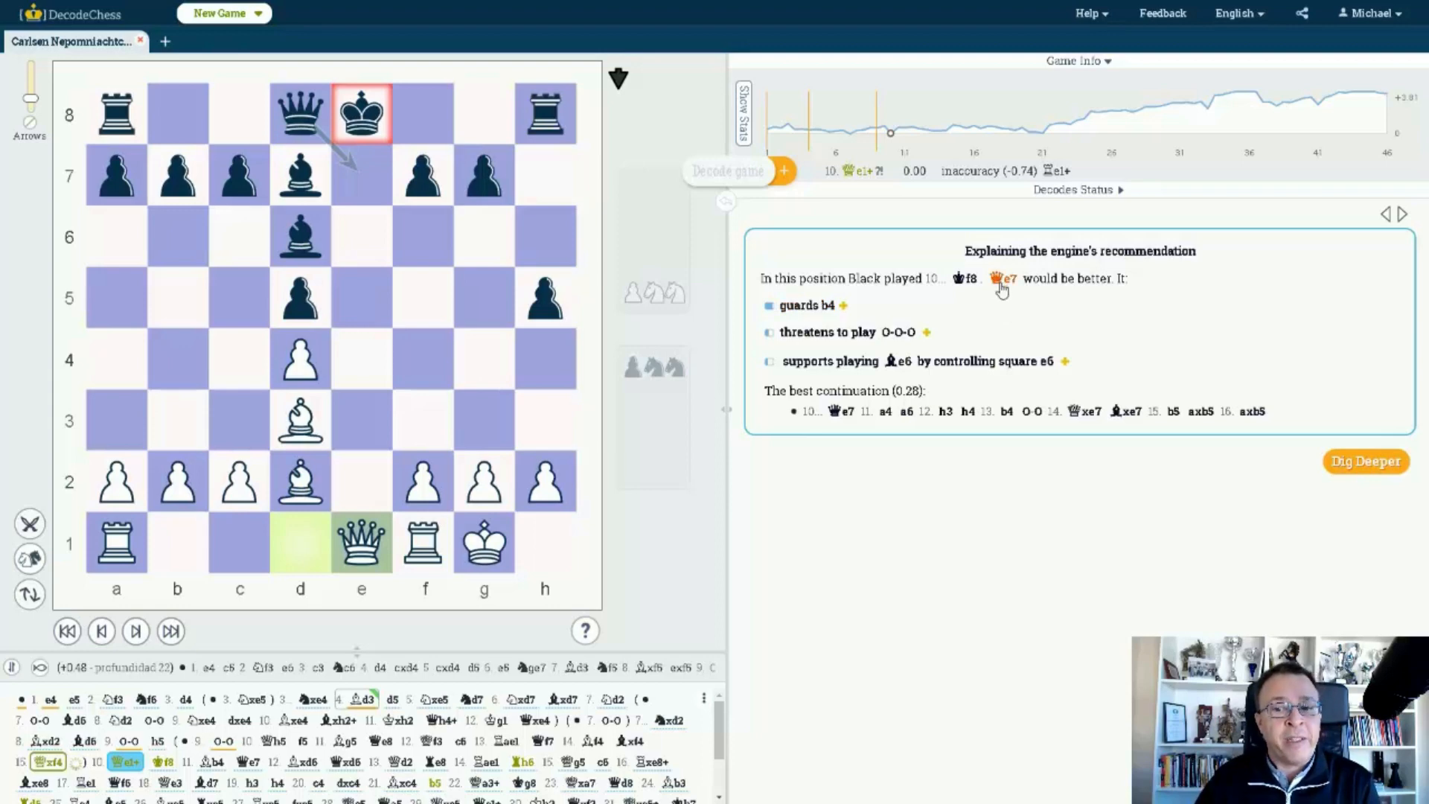
{"action": "mouse_move", "coordinate": [944, 301]}
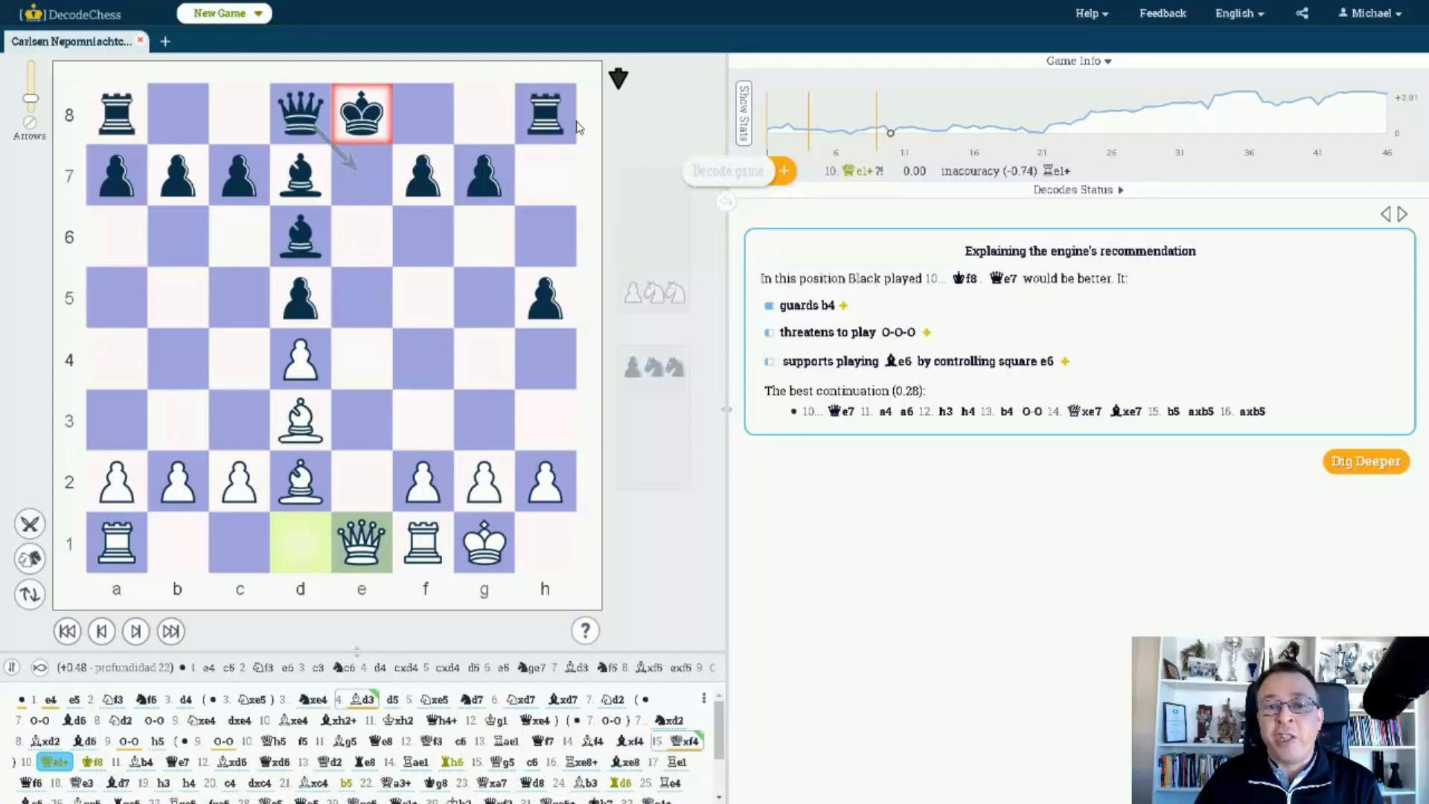
{"action": "mouse_move", "coordinate": [663, 111]}
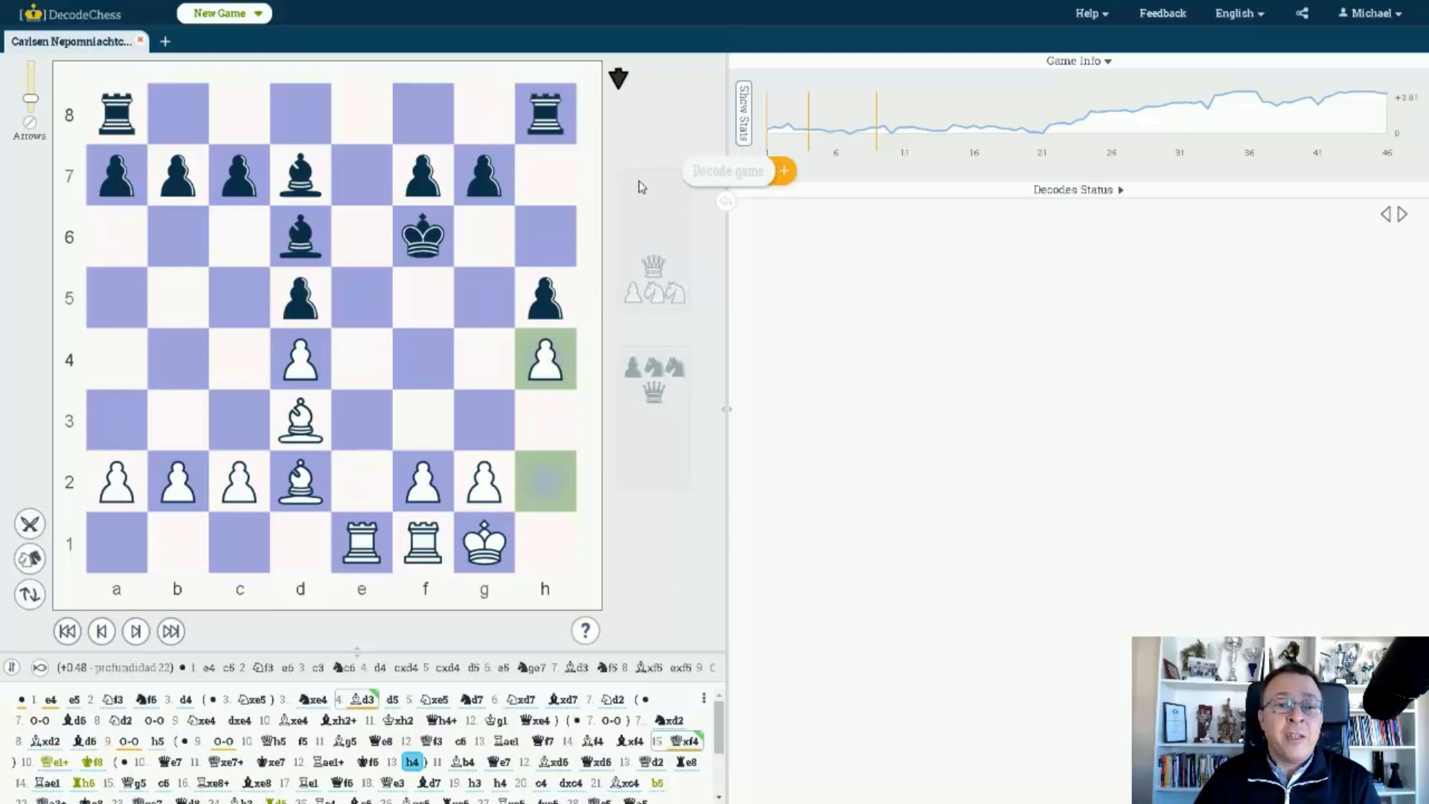
{"action": "mouse_move", "coordinate": [433, 327]}
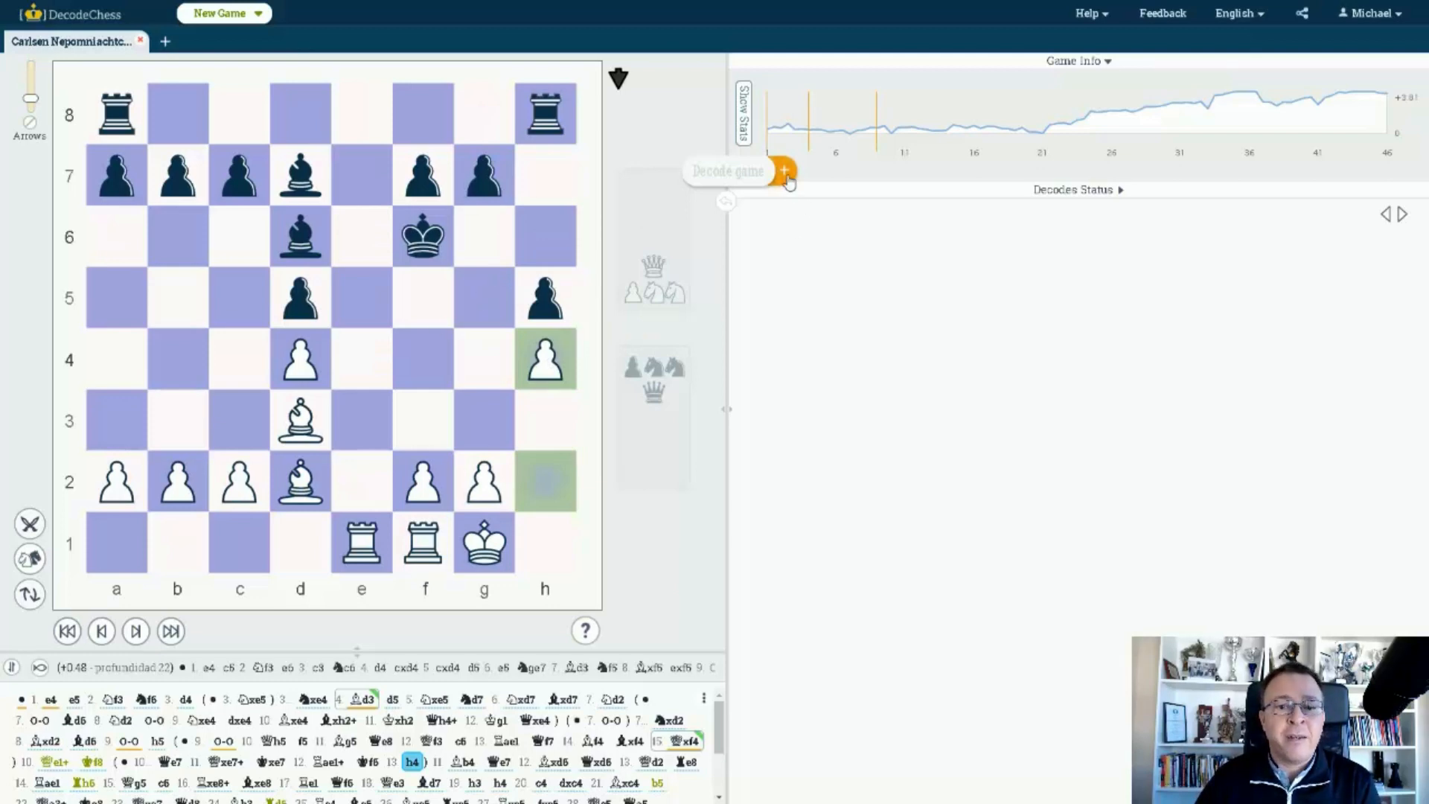
Step: Decode the position after 13.h4, about equal with 13...Bf5 as the best line
{"action": "left_click", "coordinate": [782, 173]}
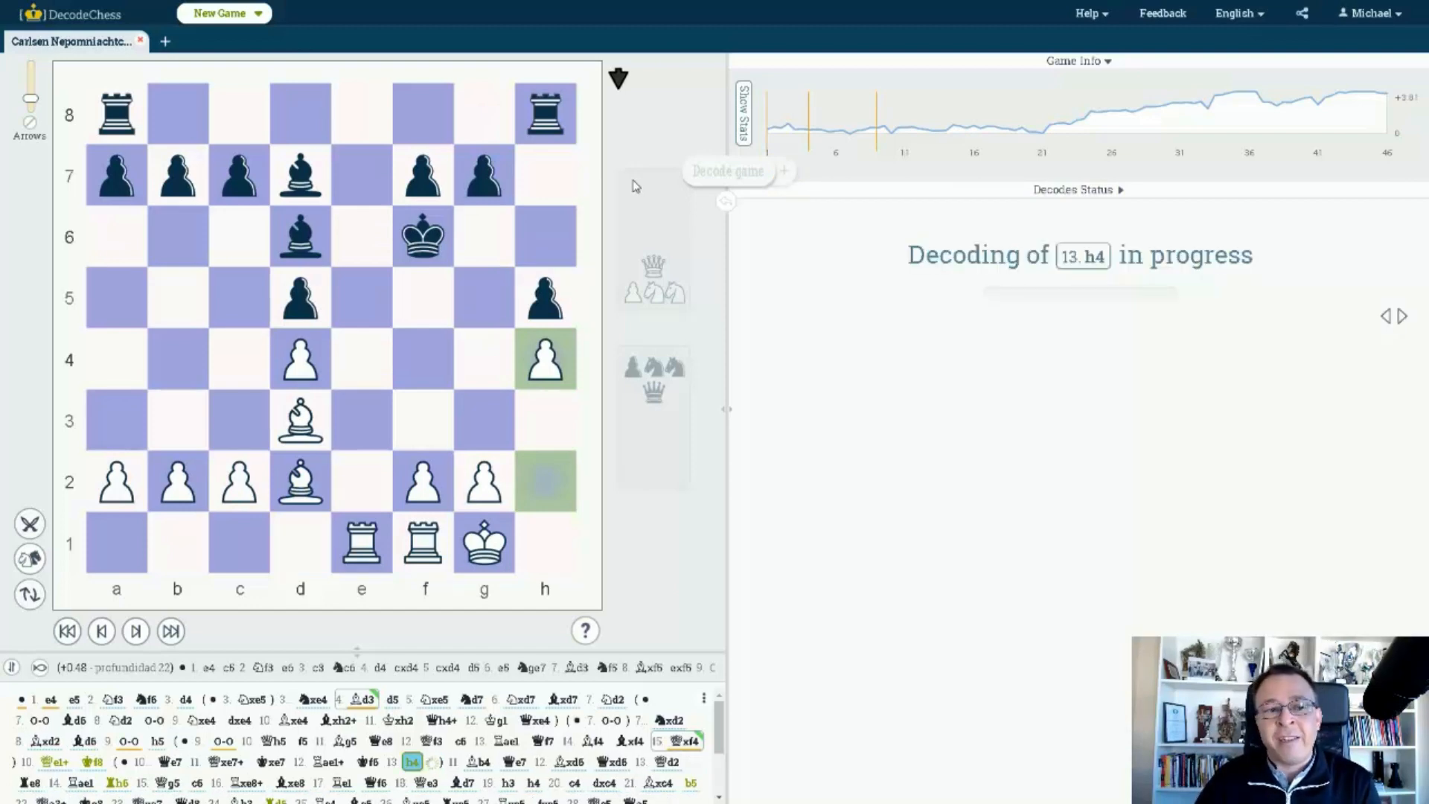
{"action": "mouse_move", "coordinate": [422, 304]}
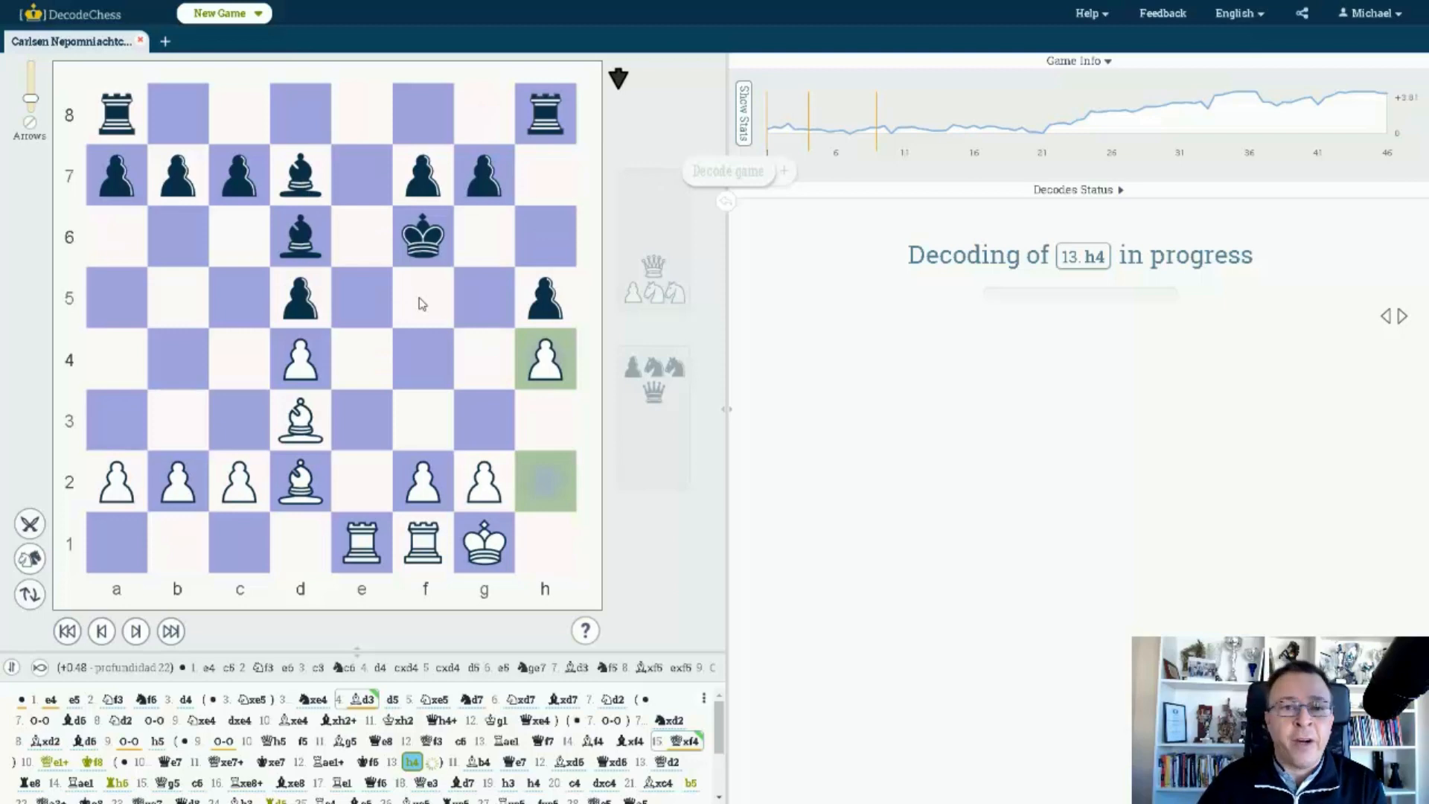
{"action": "mouse_move", "coordinate": [656, 153]}
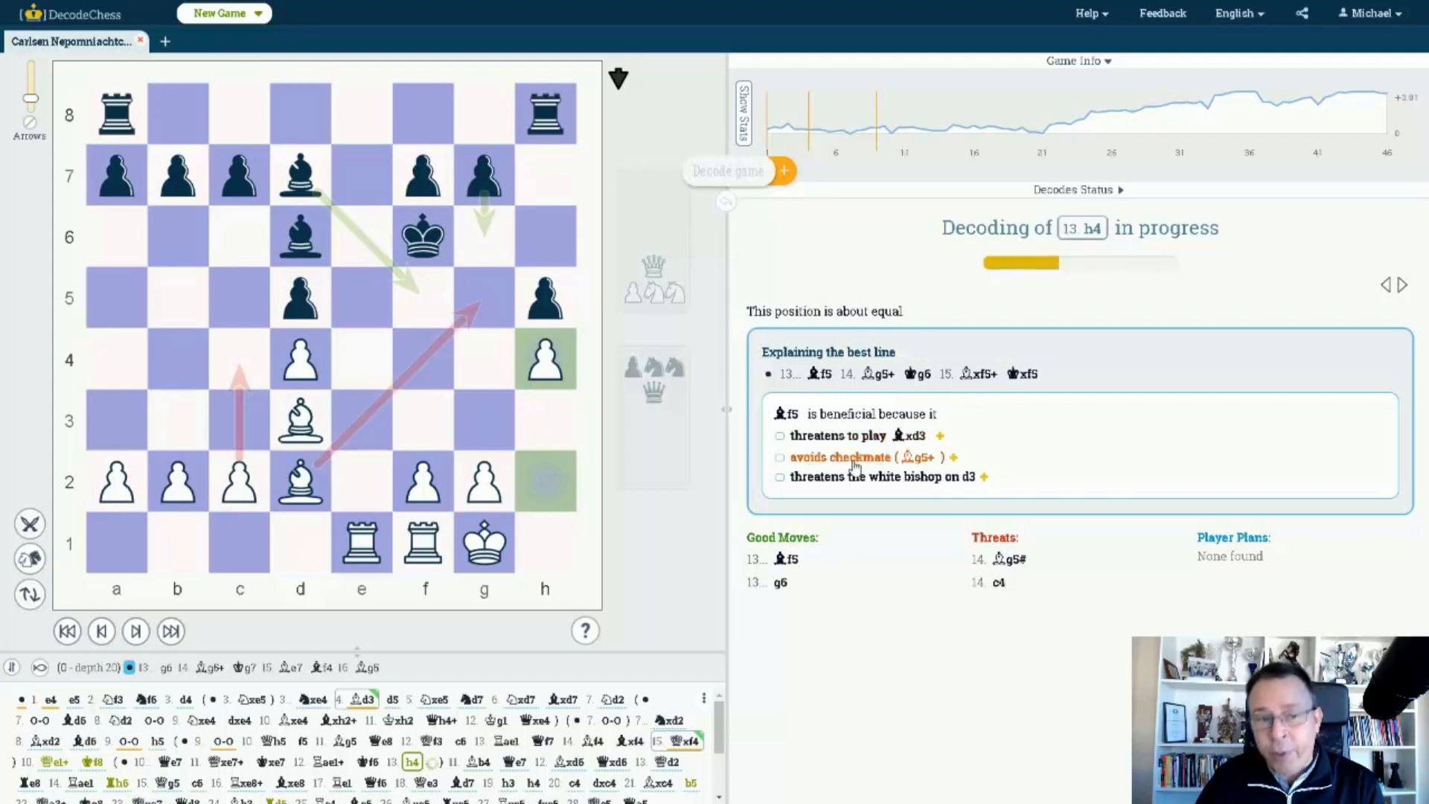
{"action": "mouse_move", "coordinate": [1052, 463]}
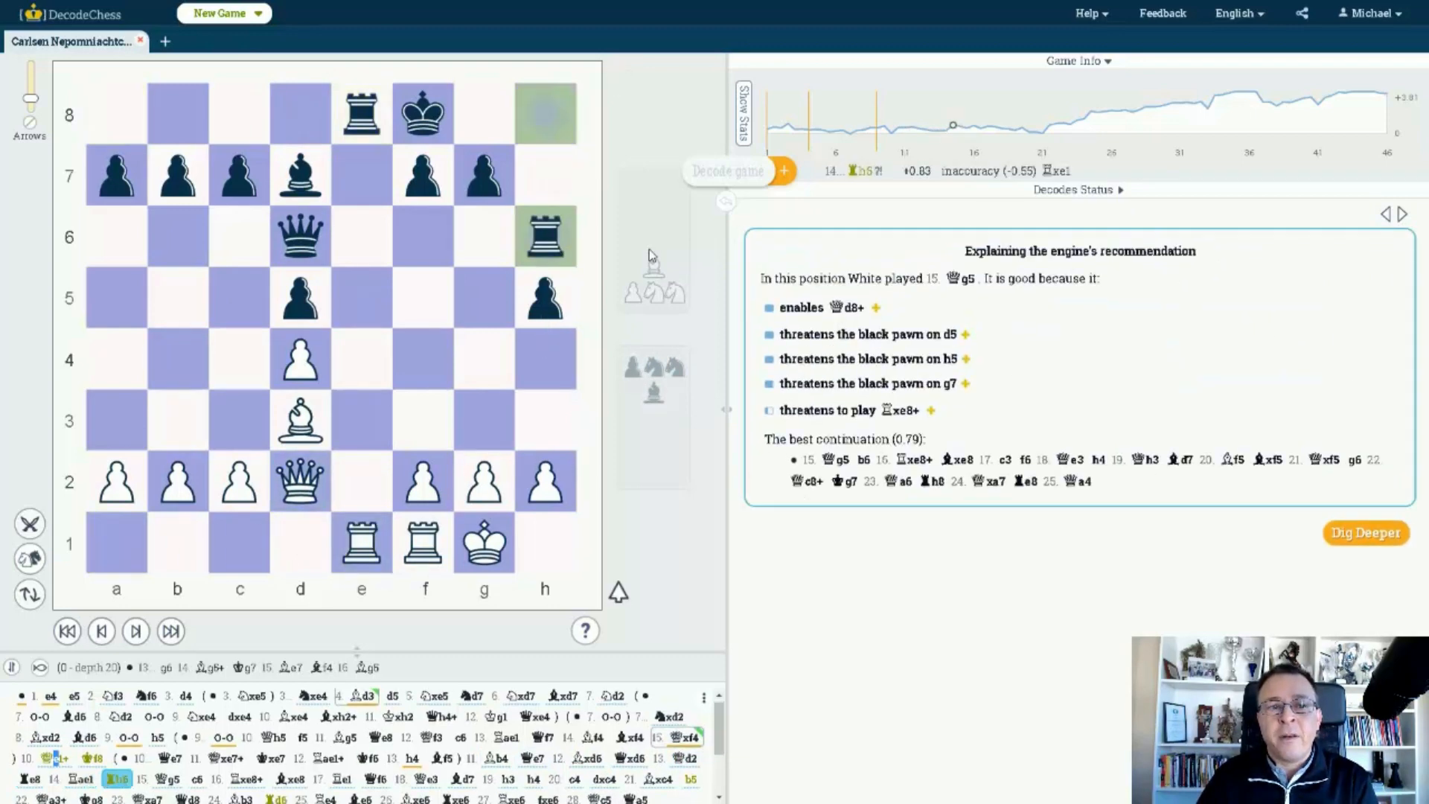
Step: Advance to 15.Qg5, where 15...c6 supports d5 and threatens ...Qb4
{"action": "left_click", "coordinate": [169, 631]}
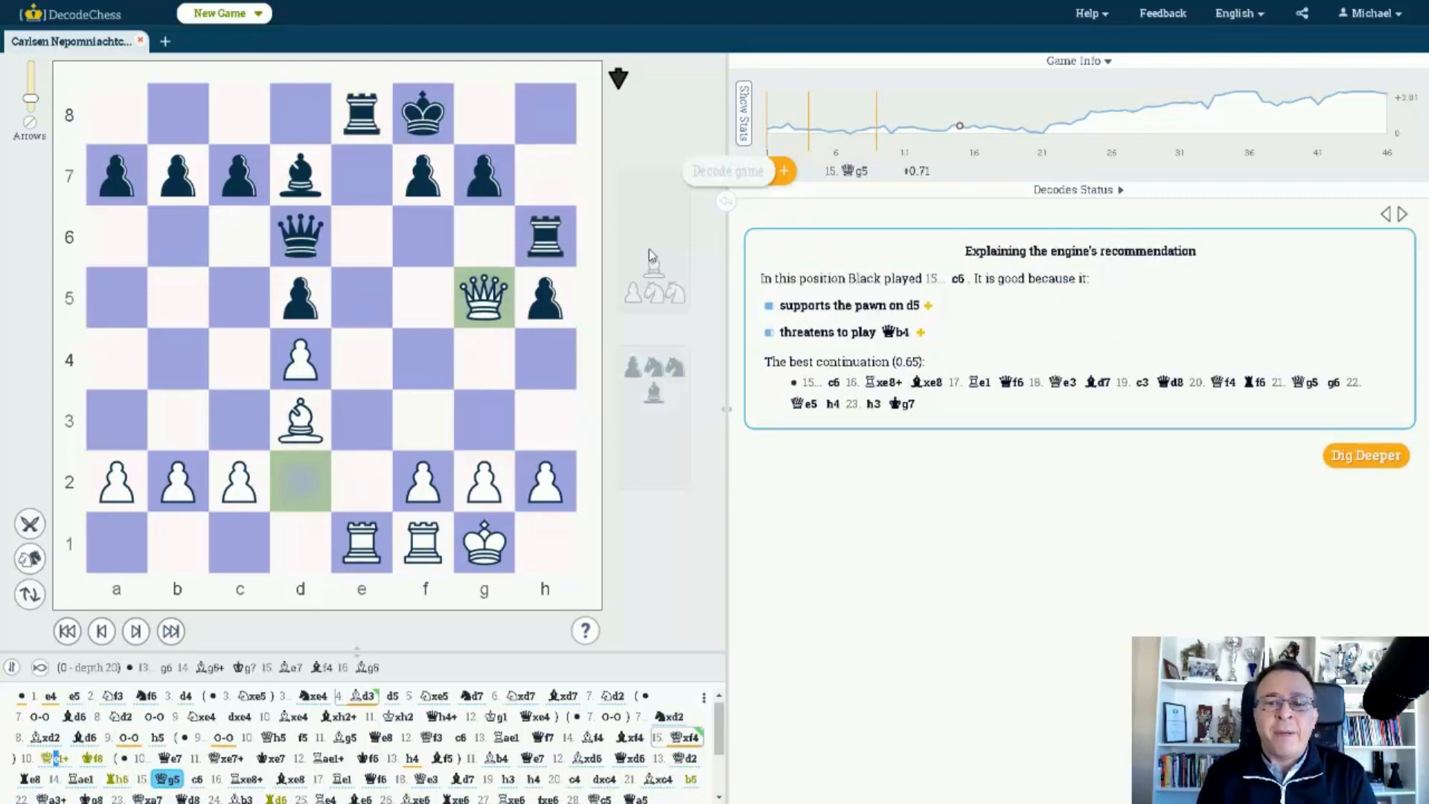
{"action": "mouse_move", "coordinate": [722, 279]}
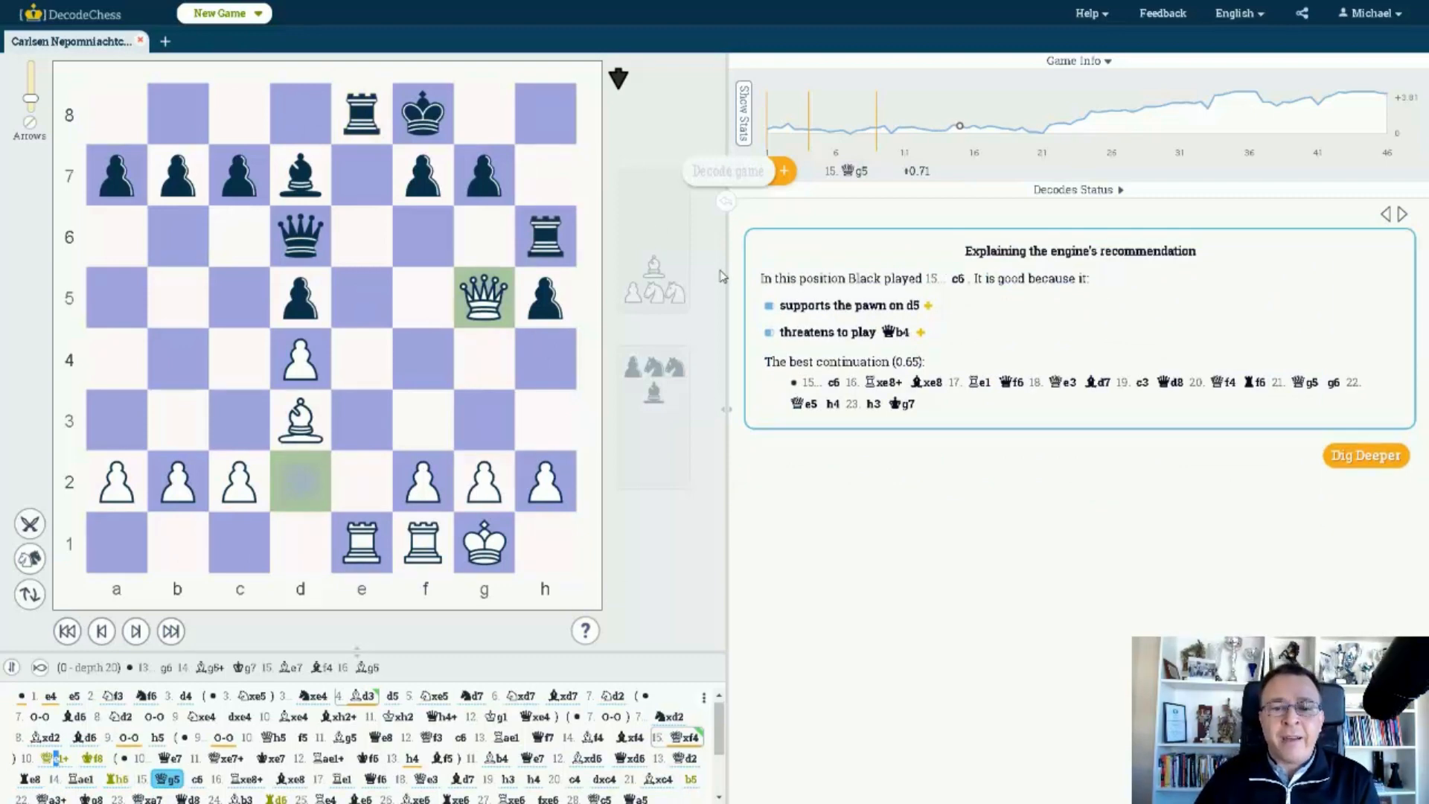
{"action": "mouse_move", "coordinate": [393, 290]}
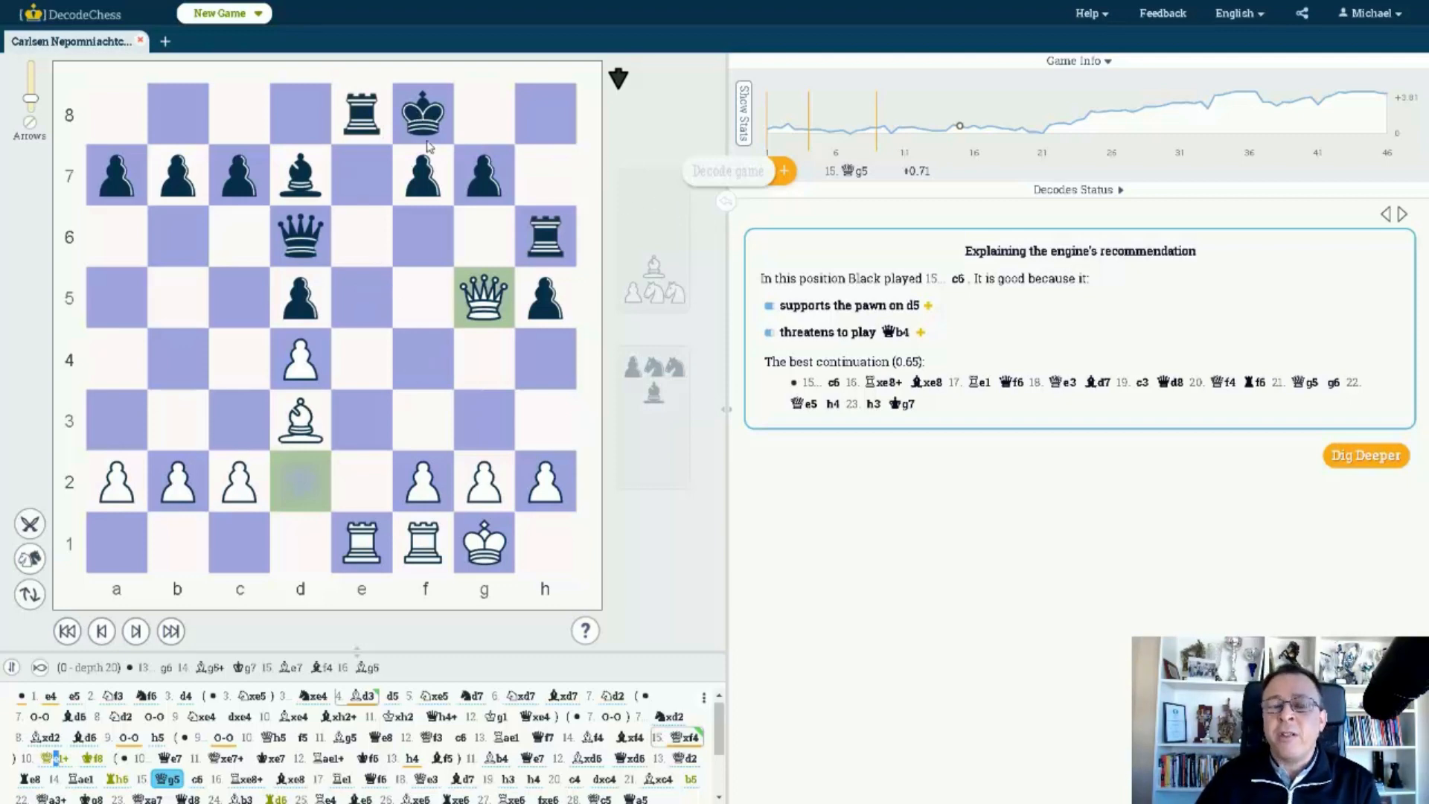
{"action": "mouse_move", "coordinate": [429, 128]}
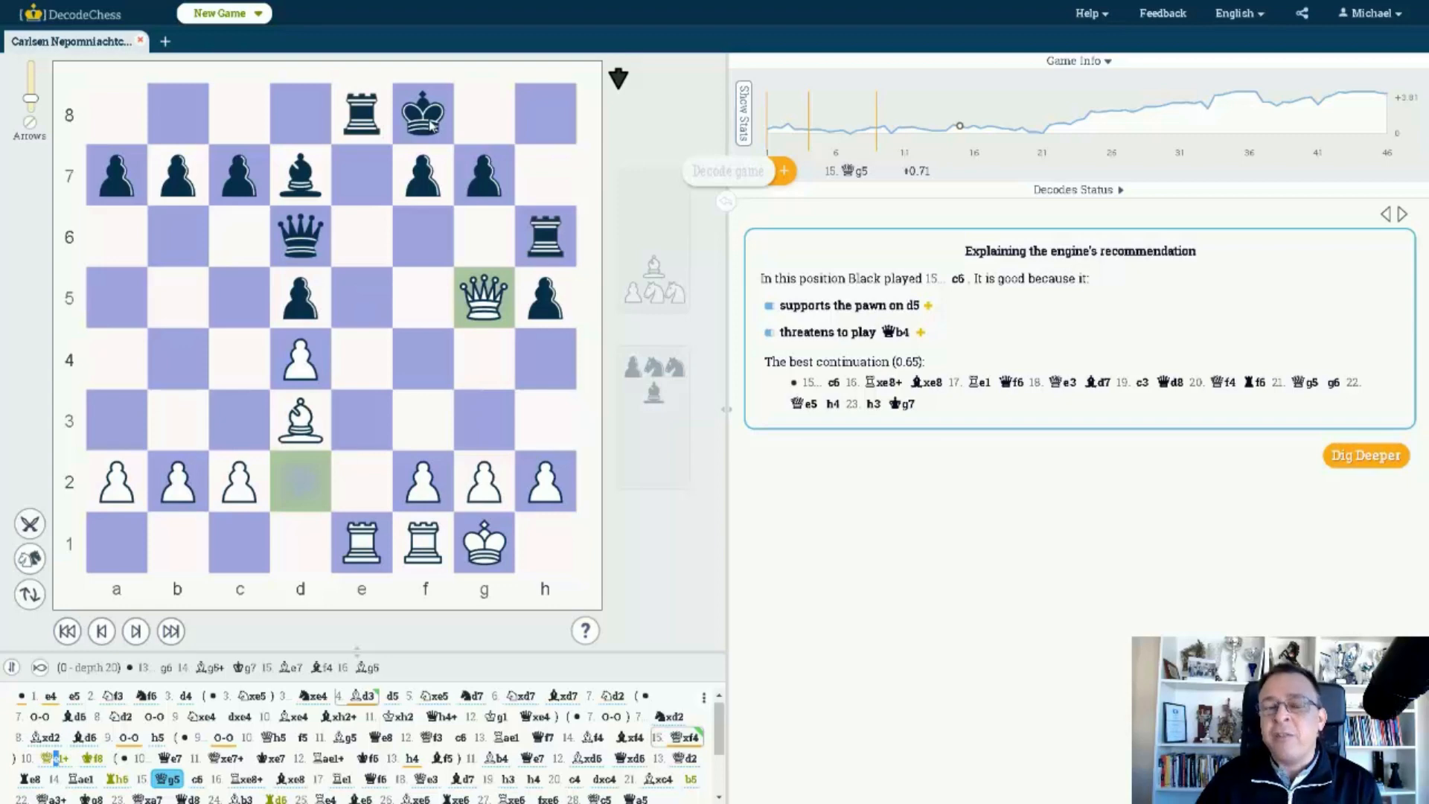
{"action": "mouse_move", "coordinate": [551, 241]}
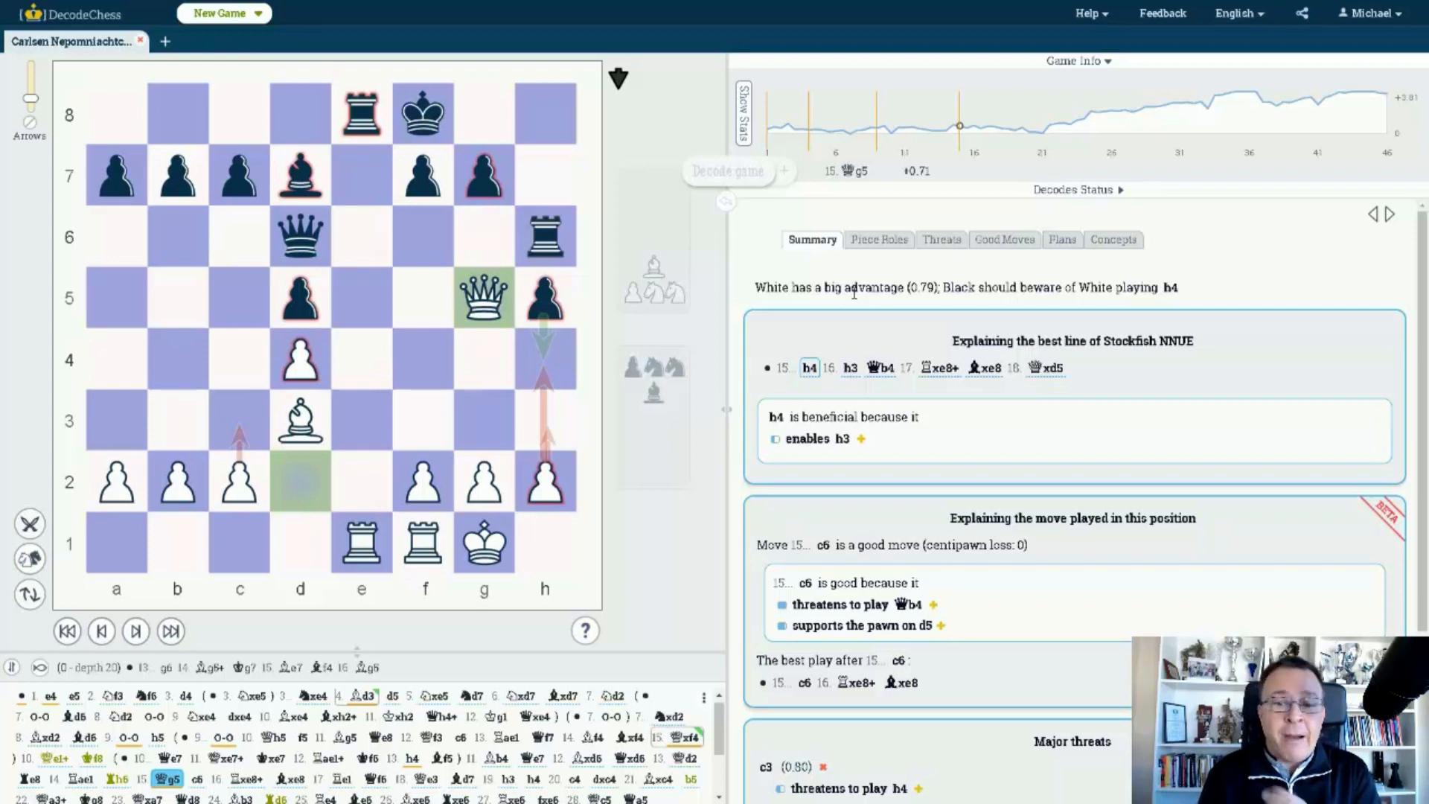
{"action": "mouse_move", "coordinate": [742, 474]}
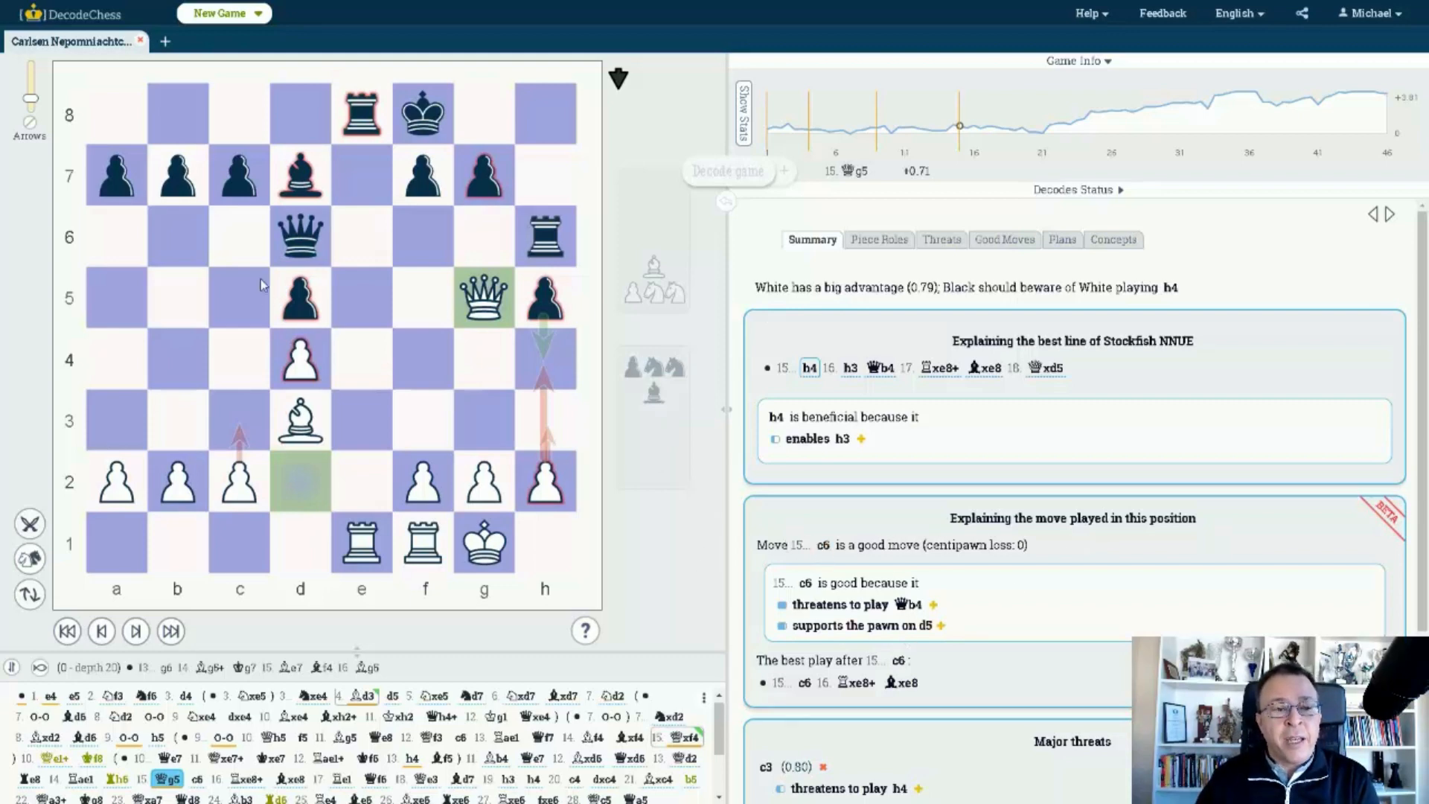
{"action": "mouse_move", "coordinate": [922, 641]}
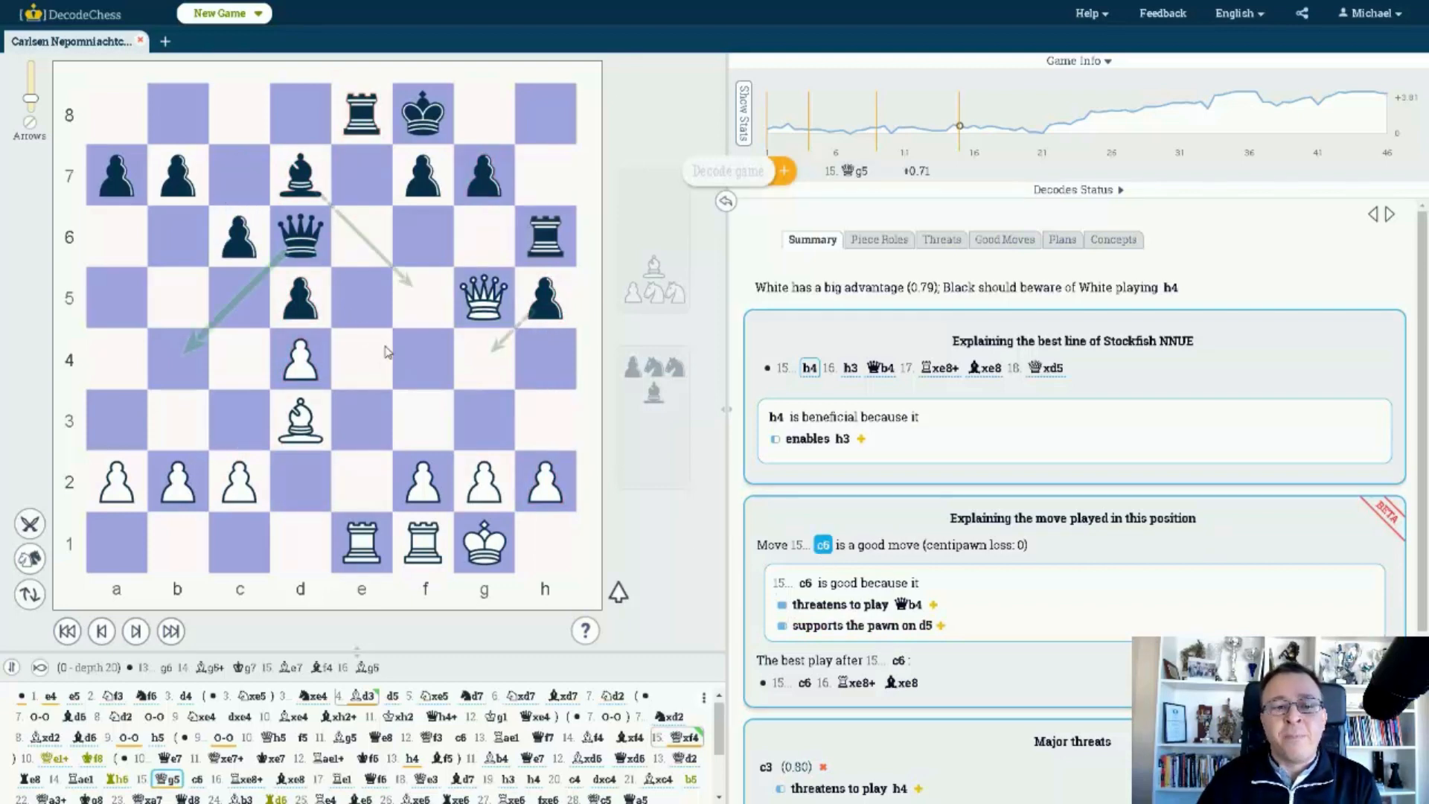
{"action": "mouse_move", "coordinate": [691, 399]}
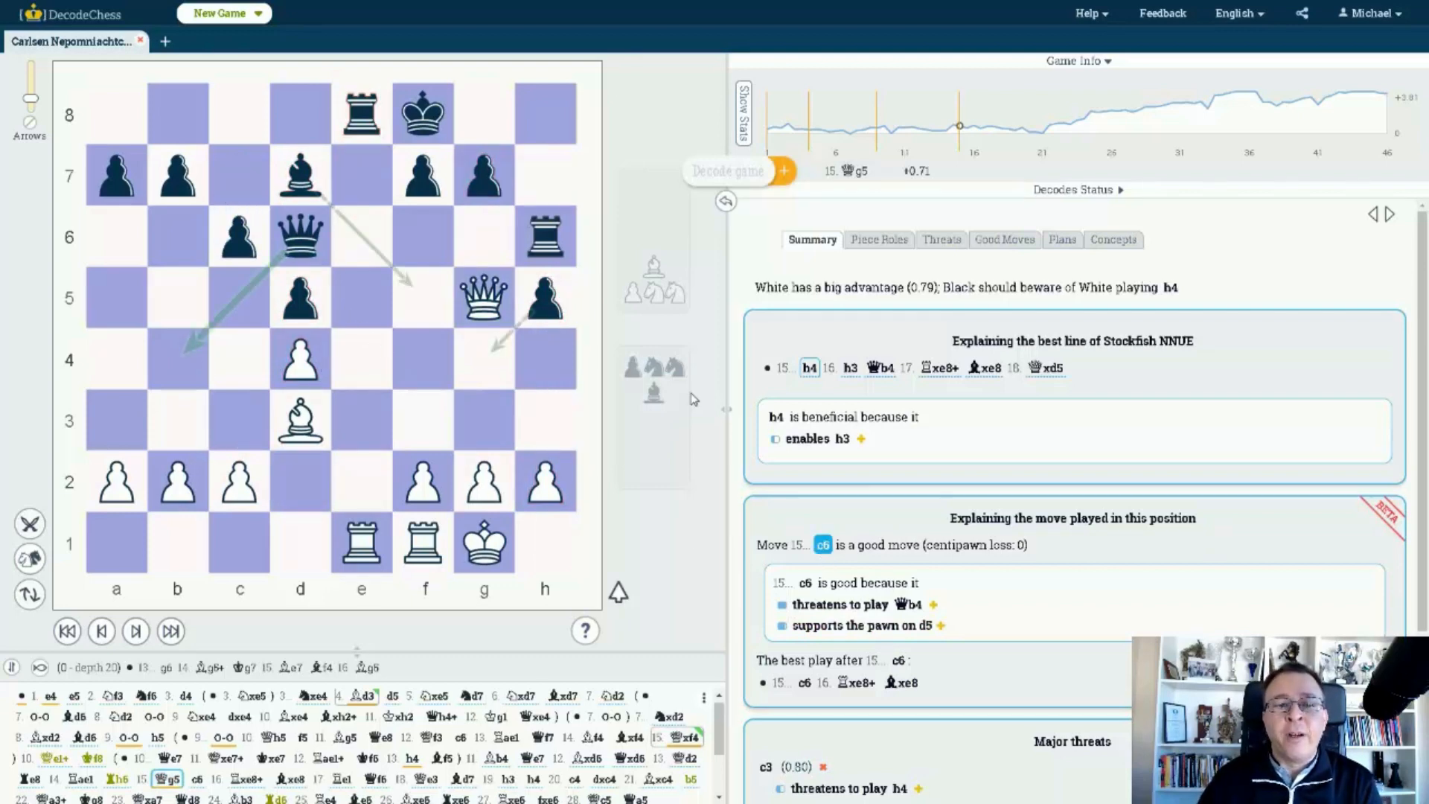
{"action": "mouse_move", "coordinate": [610, 415]}
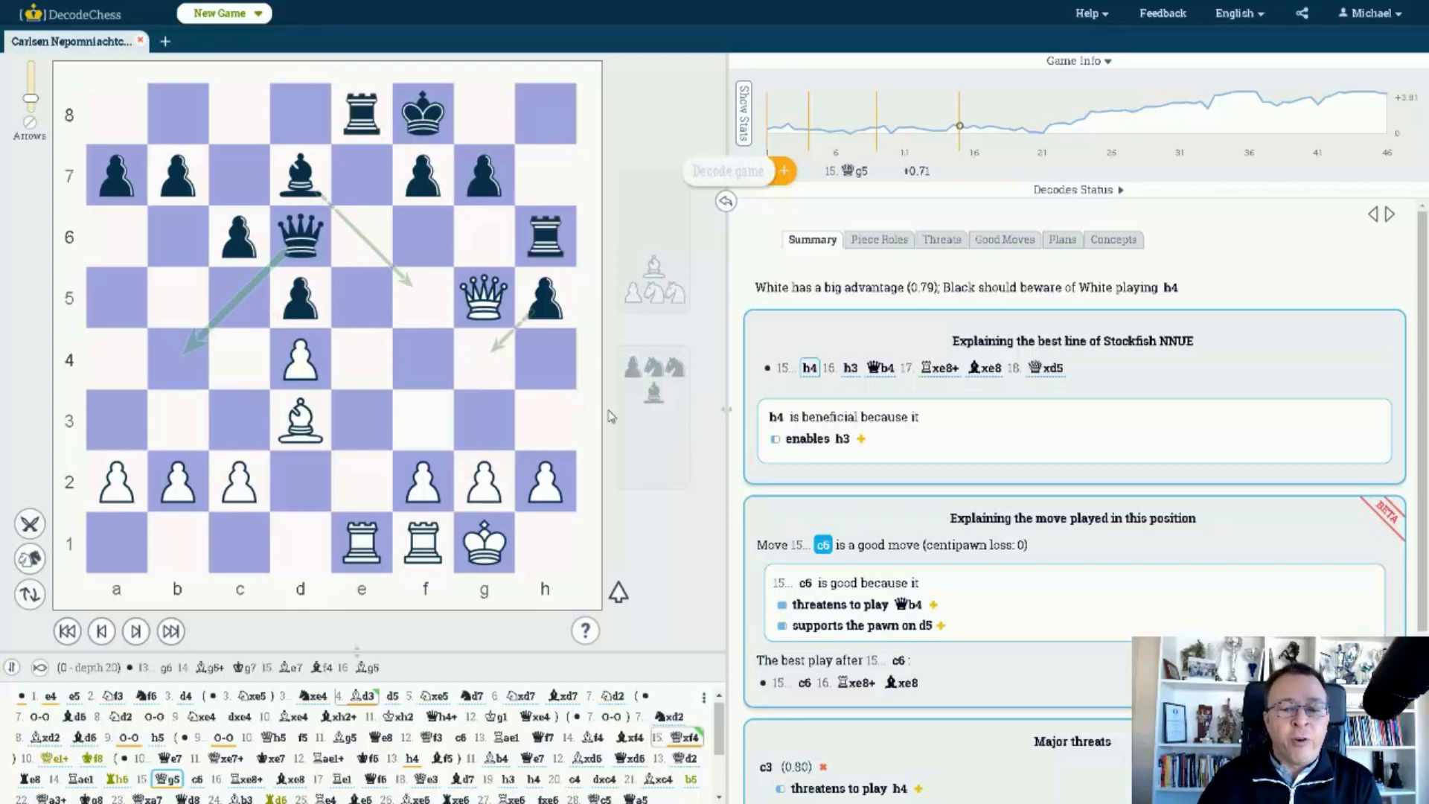
{"action": "mouse_move", "coordinate": [706, 473]}
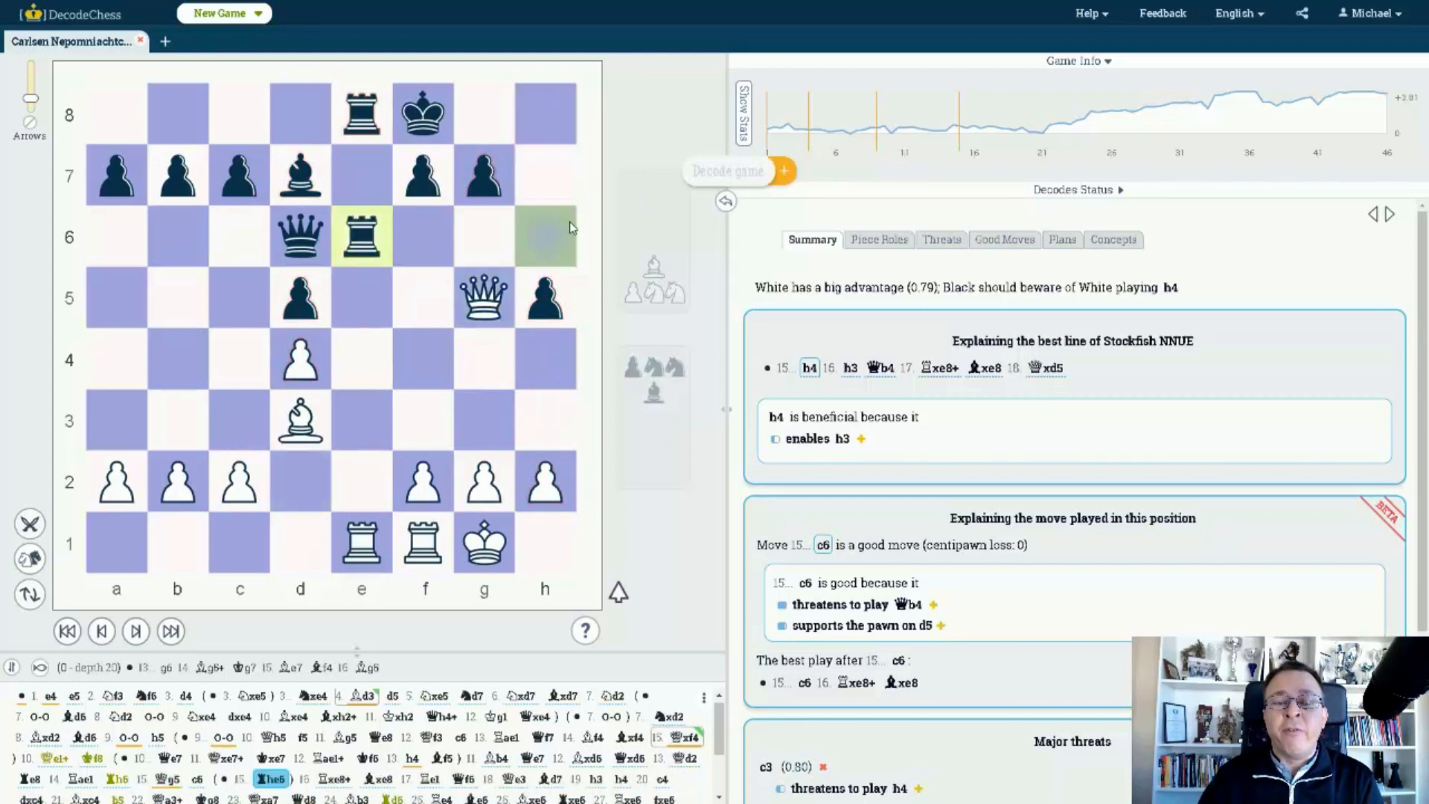
{"action": "mouse_move", "coordinate": [634, 208]}
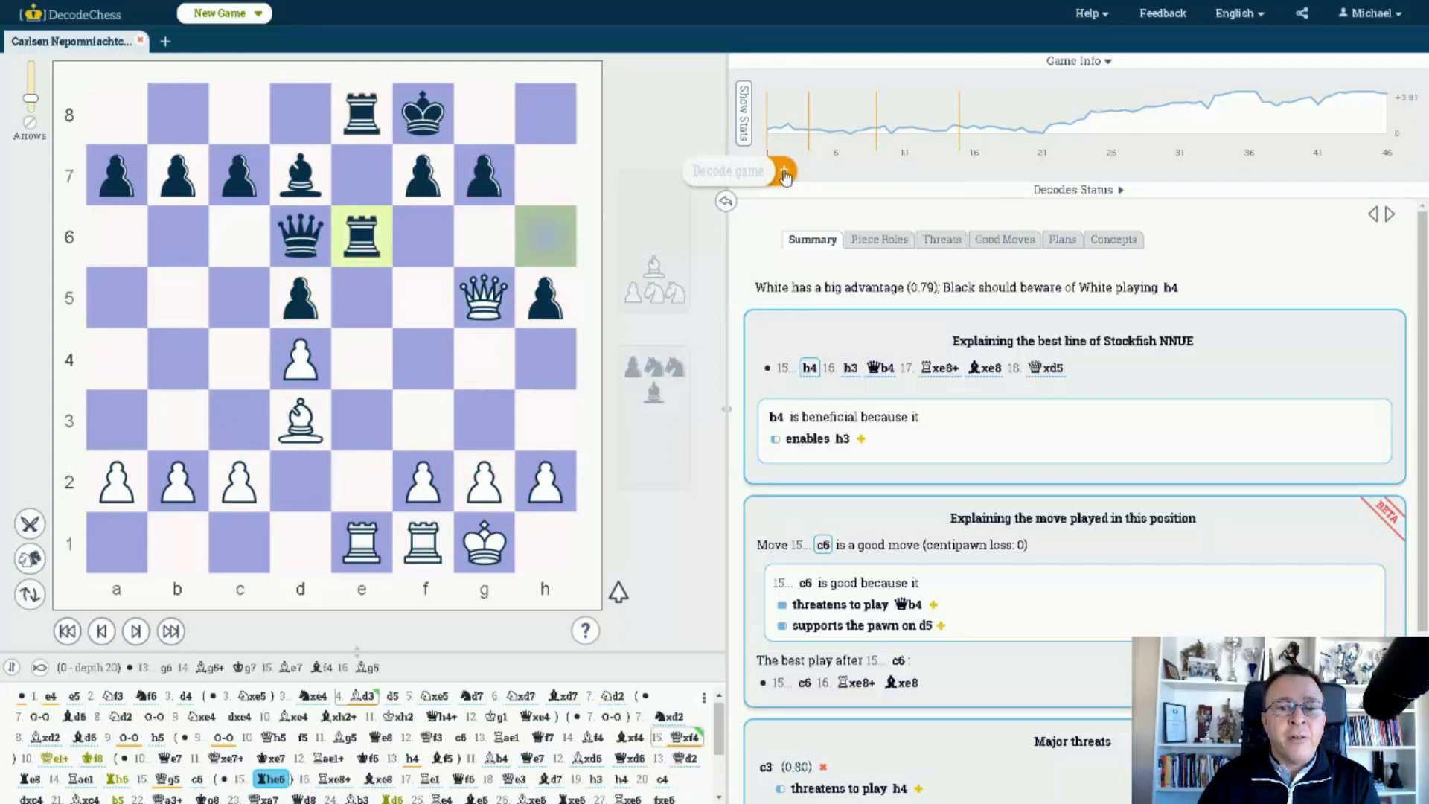
Step: Decode the 15...Rhe6 alternative now played on the board
{"action": "left_click", "coordinate": [781, 169]}
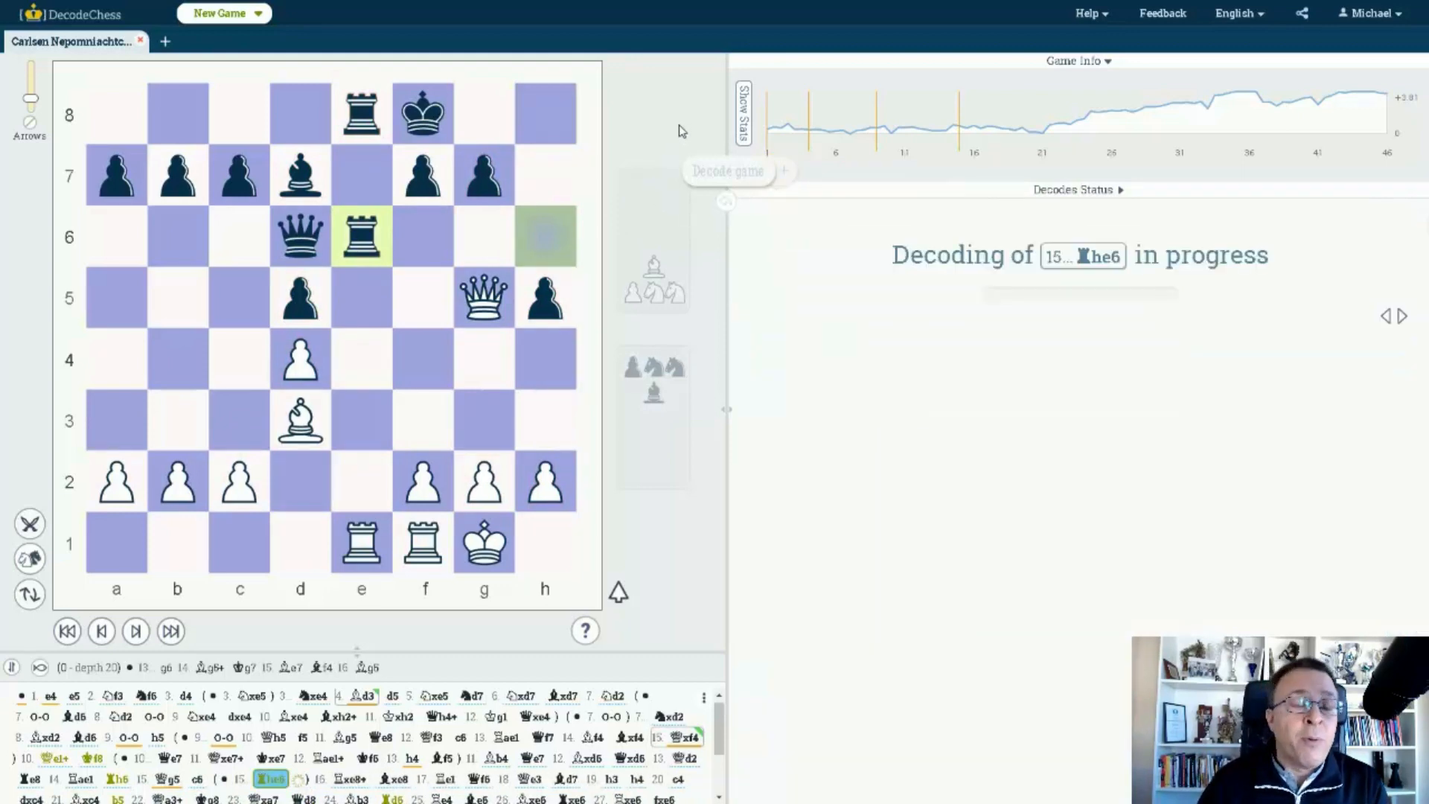
{"action": "mouse_move", "coordinate": [537, 308]}
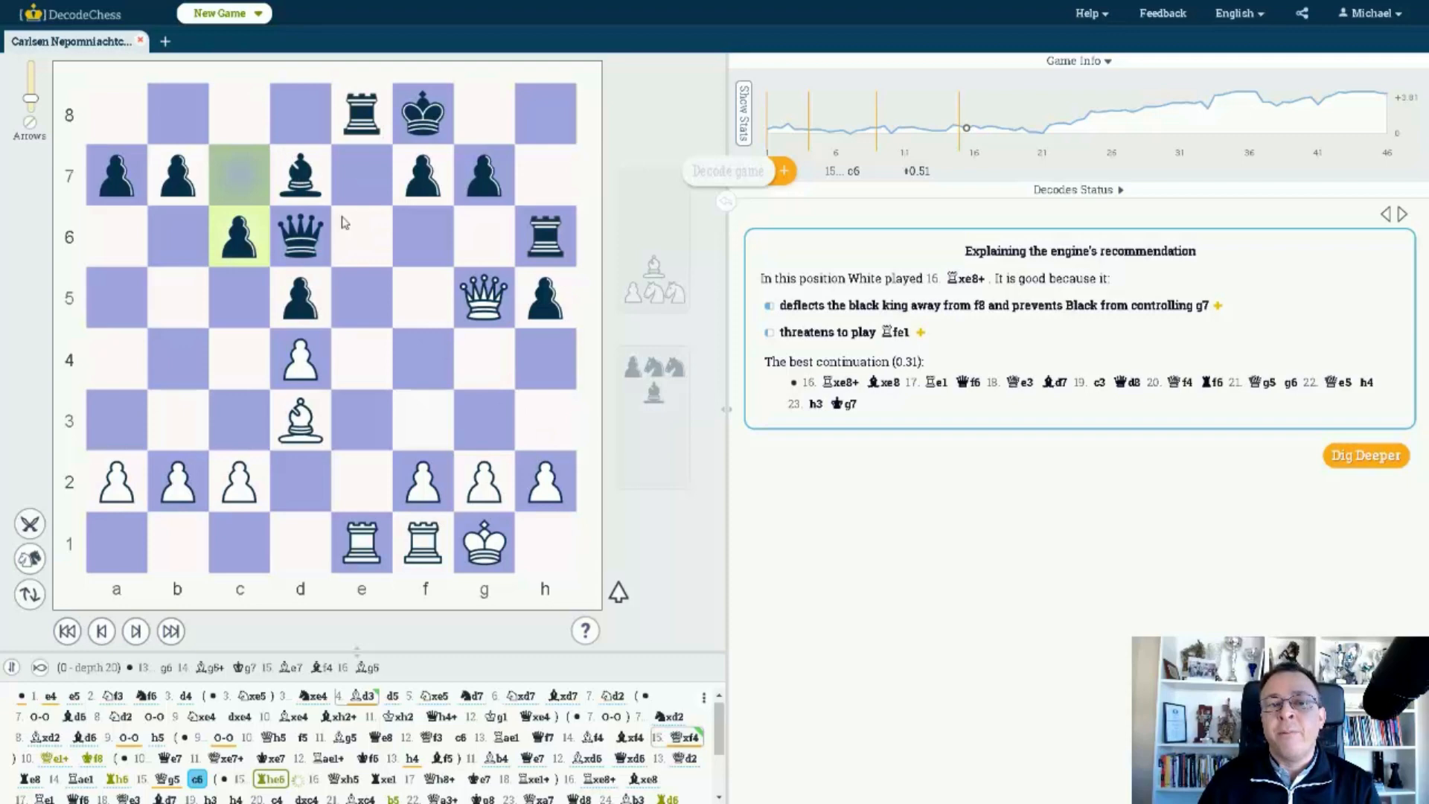
{"action": "mouse_move", "coordinate": [645, 128]}
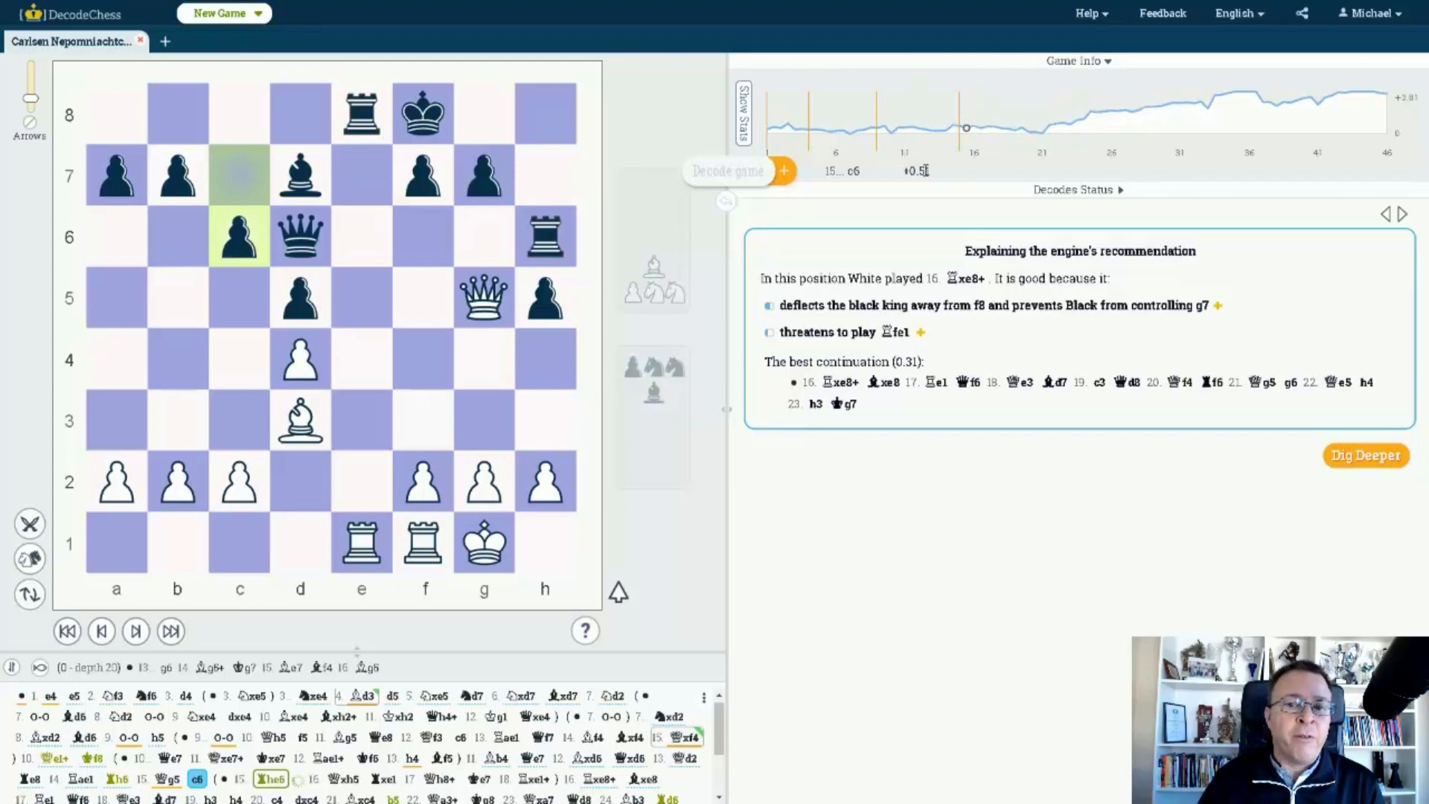
{"action": "mouse_move", "coordinate": [983, 128]}
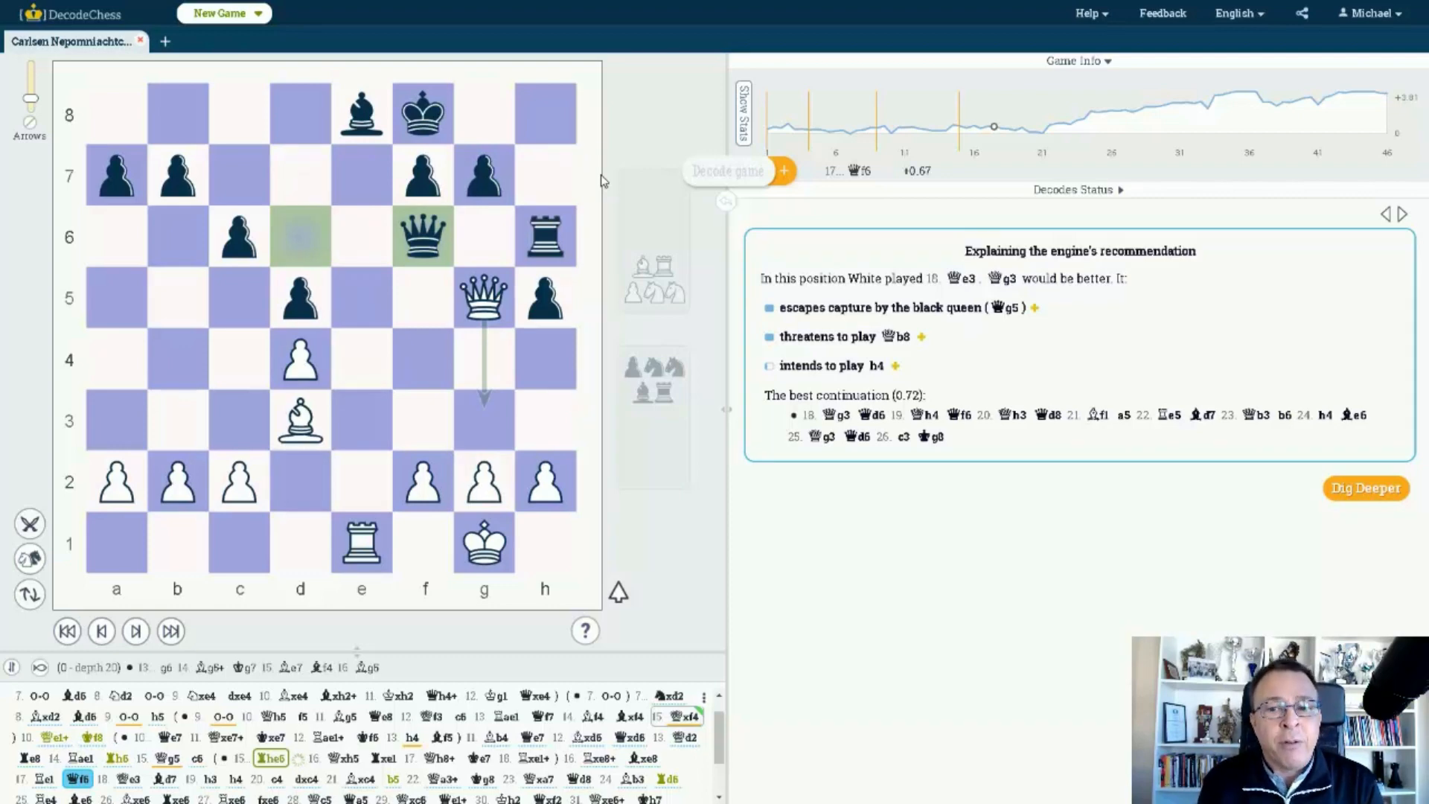
{"action": "mouse_move", "coordinate": [524, 318]}
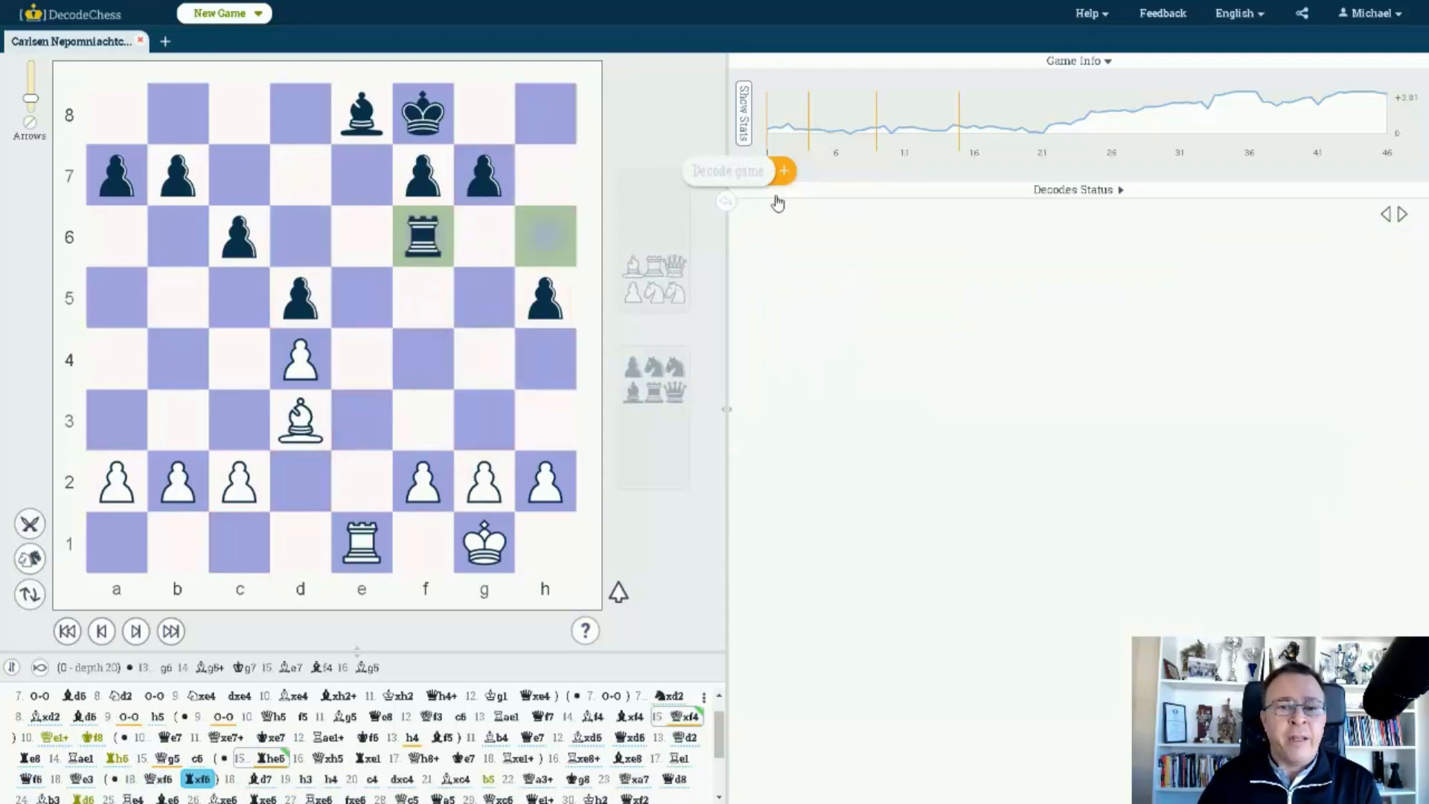
Step: Decode the 18...Rxf6 variation, about equal with best play 19.Re5
{"action": "left_click", "coordinate": [780, 169]}
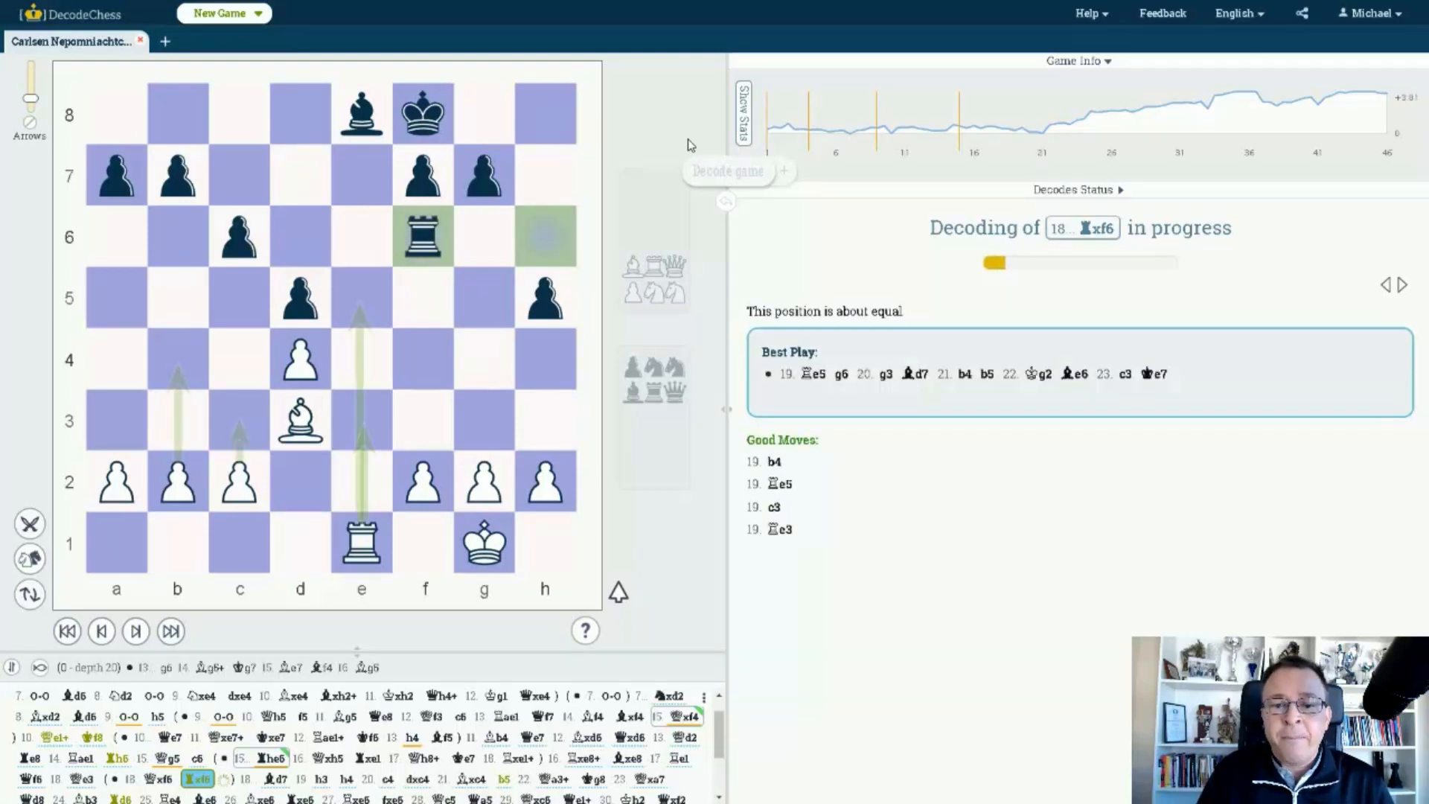
{"action": "mouse_move", "coordinate": [972, 621]}
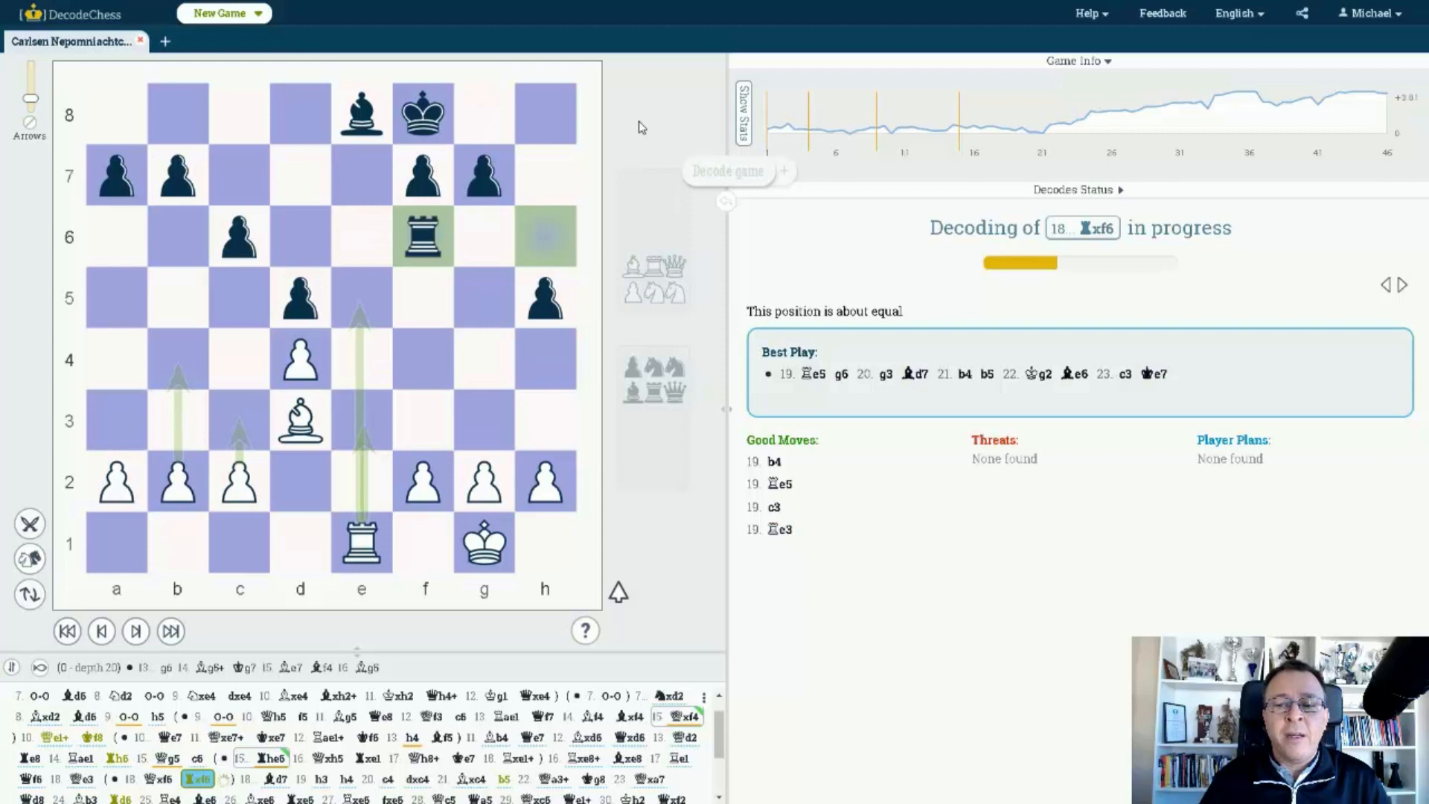
{"action": "mouse_move", "coordinate": [634, 85]}
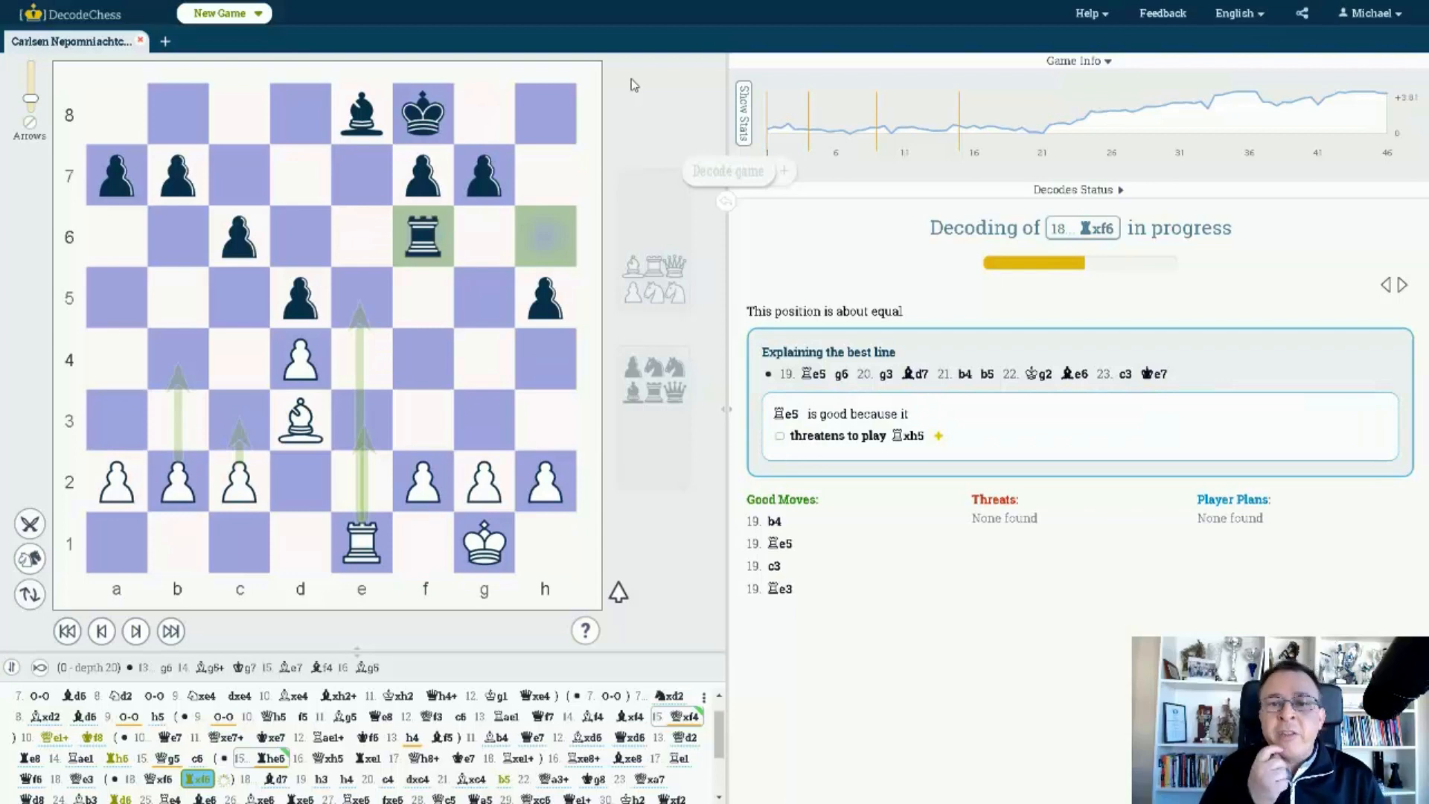
{"action": "mouse_move", "coordinate": [731, 372]}
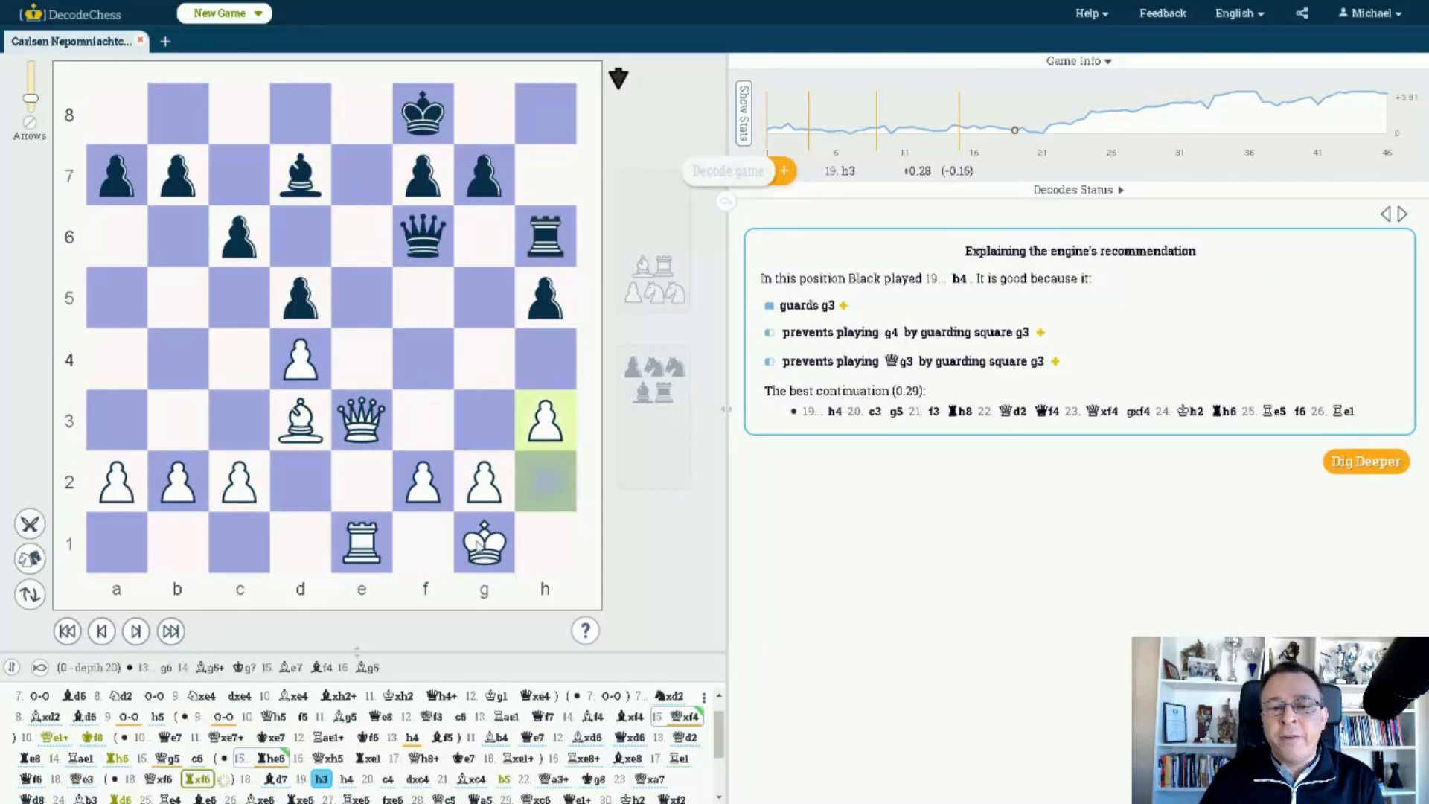
{"action": "mouse_move", "coordinate": [623, 481]}
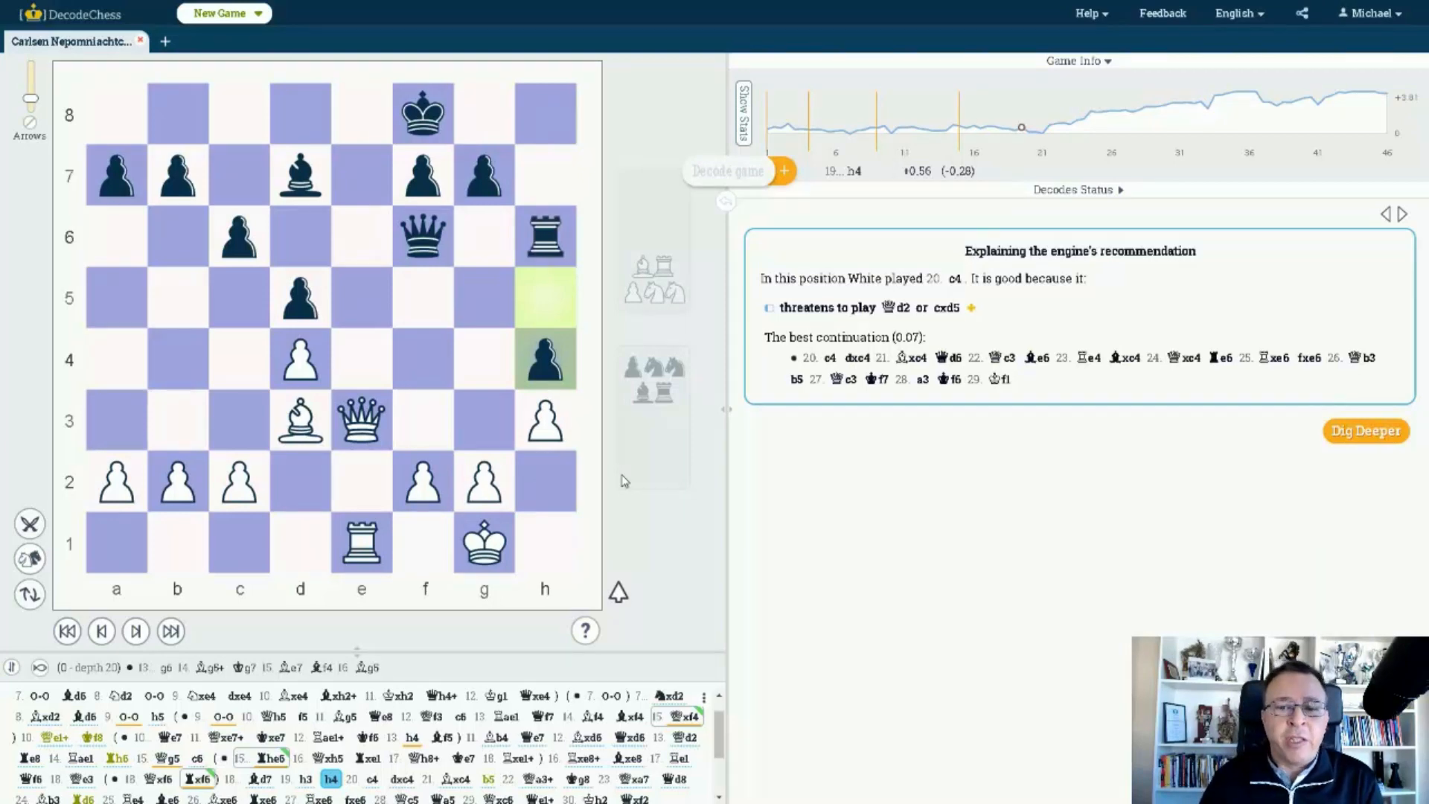
{"action": "mouse_move", "coordinate": [957, 308]}
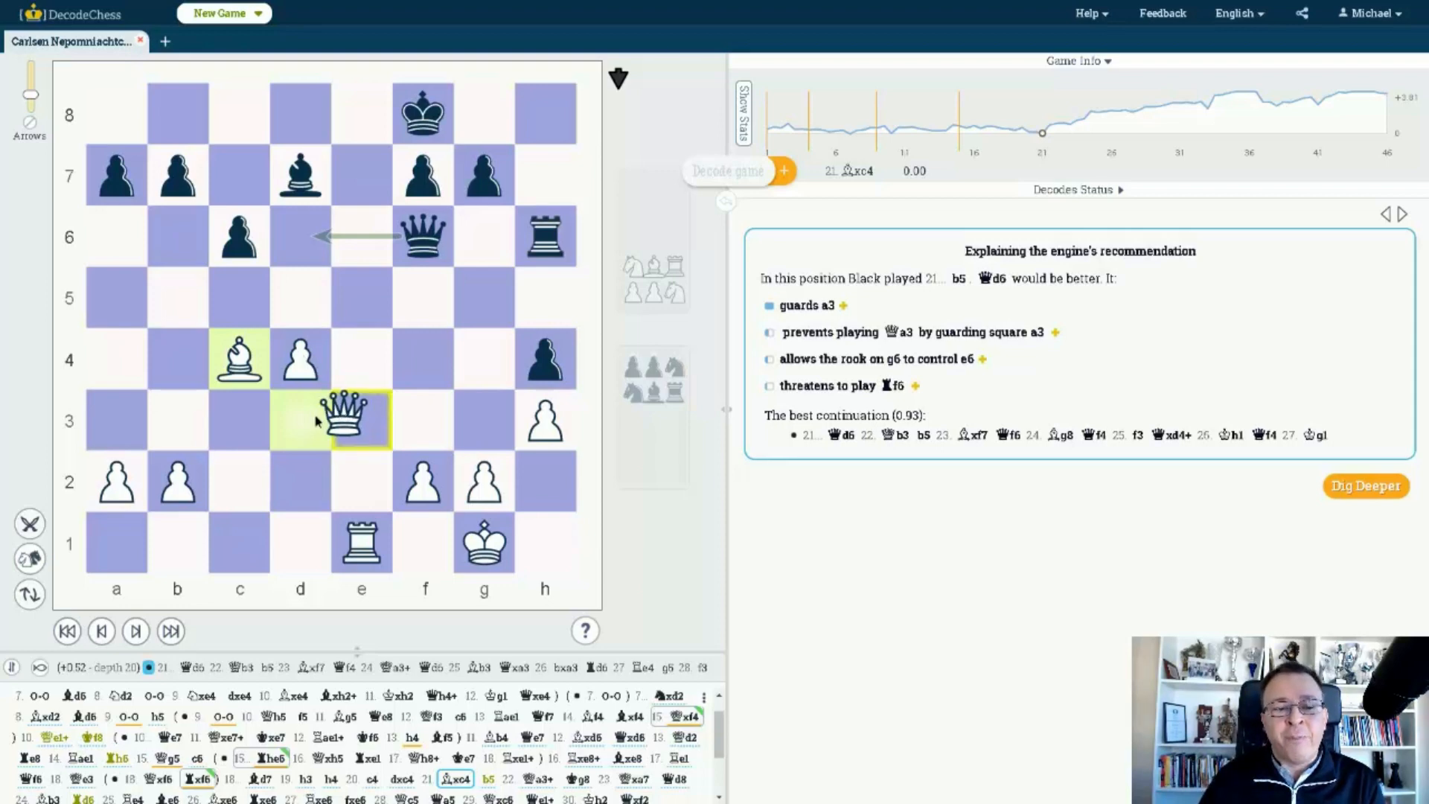
Step: Preview the engine's ...Qd6 suggestion, return to the game and advance to 21...b5 showing 22.Qa3+ forks pawn and king
{"action": "left_click_drag", "start_coordinate": [343, 420], "coordinate": [116, 176]}
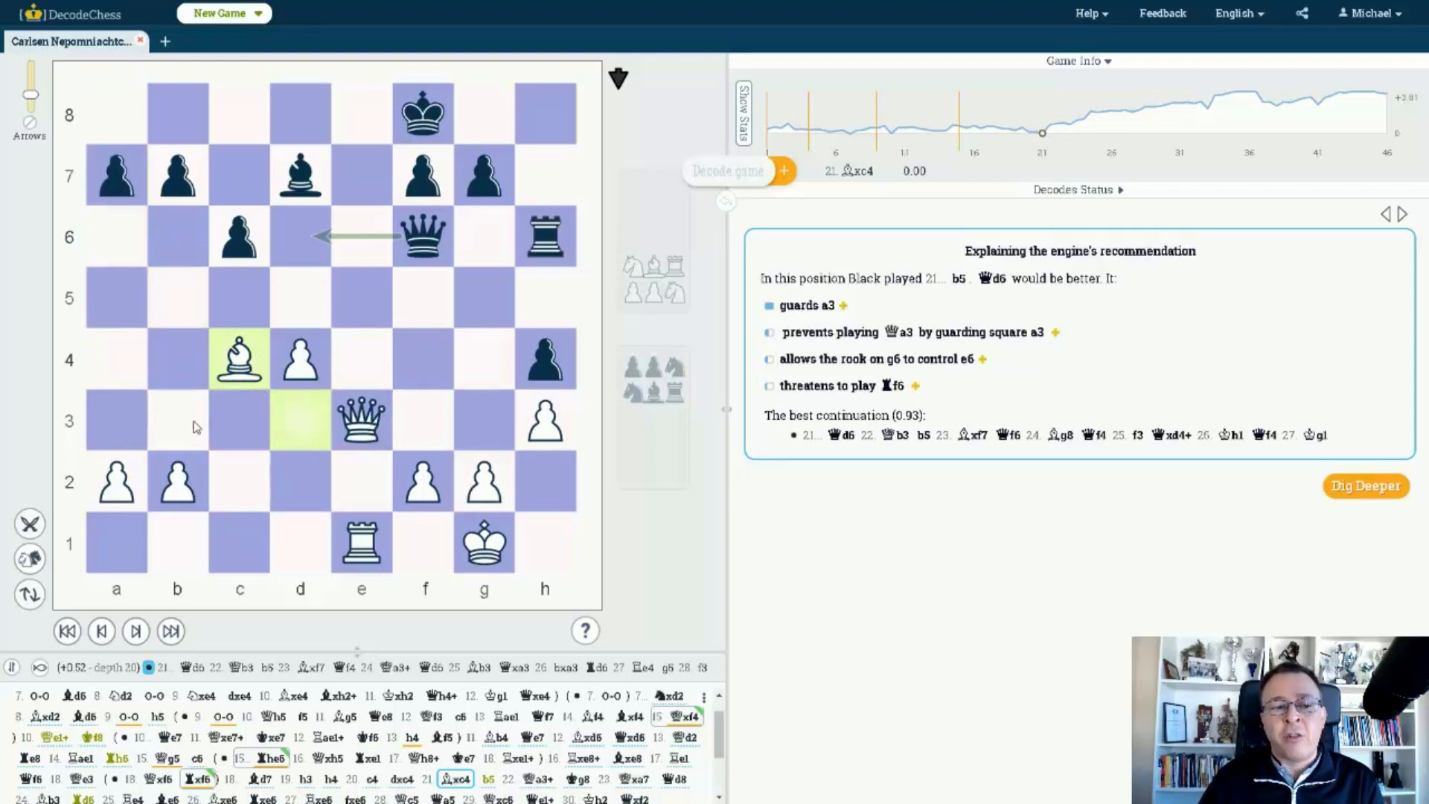
{"action": "mouse_move", "coordinate": [643, 497]}
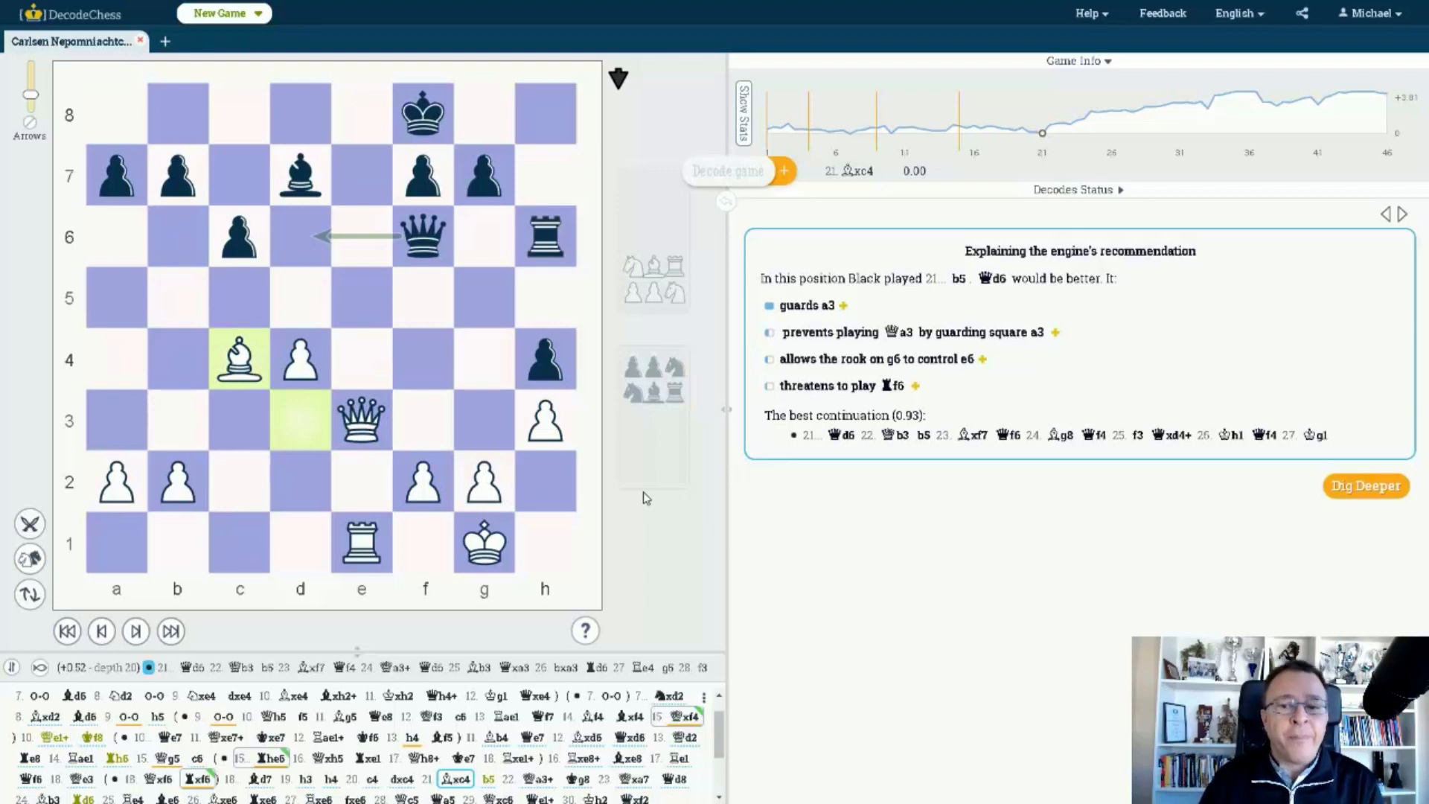
{"action": "mouse_move", "coordinate": [1074, 482]}
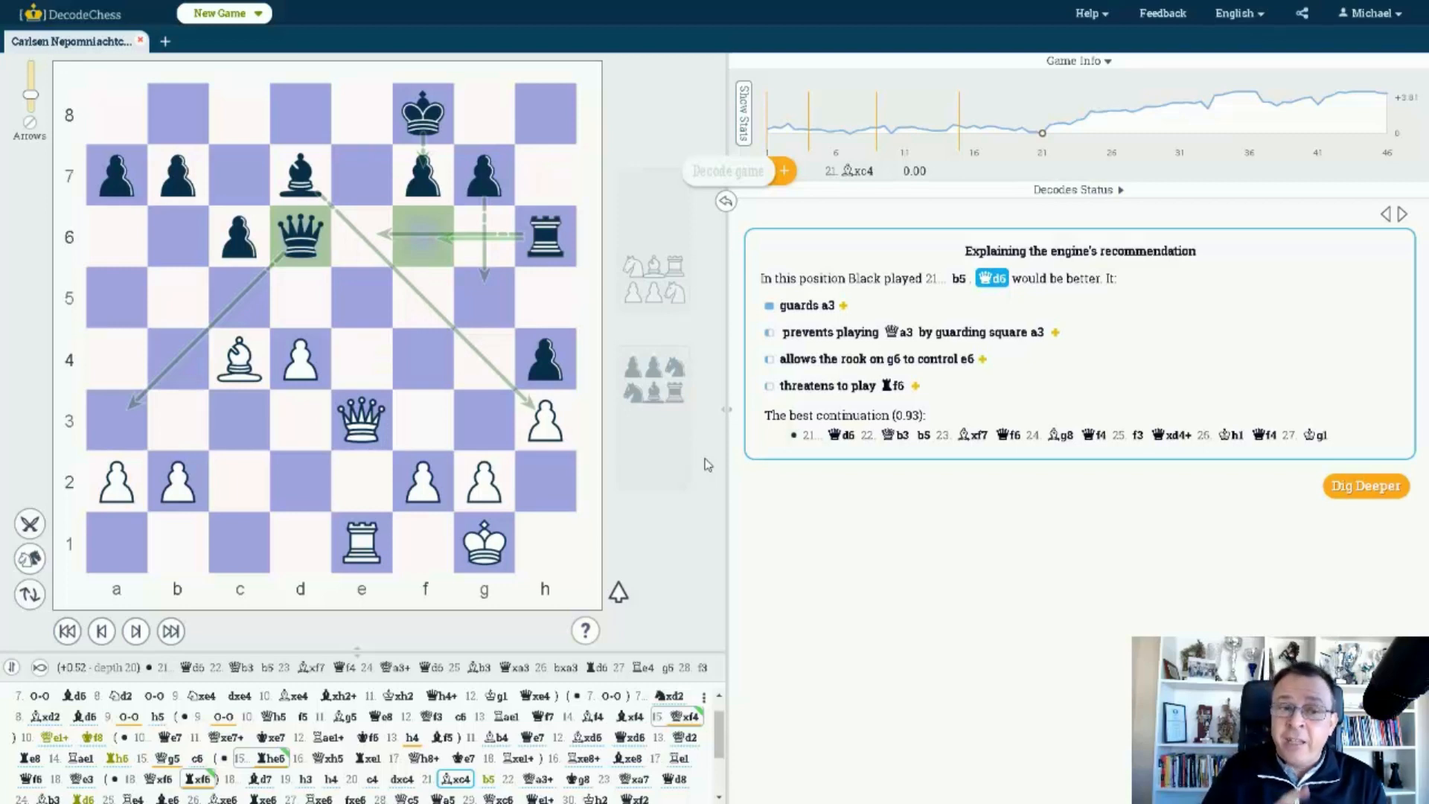
{"action": "mouse_move", "coordinate": [672, 448]}
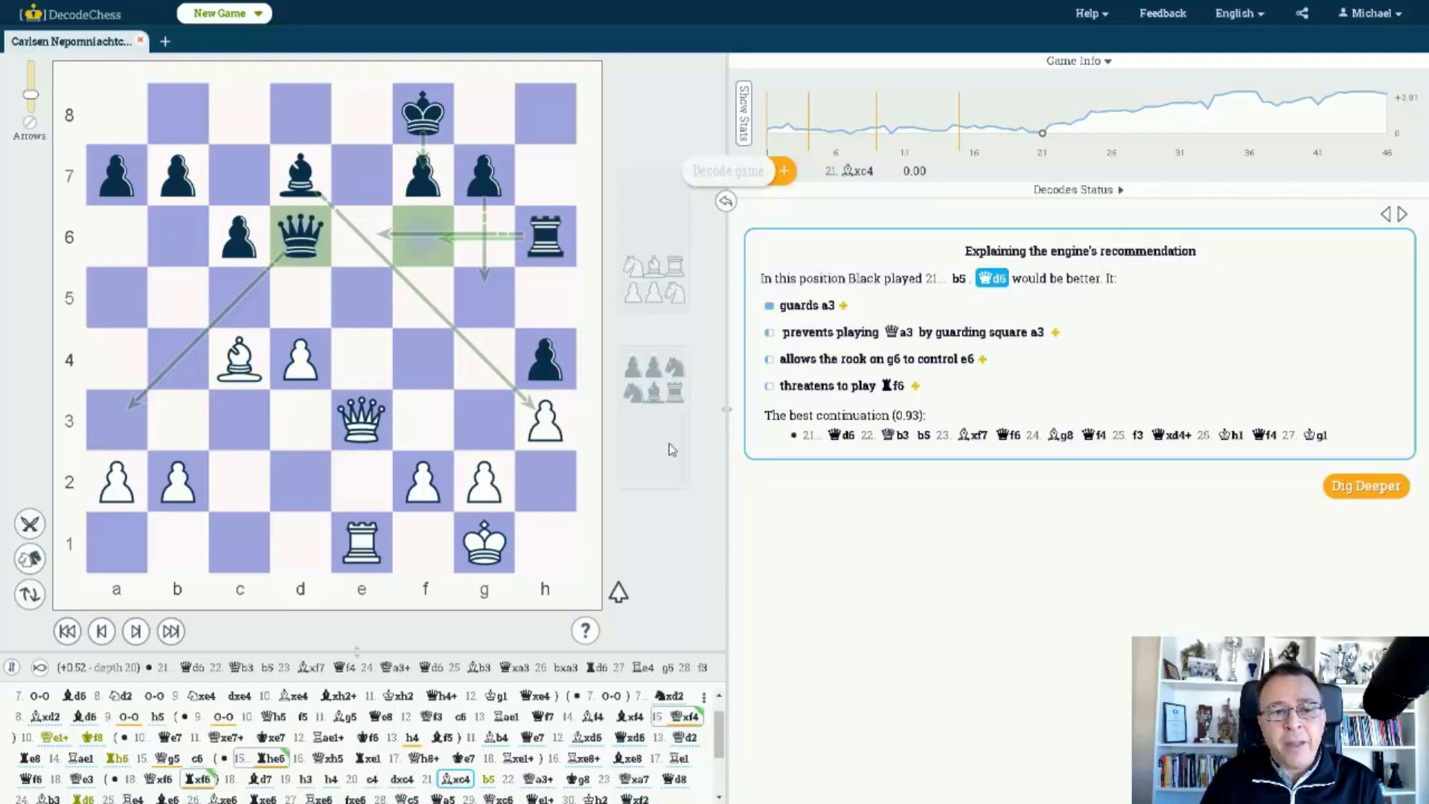
{"action": "left_click", "coordinate": [136, 631]}
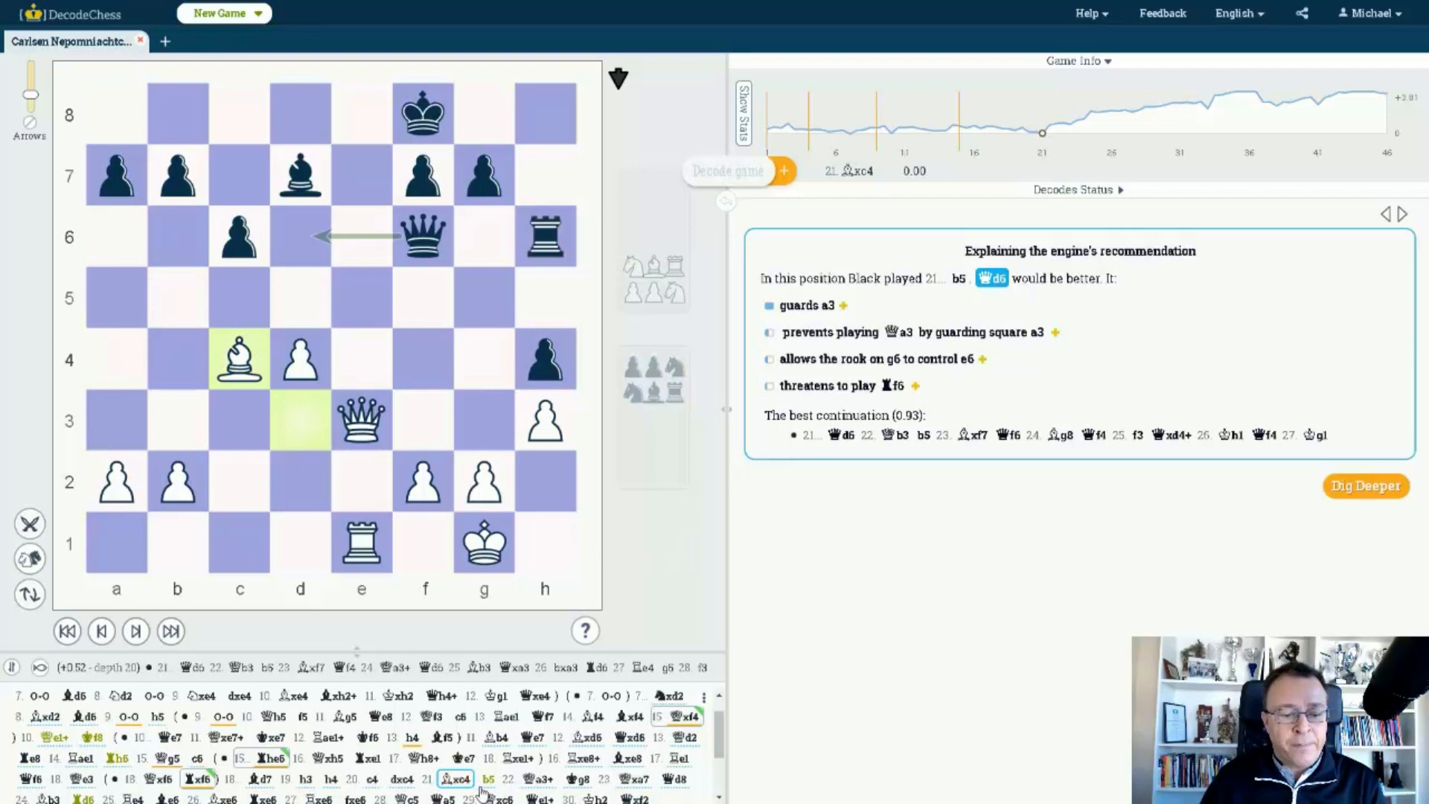
{"action": "left_click", "coordinate": [488, 778]}
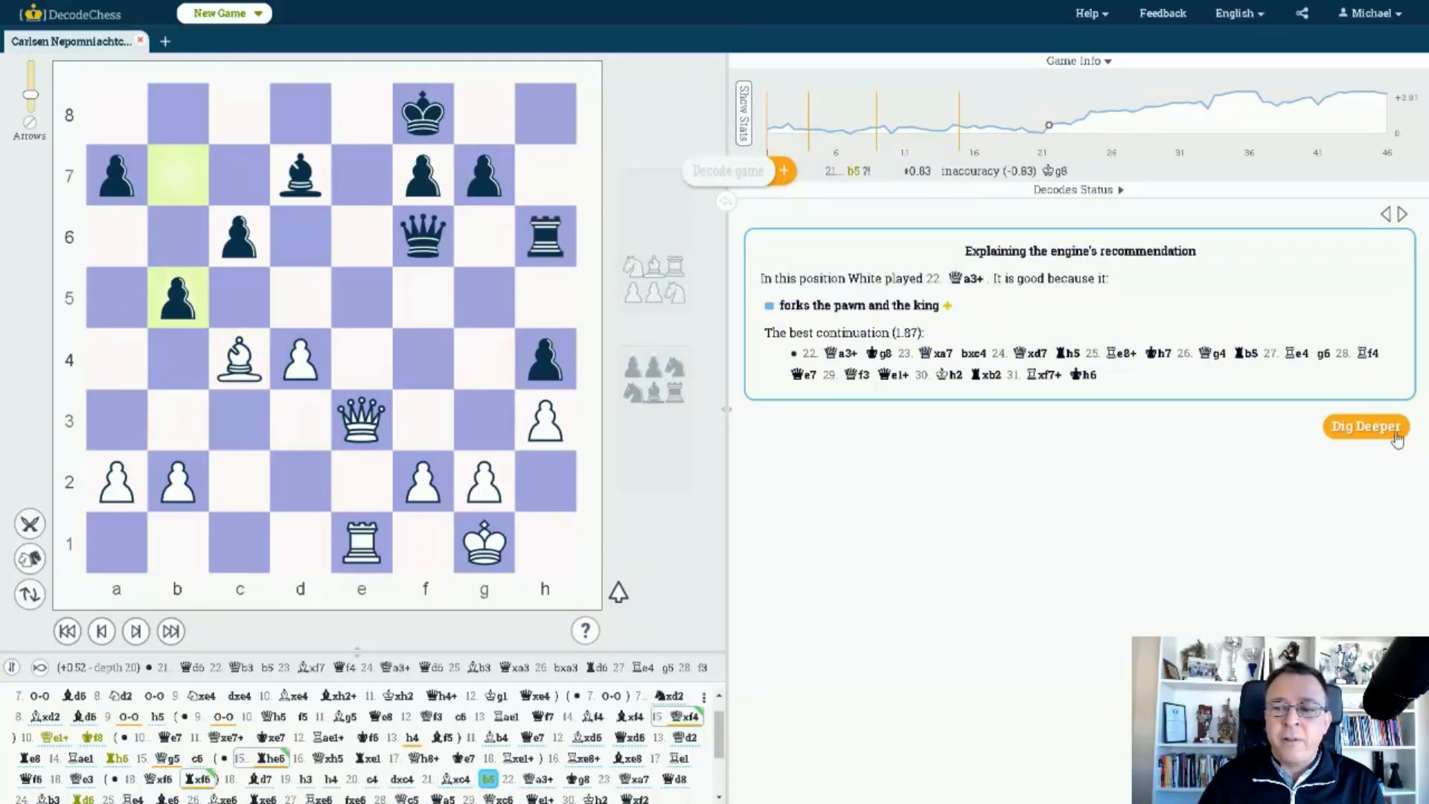
Step: Deep-decode 21...b5 to show the best line 22.Qa3+ Kg8 23.Qxa7 with White's big advantage
{"action": "left_click", "coordinate": [1365, 428]}
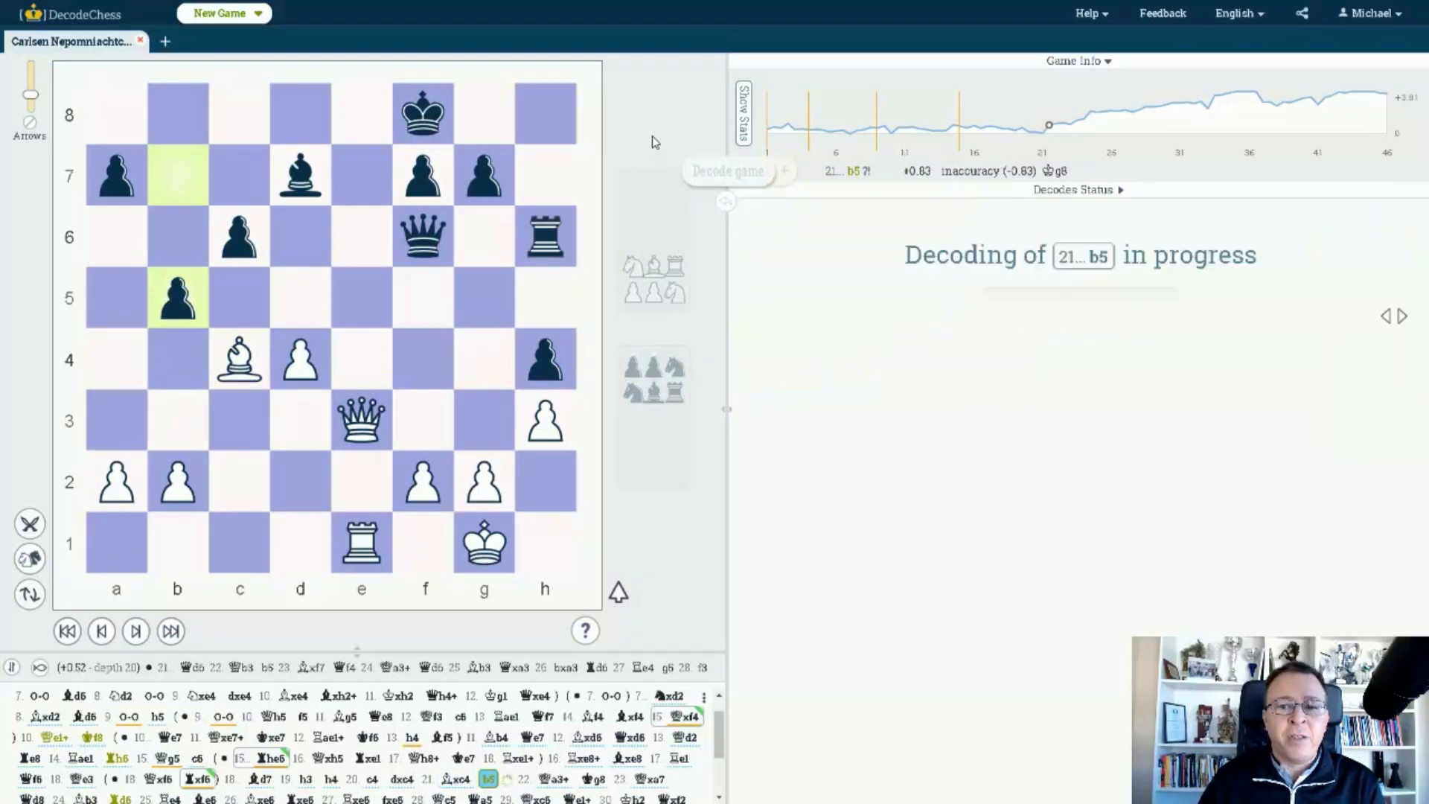
{"action": "mouse_move", "coordinate": [654, 142]}
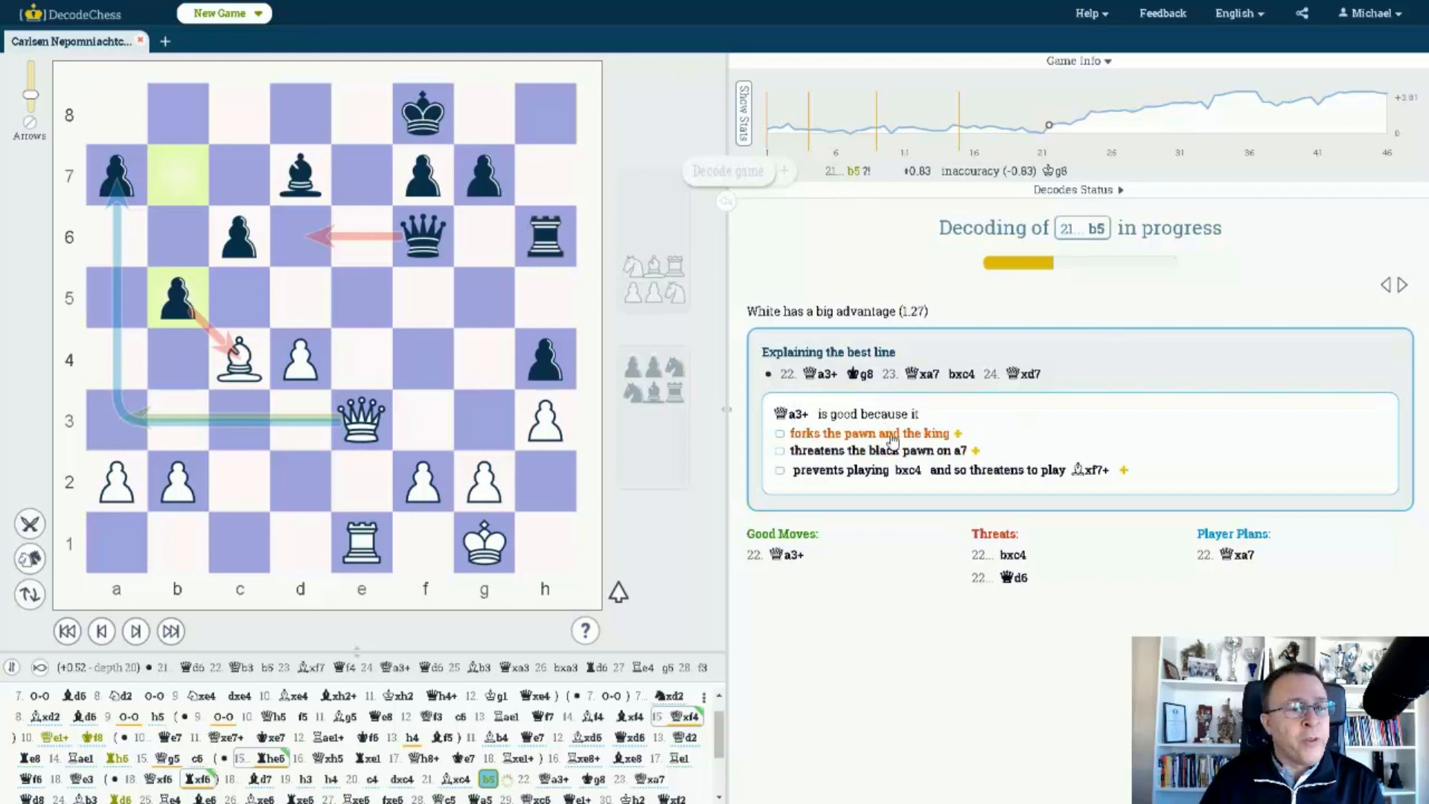
{"action": "mouse_move", "coordinate": [843, 459]}
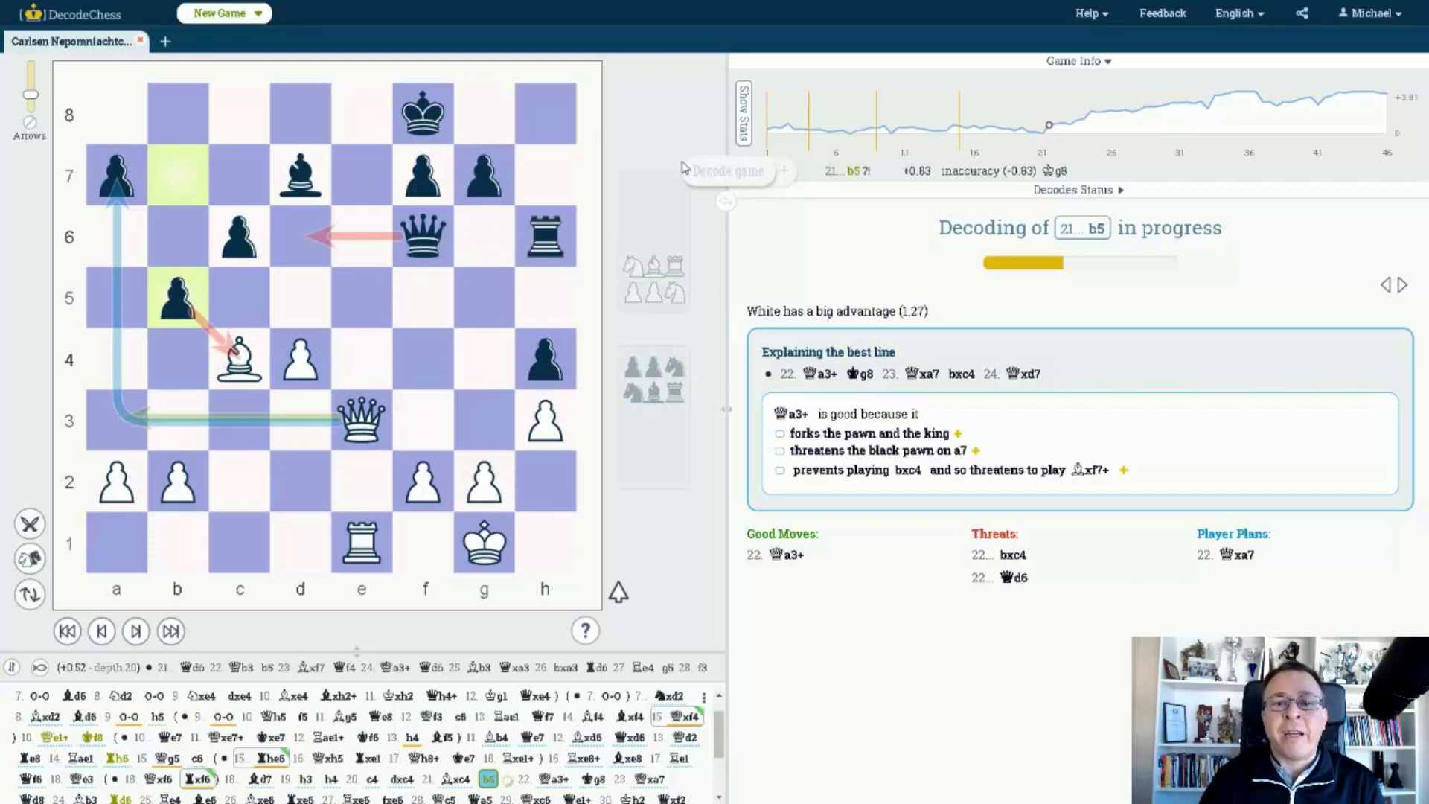
{"action": "mouse_move", "coordinate": [667, 122]}
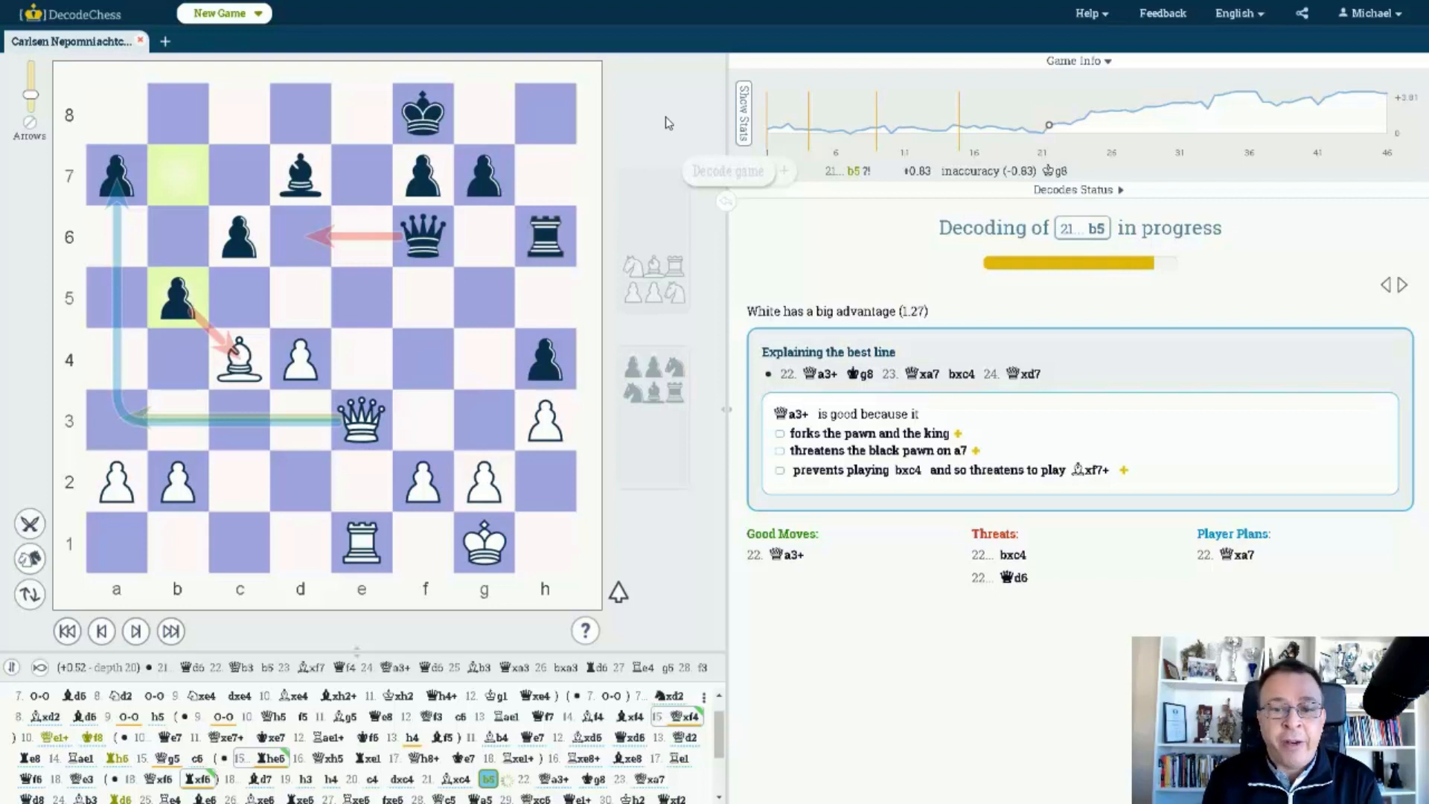
{"action": "left_click", "coordinate": [134, 631]}
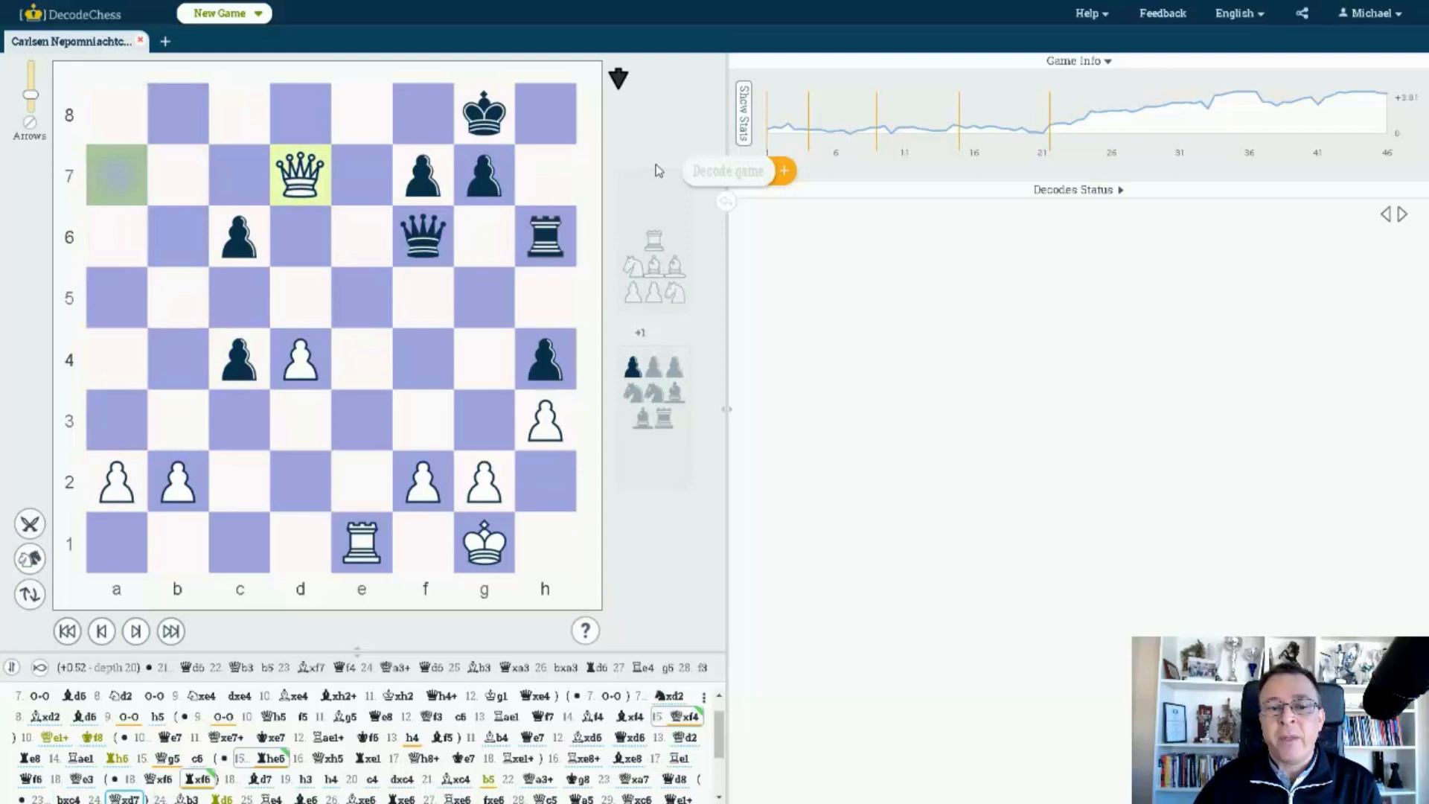
{"action": "mouse_move", "coordinate": [194, 441]}
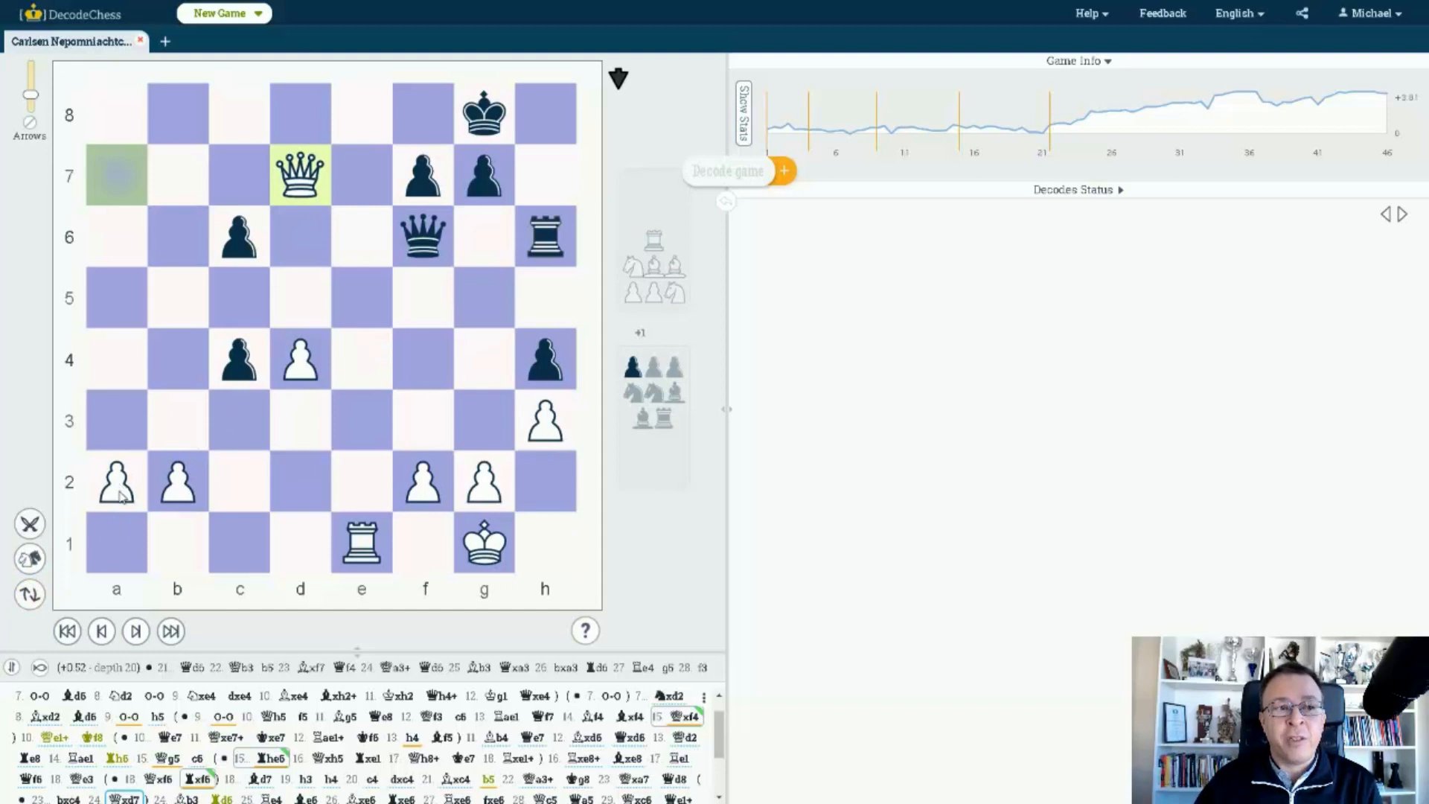
{"action": "mouse_move", "coordinate": [713, 230]}
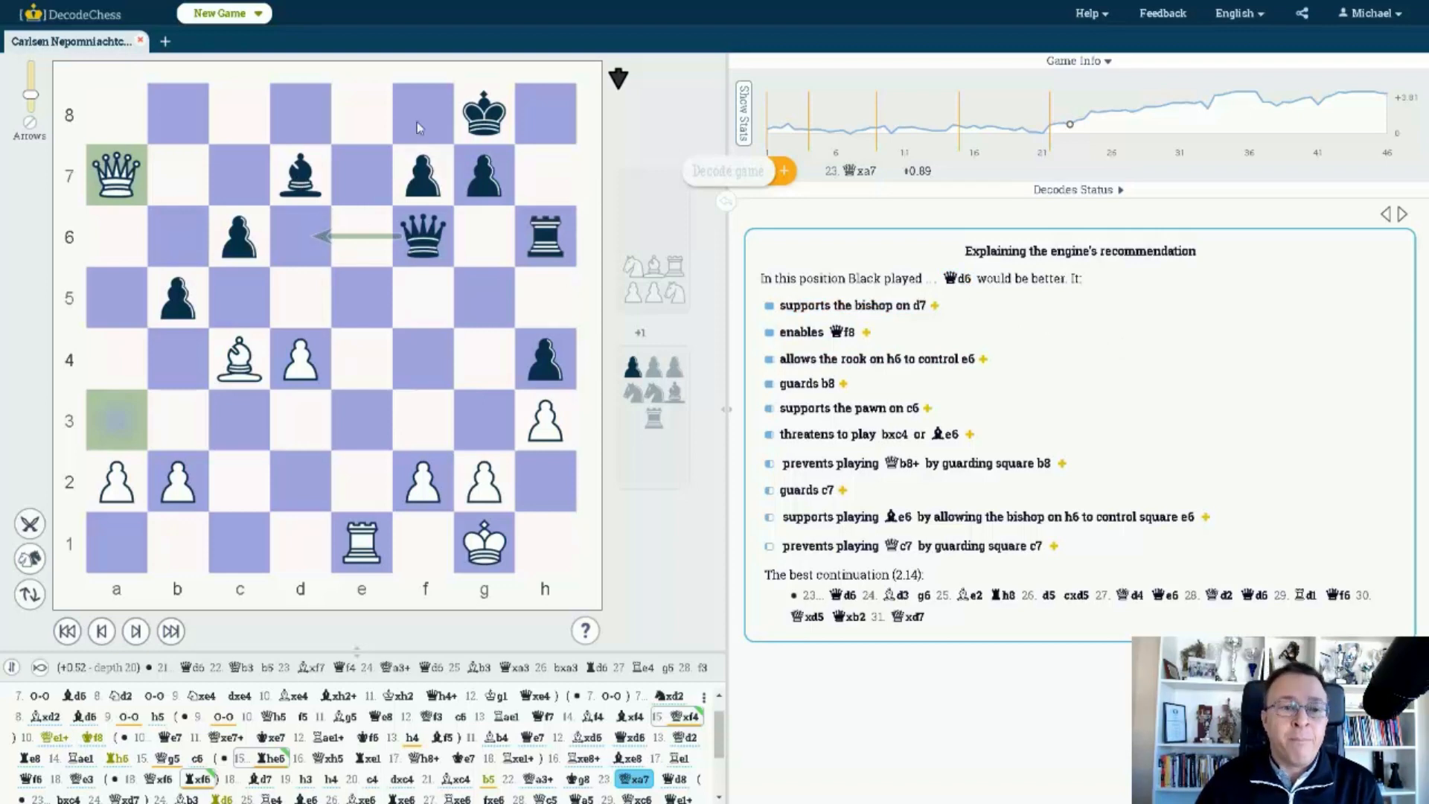
{"action": "mouse_move", "coordinate": [436, 280]}
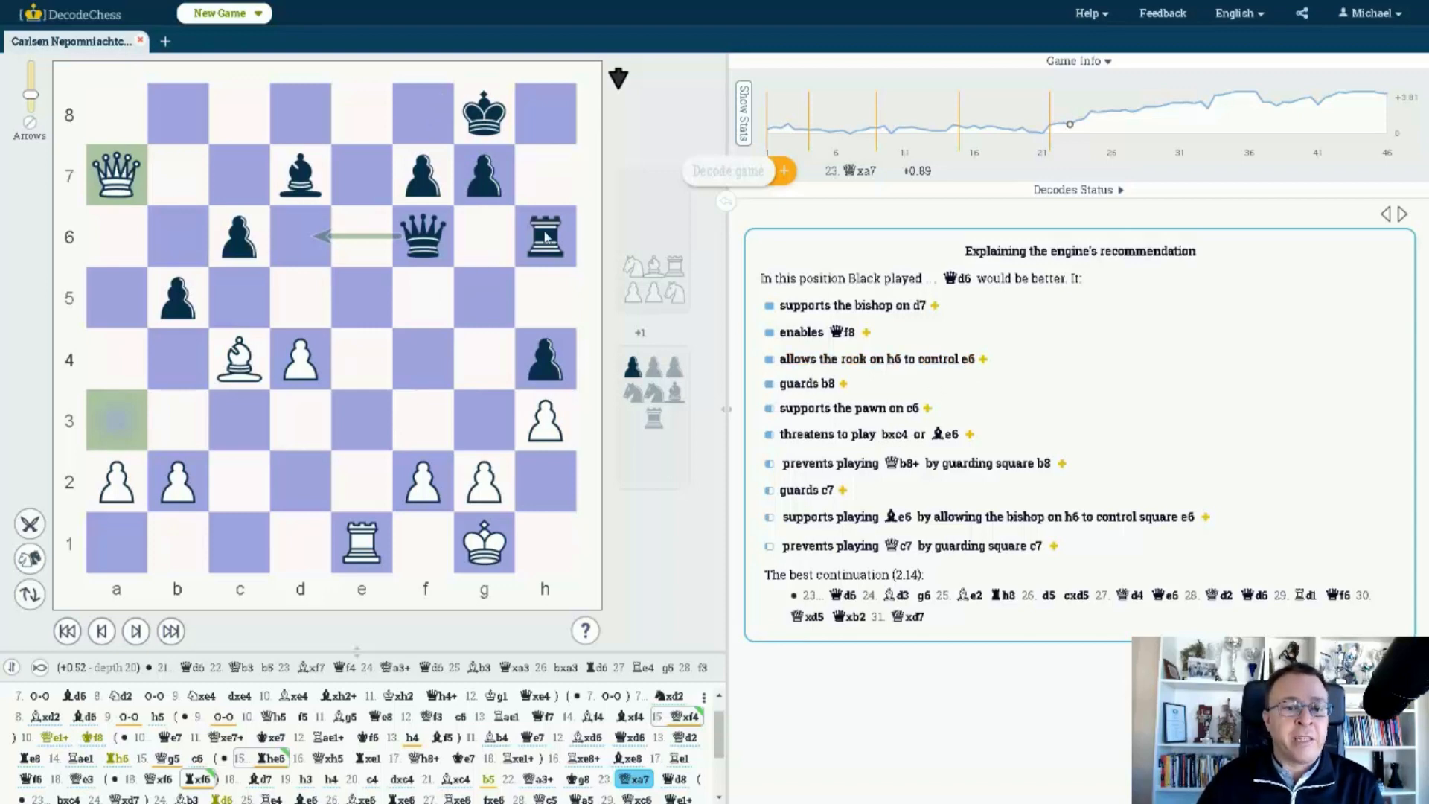
{"action": "mouse_move", "coordinate": [561, 347]}
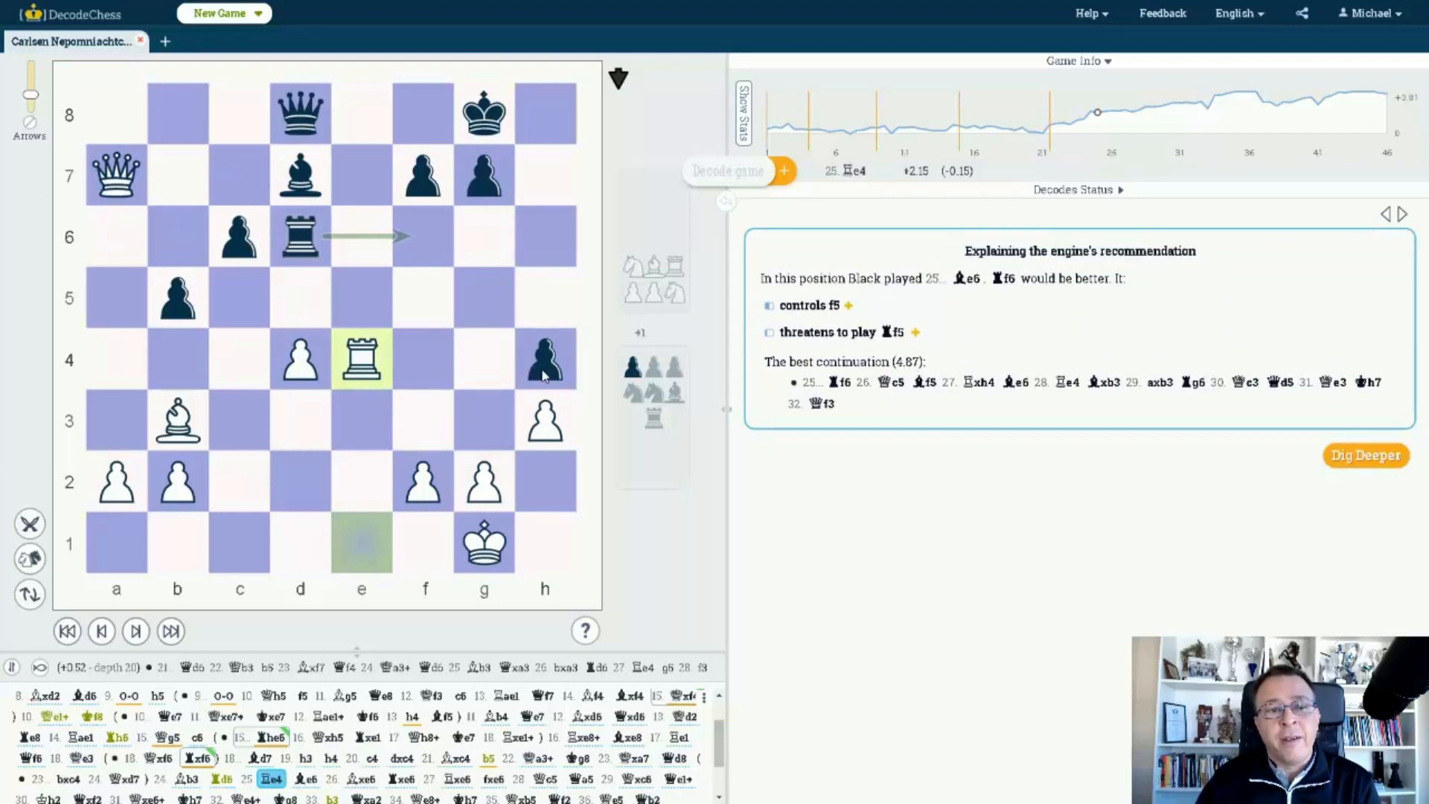
{"action": "mouse_move", "coordinate": [639, 125]}
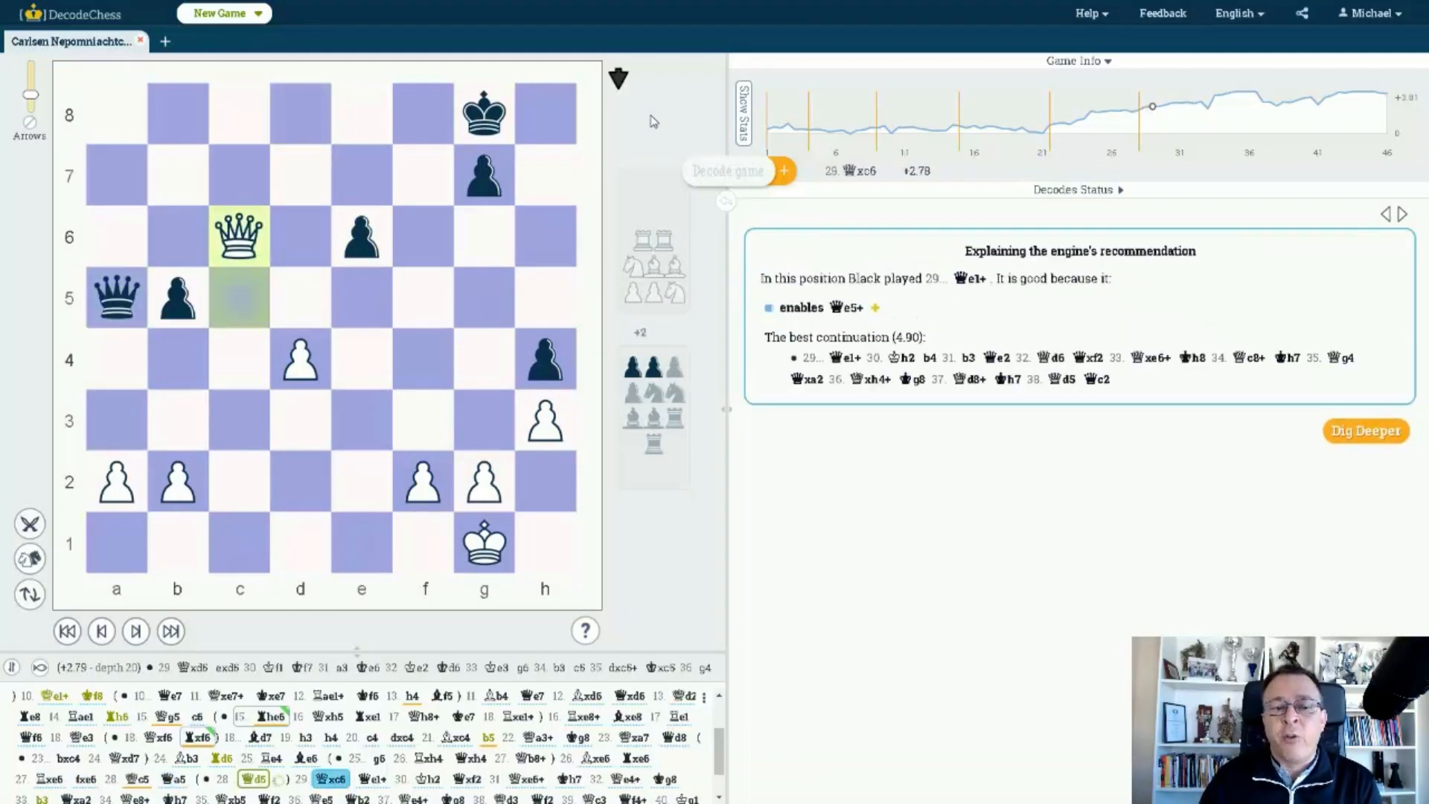
Step: Step through the queen ending to the final move 46.Qf3 and start its deep decode (White +11.62)
{"action": "left_click", "coordinate": [136, 631]}
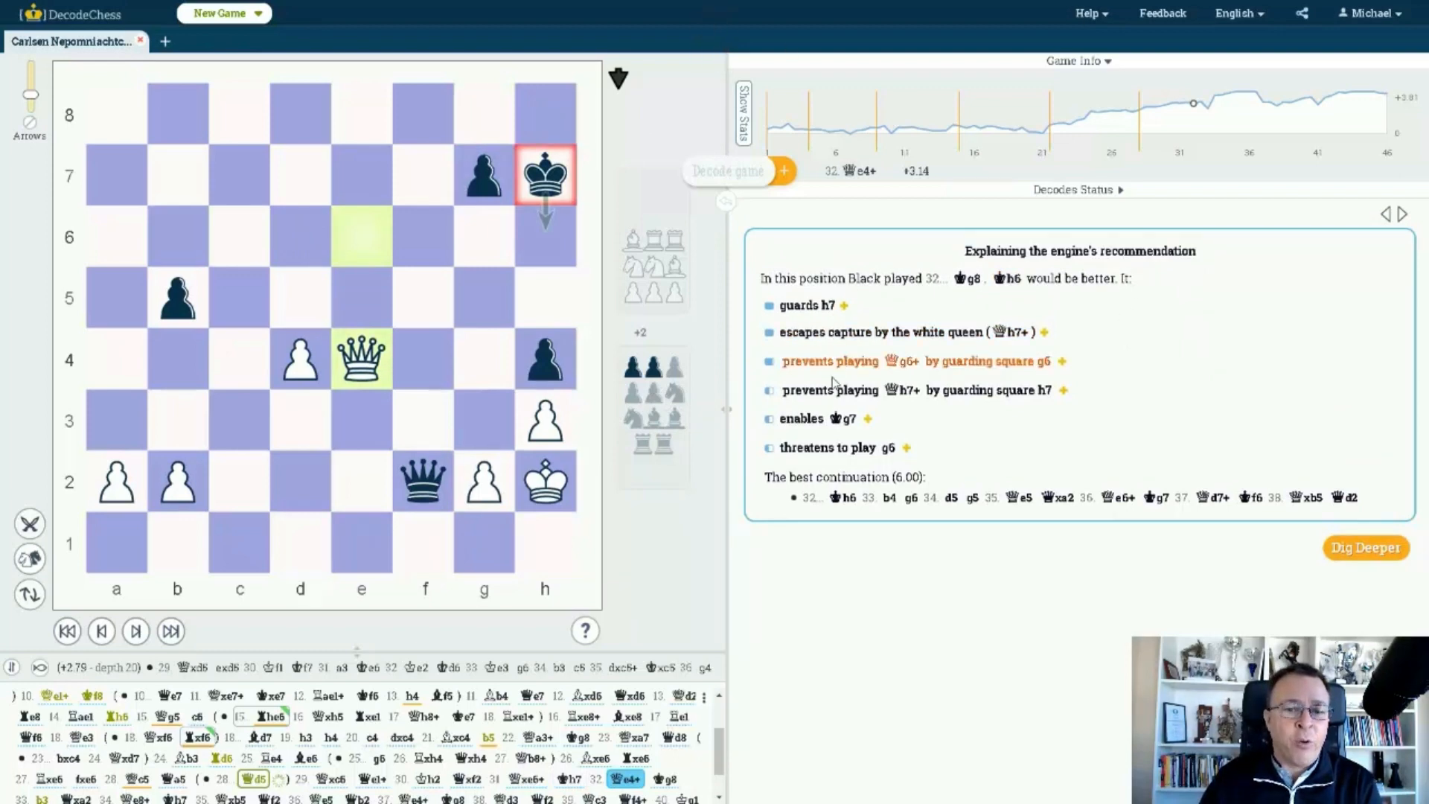
{"action": "left_click", "coordinate": [135, 631]}
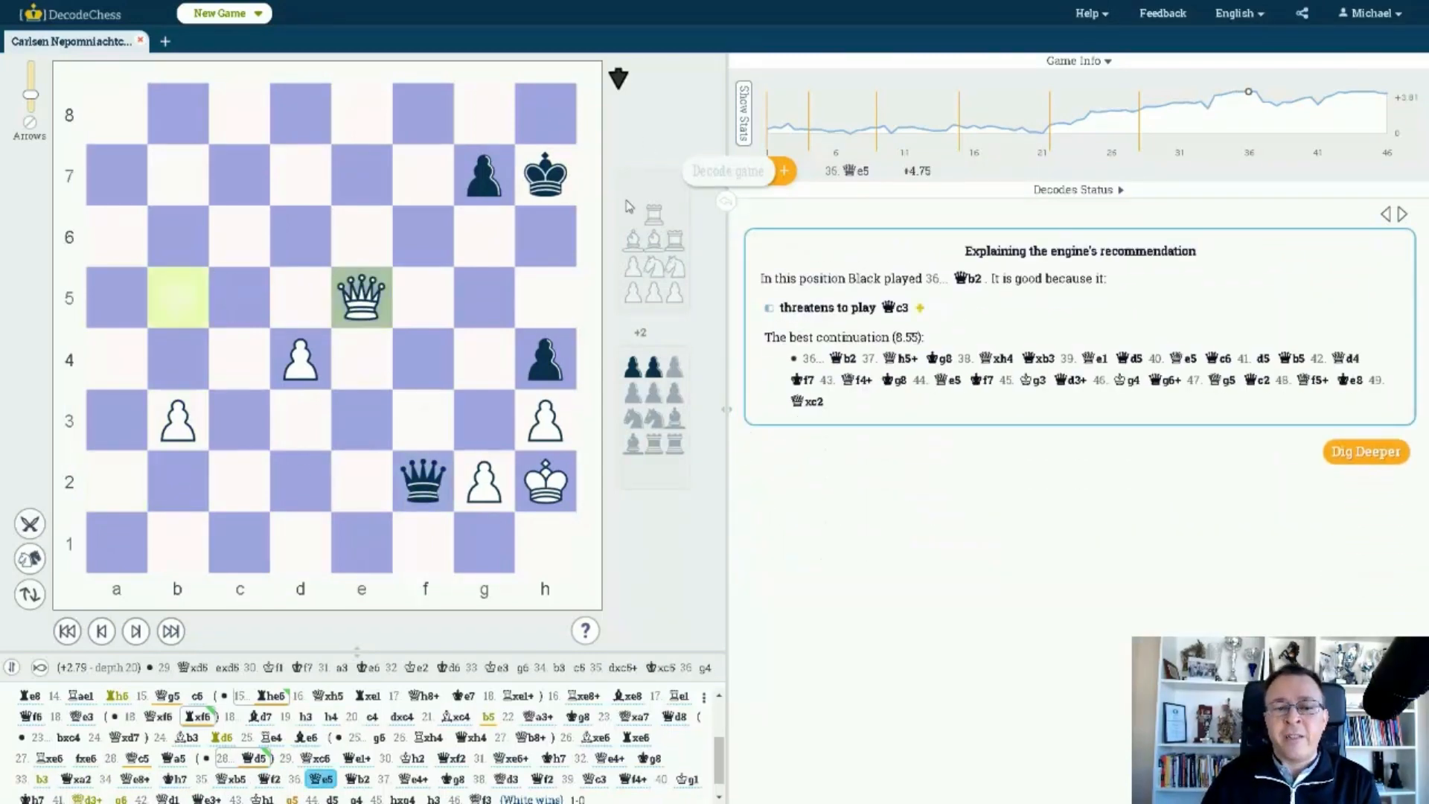
{"action": "left_click", "coordinate": [423, 481]}
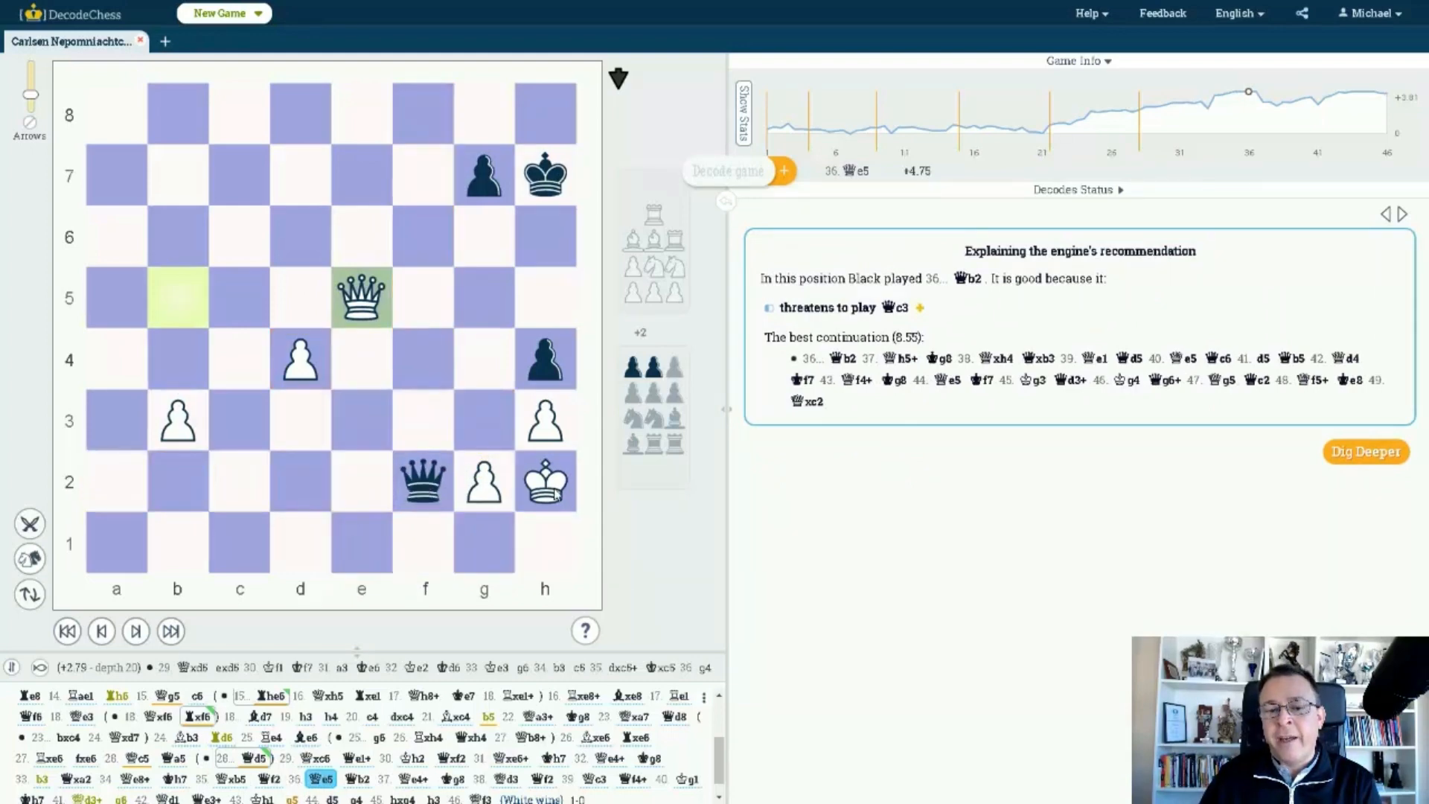
{"action": "mouse_move", "coordinate": [652, 149]}
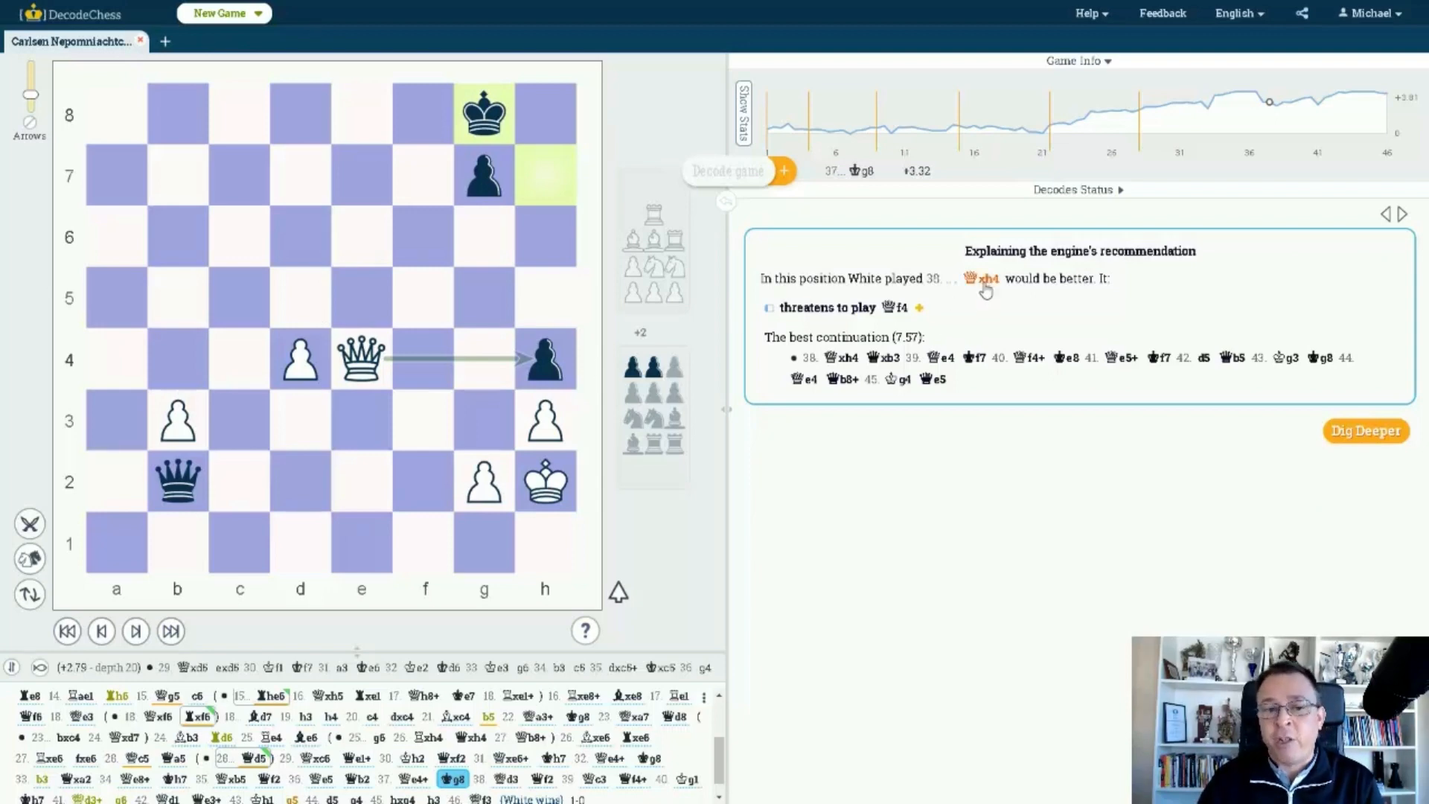
{"action": "mouse_move", "coordinate": [656, 119]}
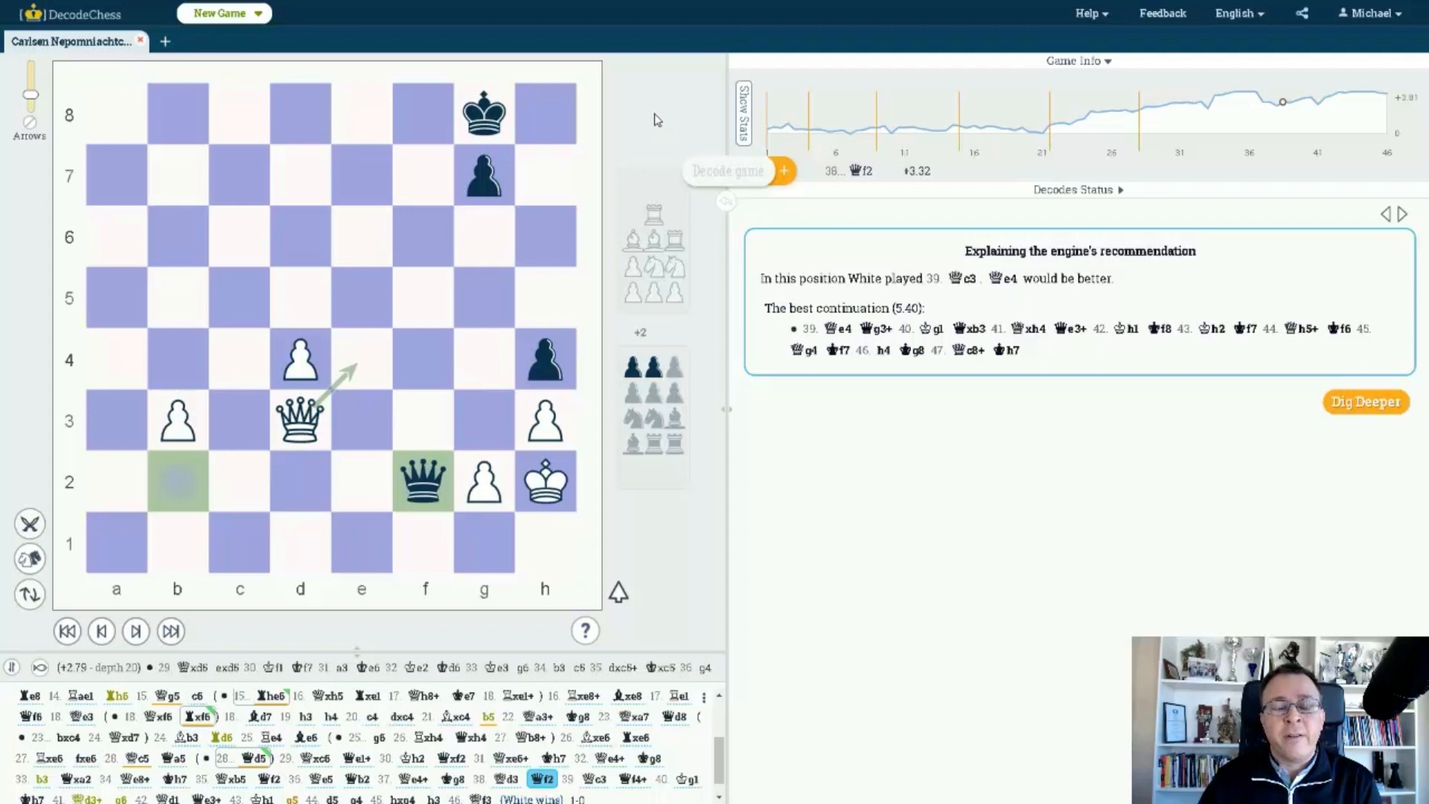
{"action": "mouse_move", "coordinate": [301, 369]}
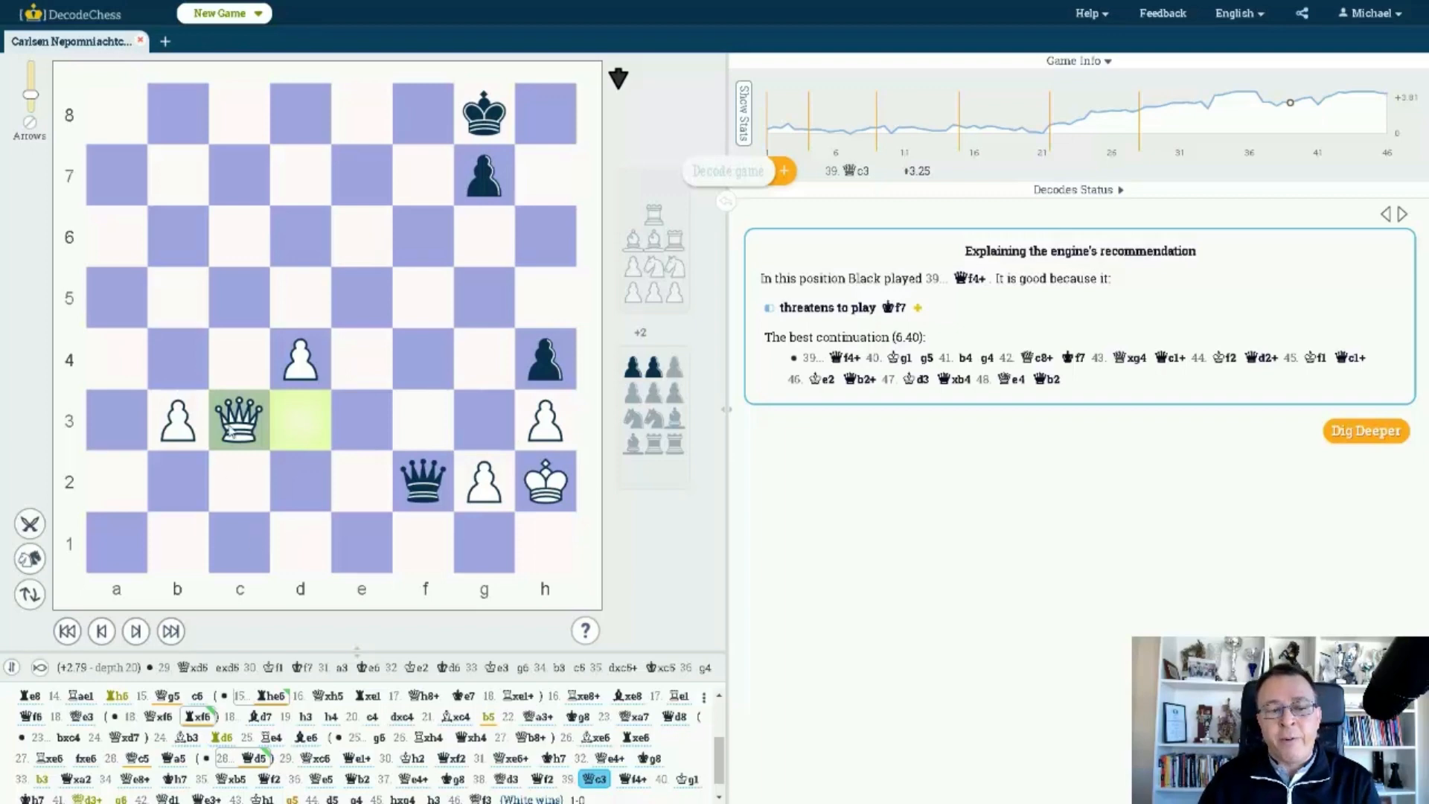
{"action": "mouse_move", "coordinate": [445, 380]}
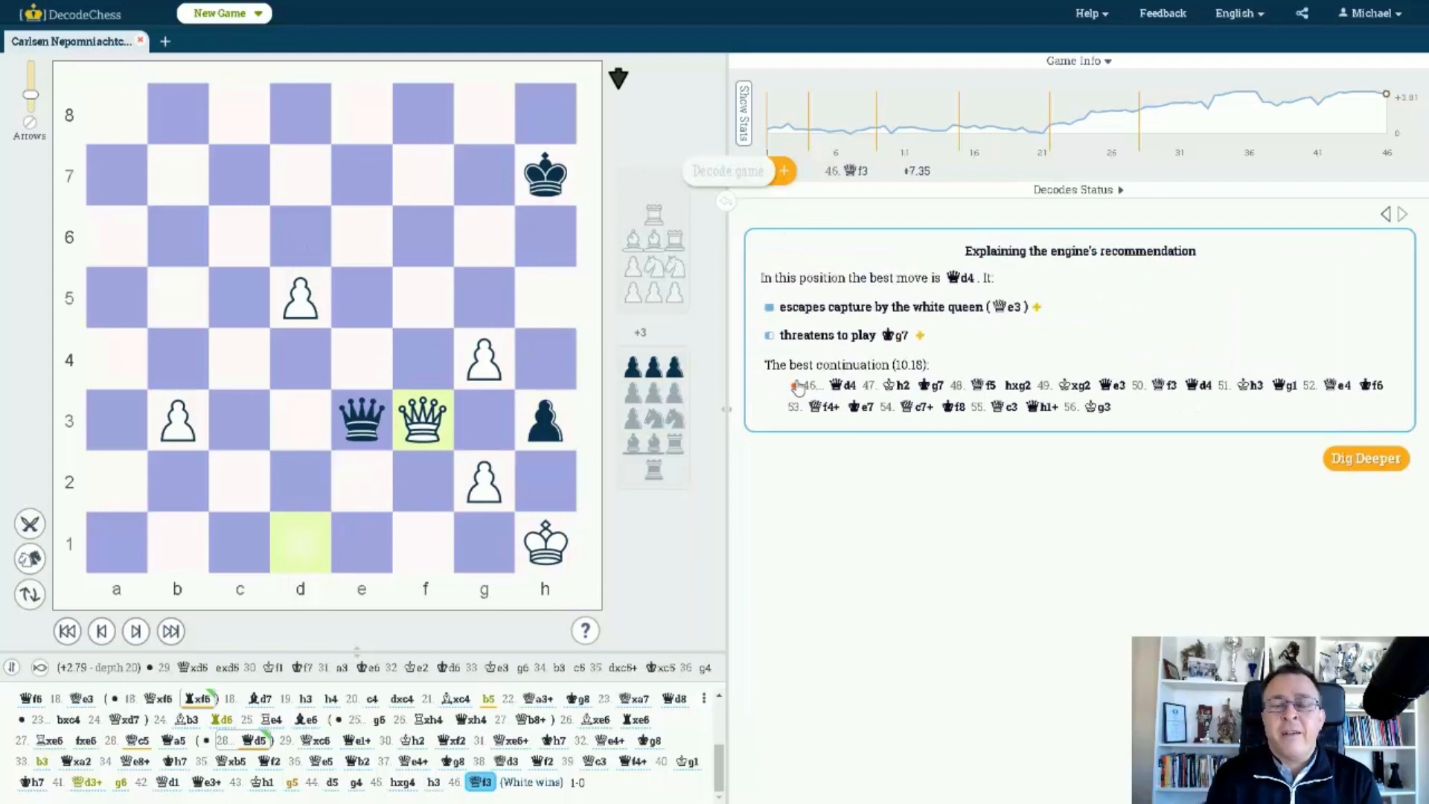
{"action": "mouse_move", "coordinate": [830, 298]}
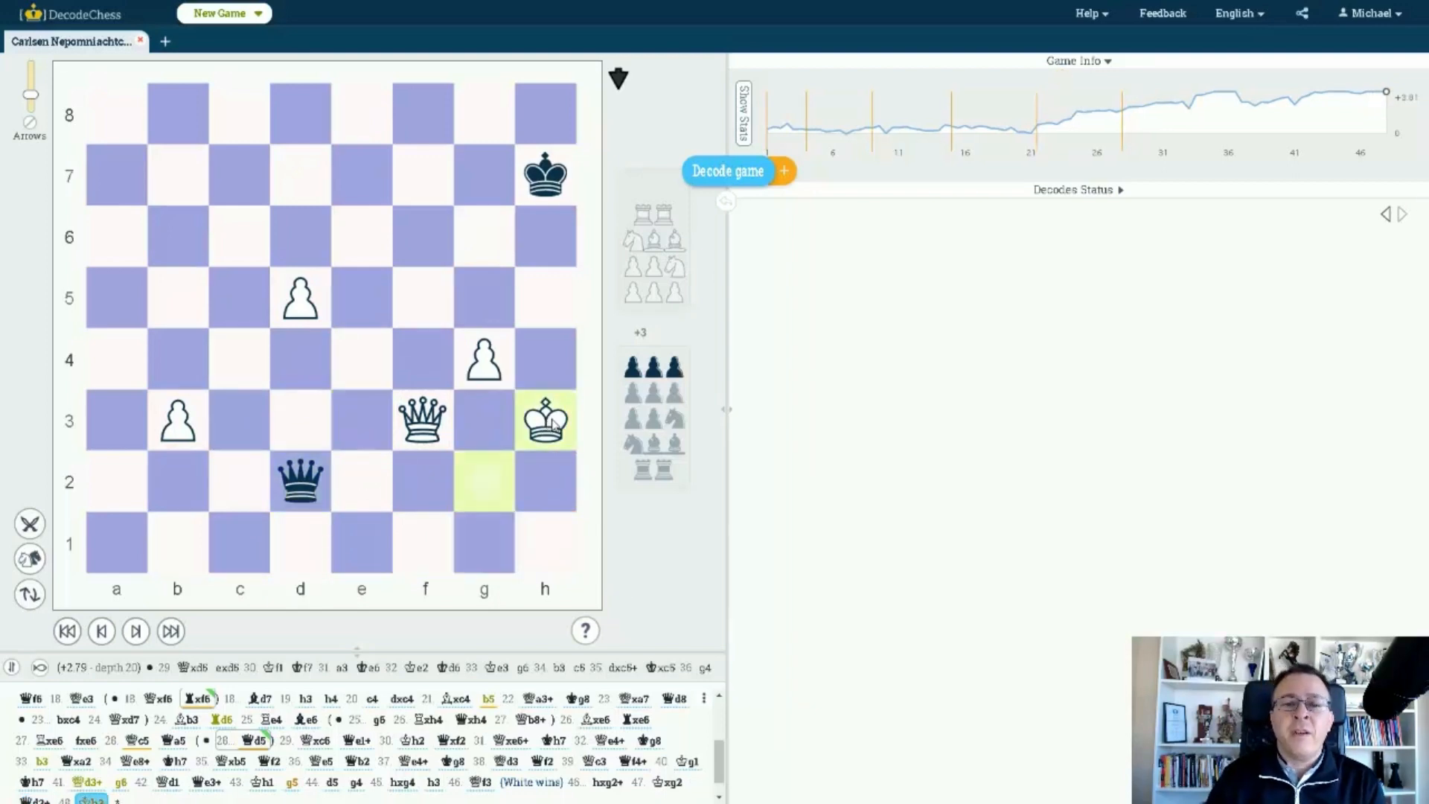
{"action": "left_click", "coordinate": [728, 170]}
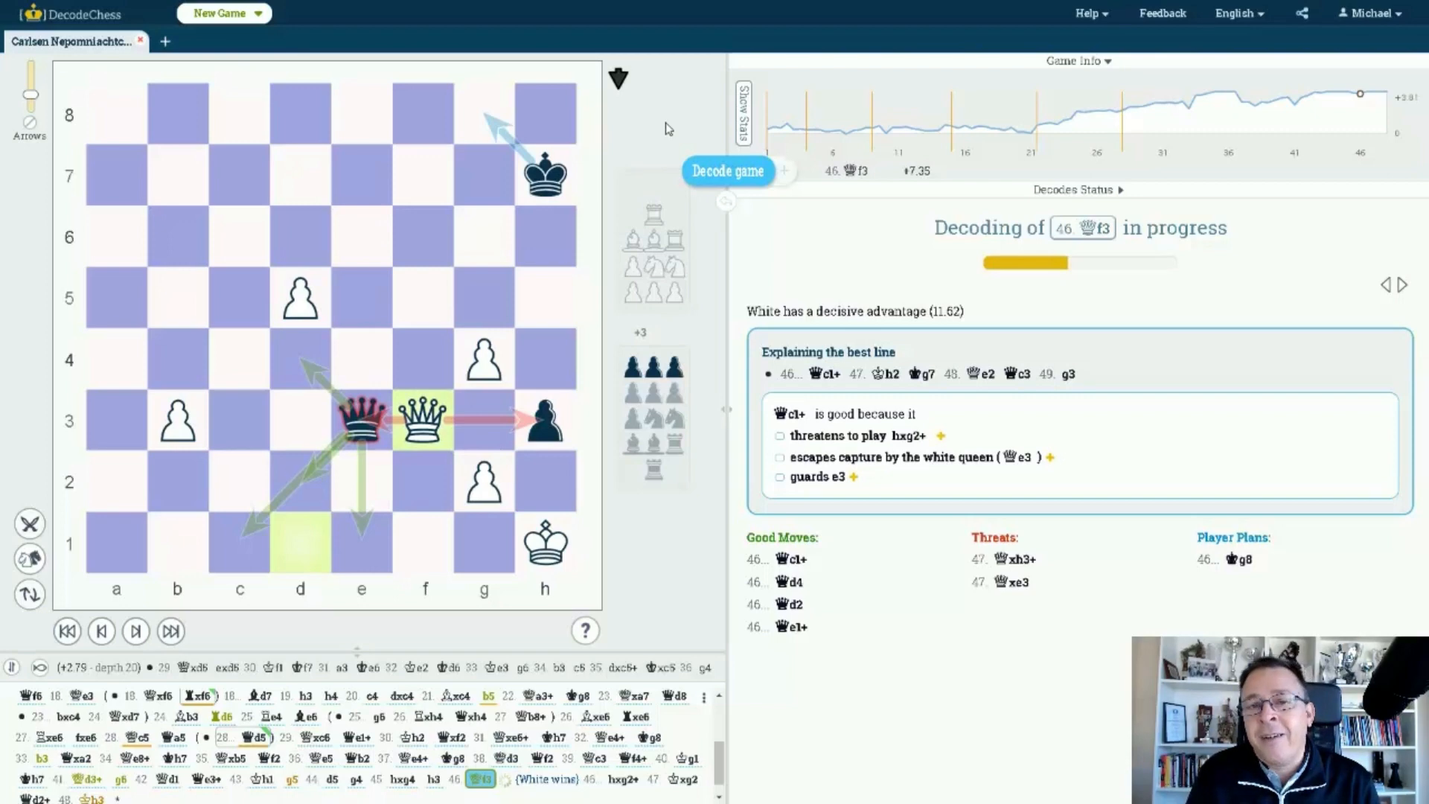